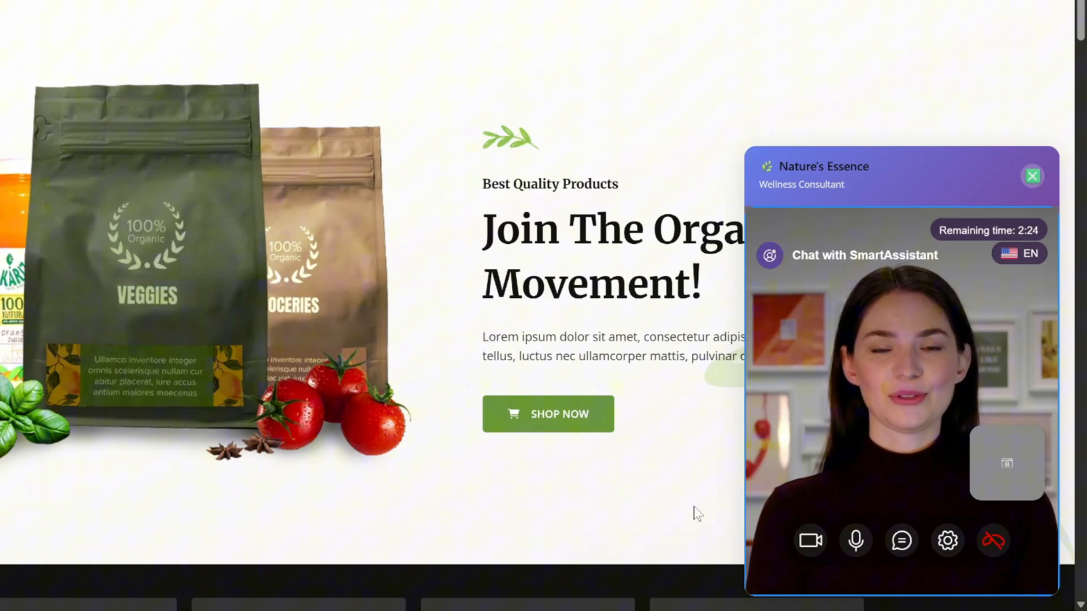
Step: Scroll the Organic Store home page and open the floating SmartAssistant chat widget
click(1033, 177)
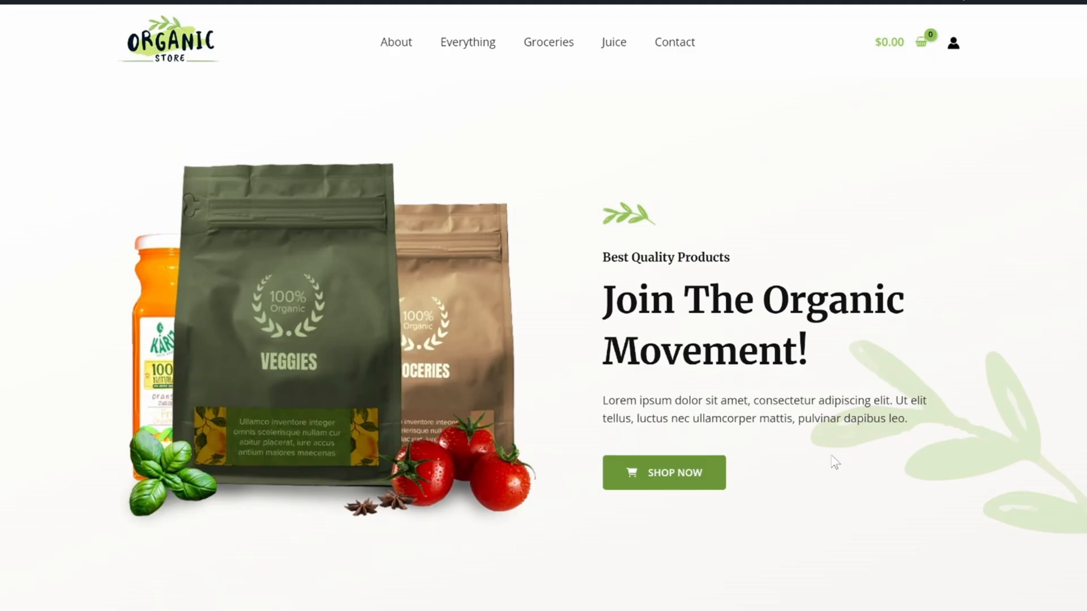
scroll(down, 3)
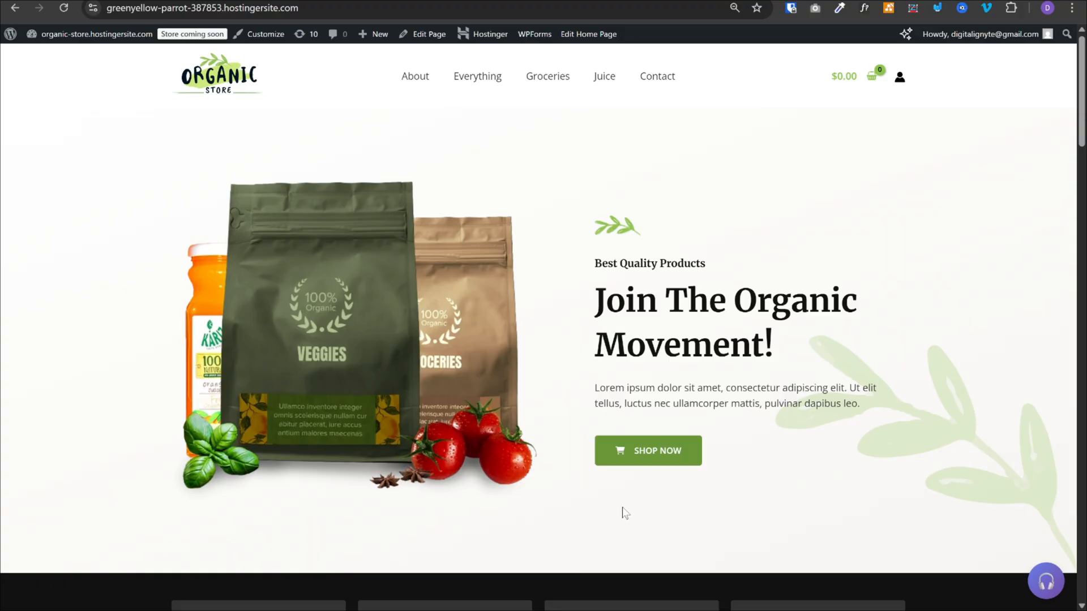
mouse_move(796, 443)
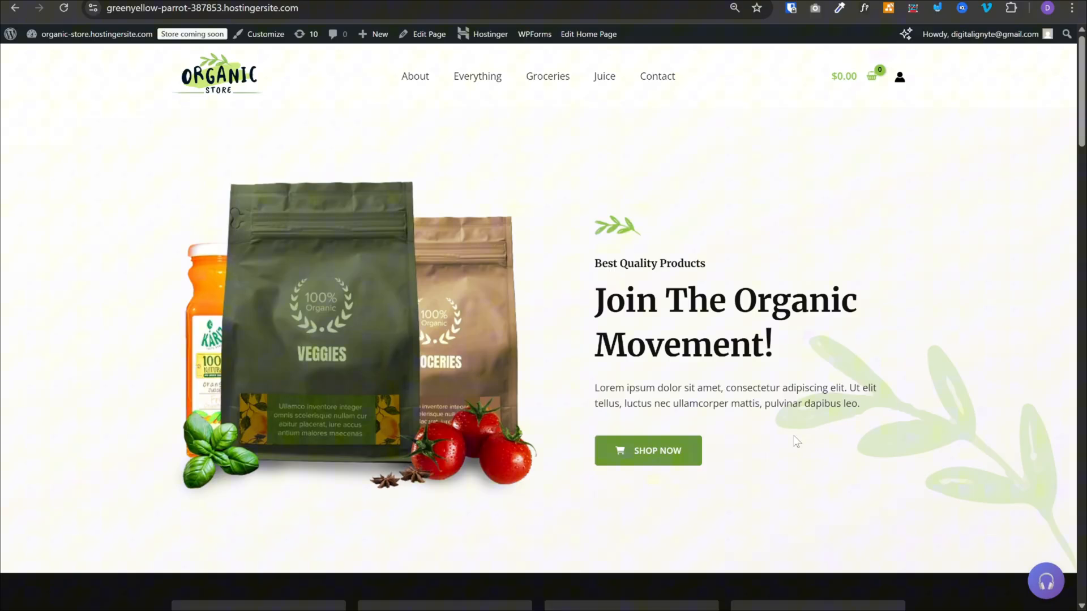
scroll(down, 3)
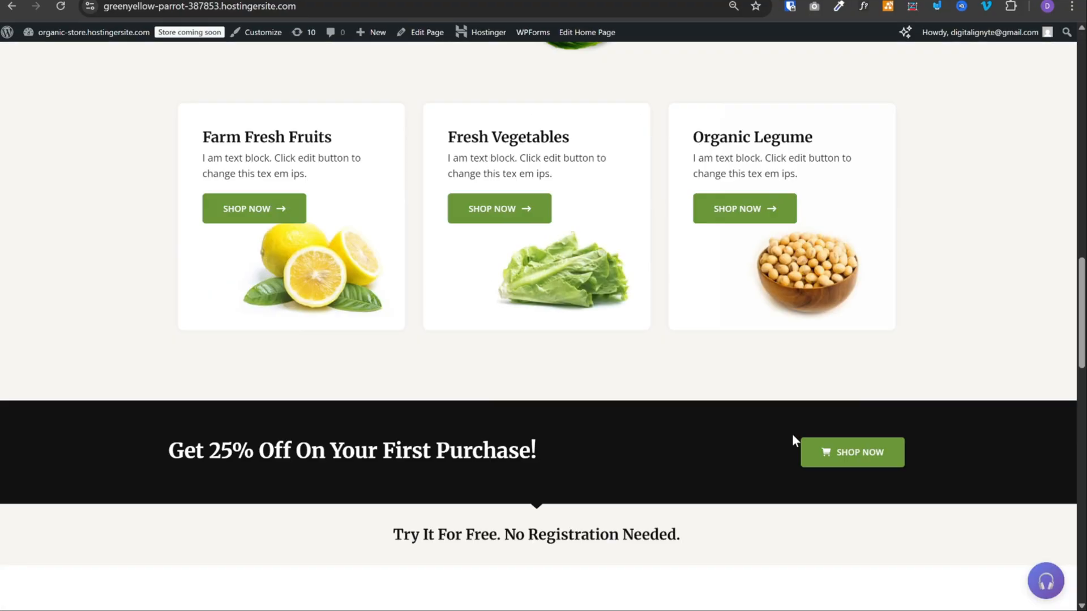
scroll(down, 3)
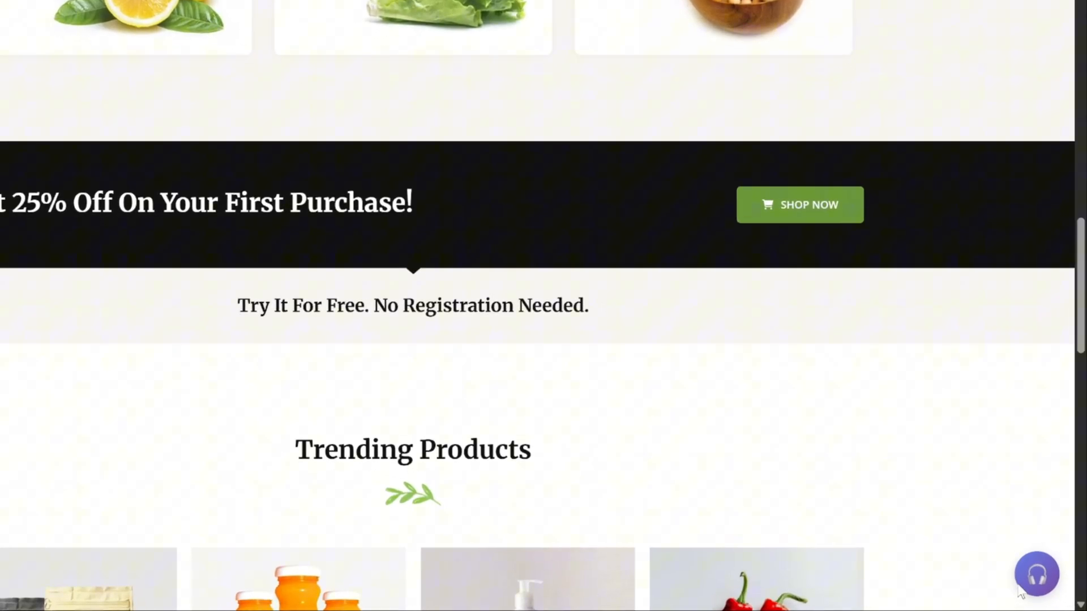
click(1036, 574)
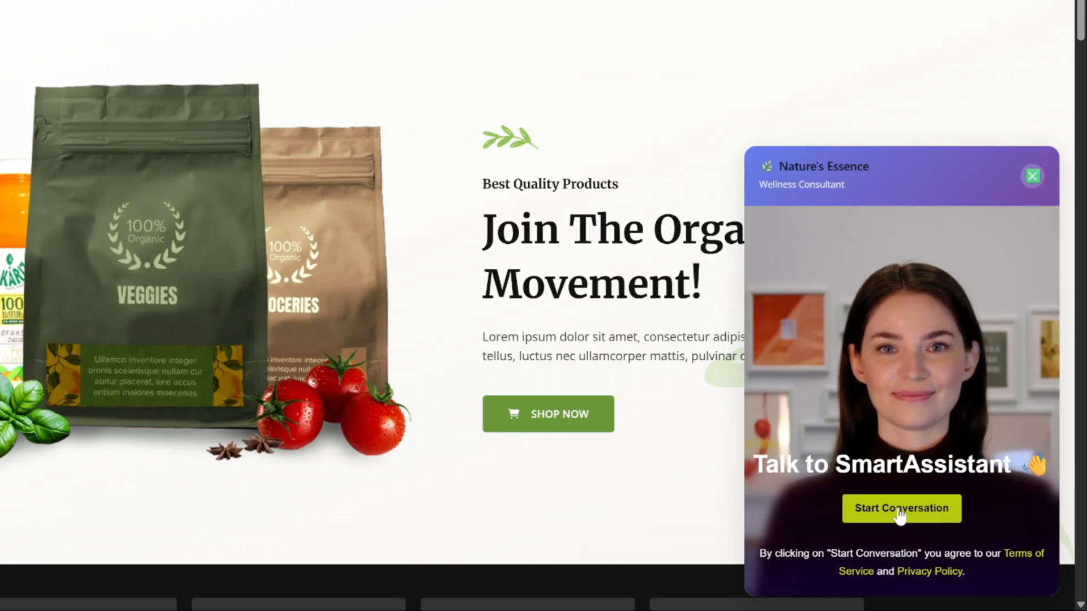
Step: Start a conversation, fill name and email, and launch the live SmartAssistant video call
click(900, 509)
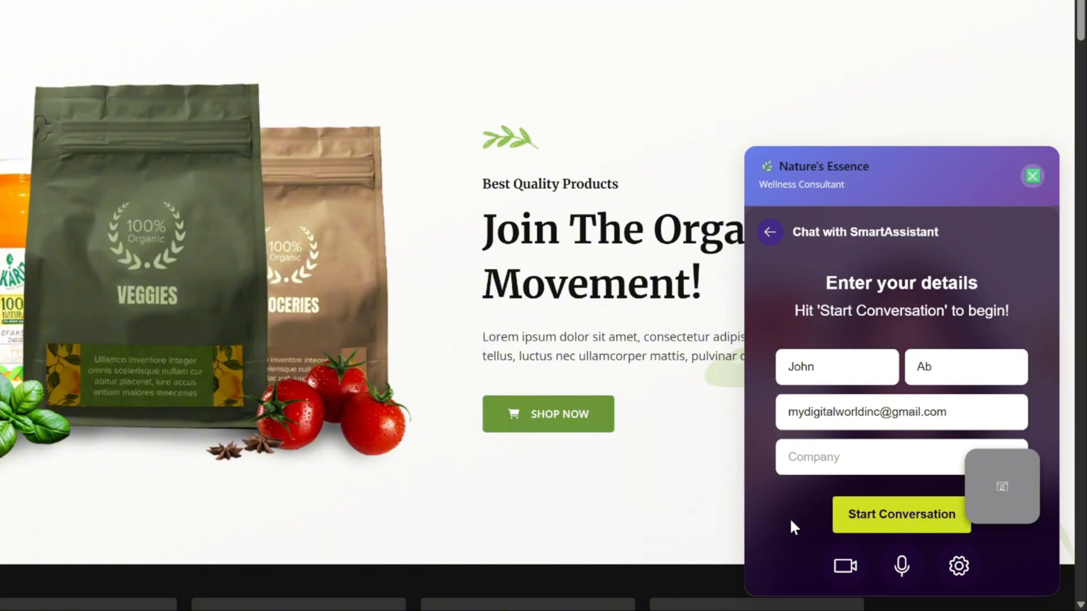
click(797, 456)
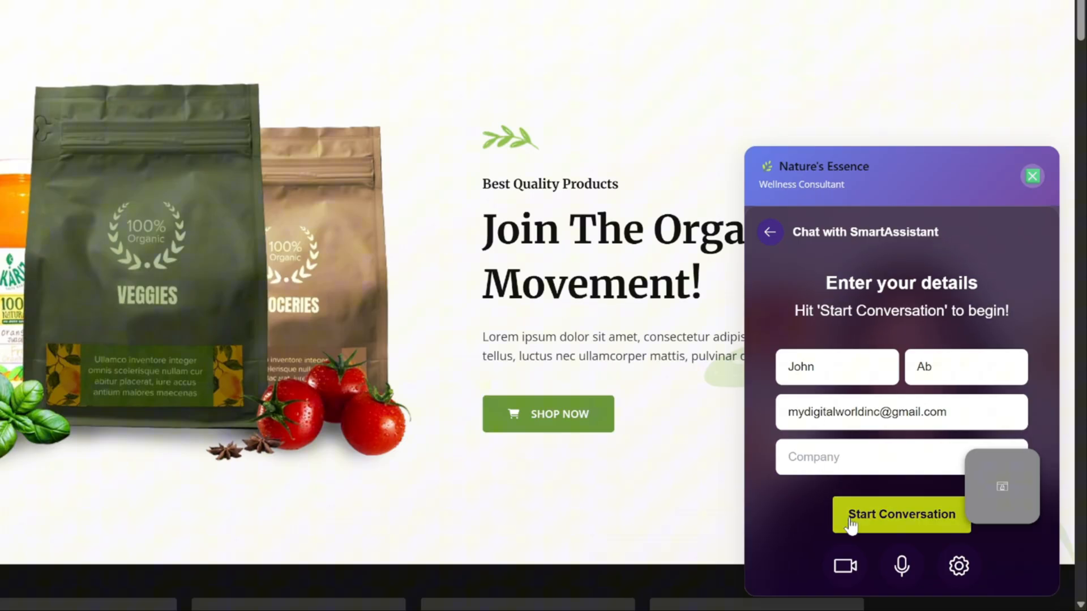
click(900, 514)
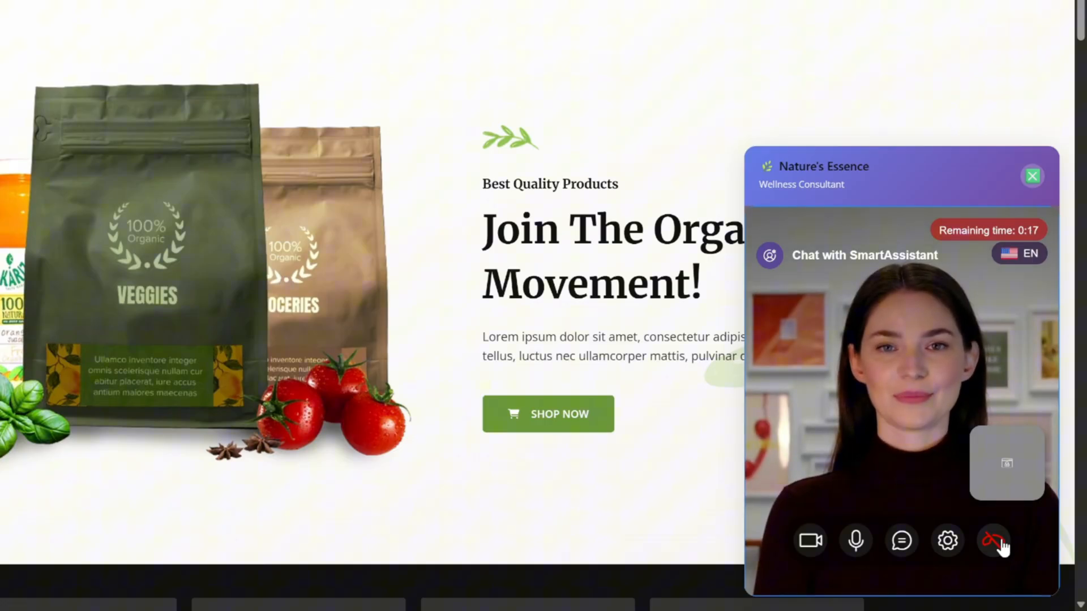
Step: End the avatar call and view the n8n escalation message in Slack #customer-feedback
click(993, 541)
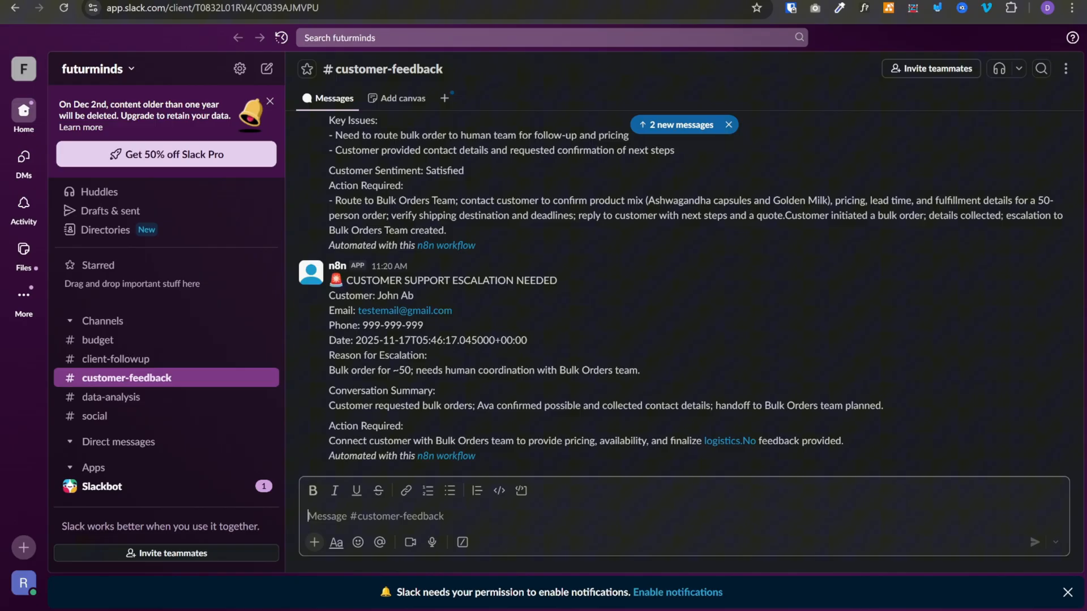
mouse_move(328, 301)
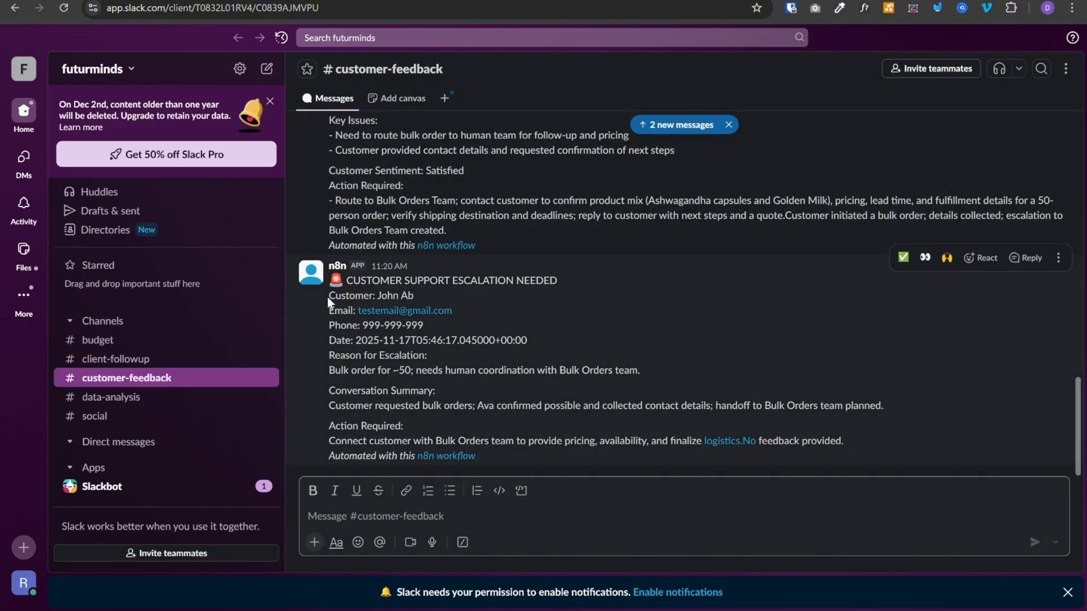
mouse_move(347, 307)
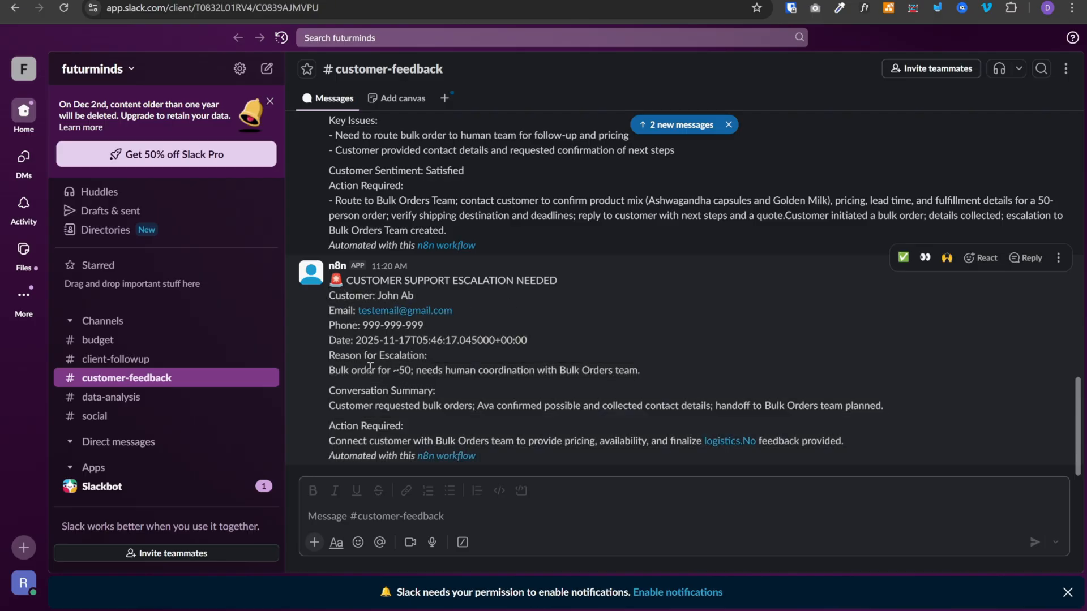
mouse_move(570, 457)
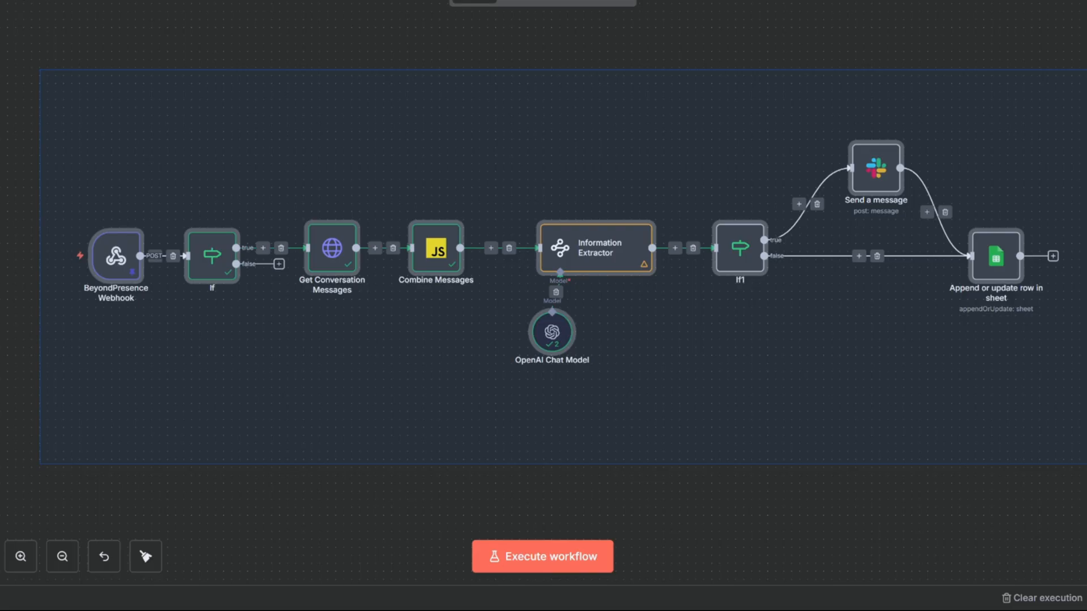
Step: Show the n8n workflow canvas with webhook, extractor, Slack and Sheets nodes
click(543, 556)
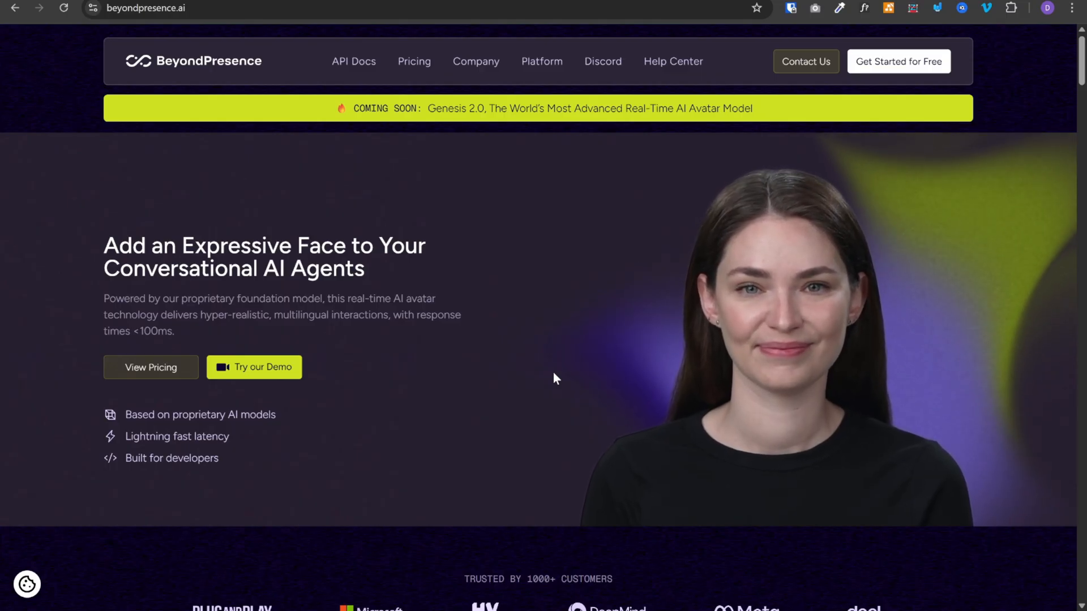
Step: Scroll the beyondpresence.ai homepage down to the How it works section
scroll(down, 3)
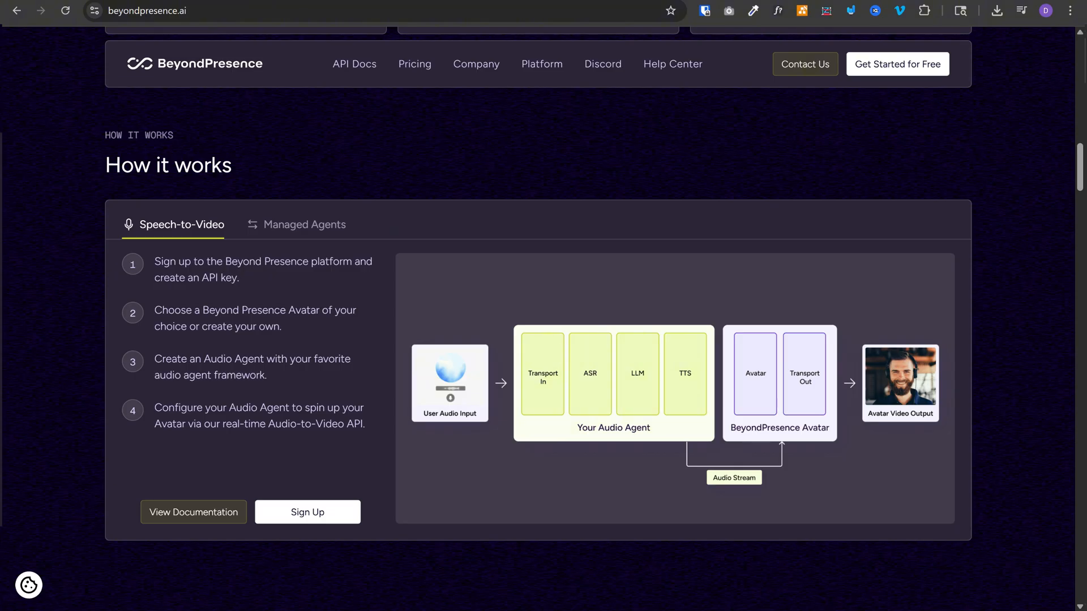
scroll(down, 3)
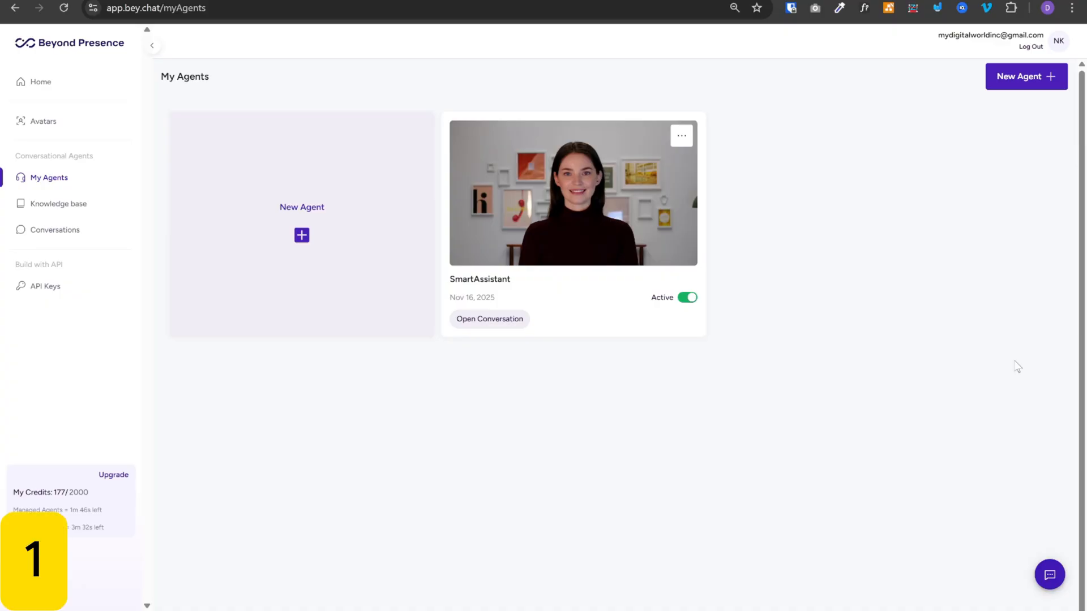
mouse_move(921, 335)
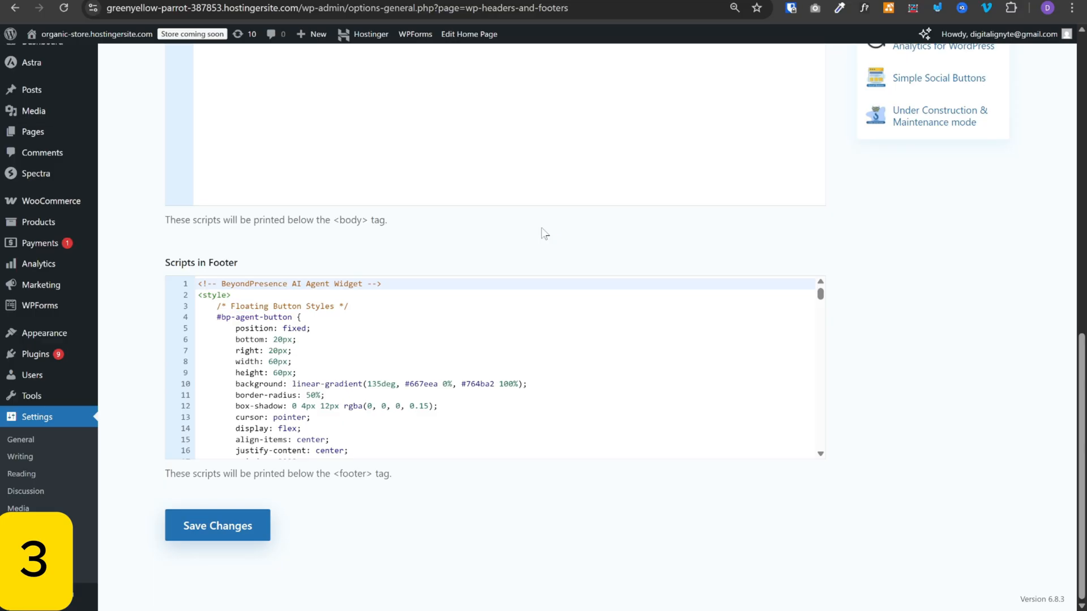
Step: Navigate to beyondpresence.ai and load the Beyond Presence Home dashboard
text(beyondpresence.ai)
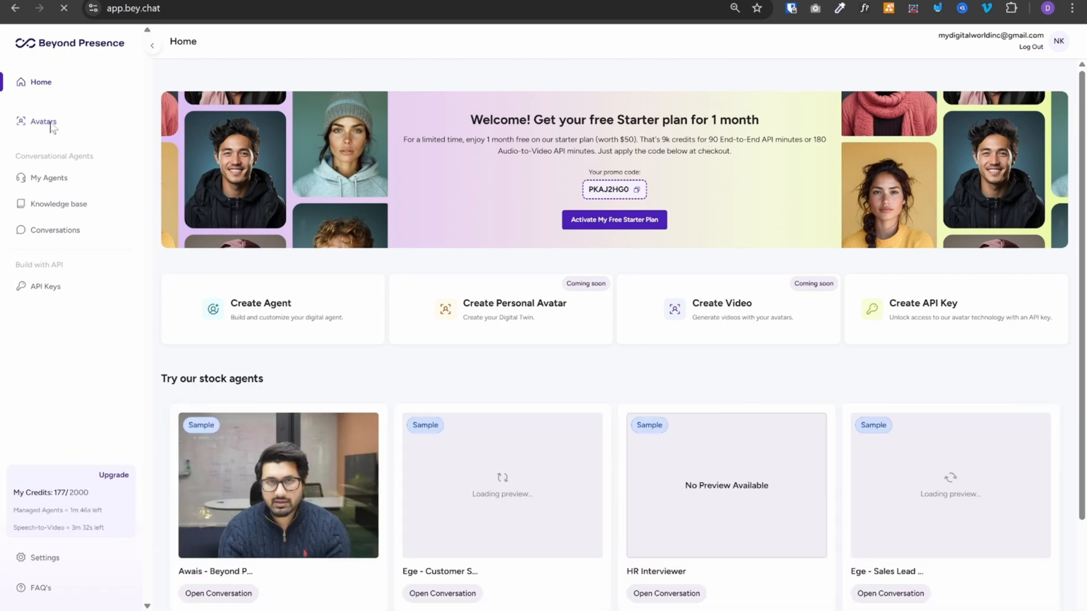
Step: Visit Avatars, My Agents, Knowledge base, Conversations and API Keys, returning to My Agents
click(43, 121)
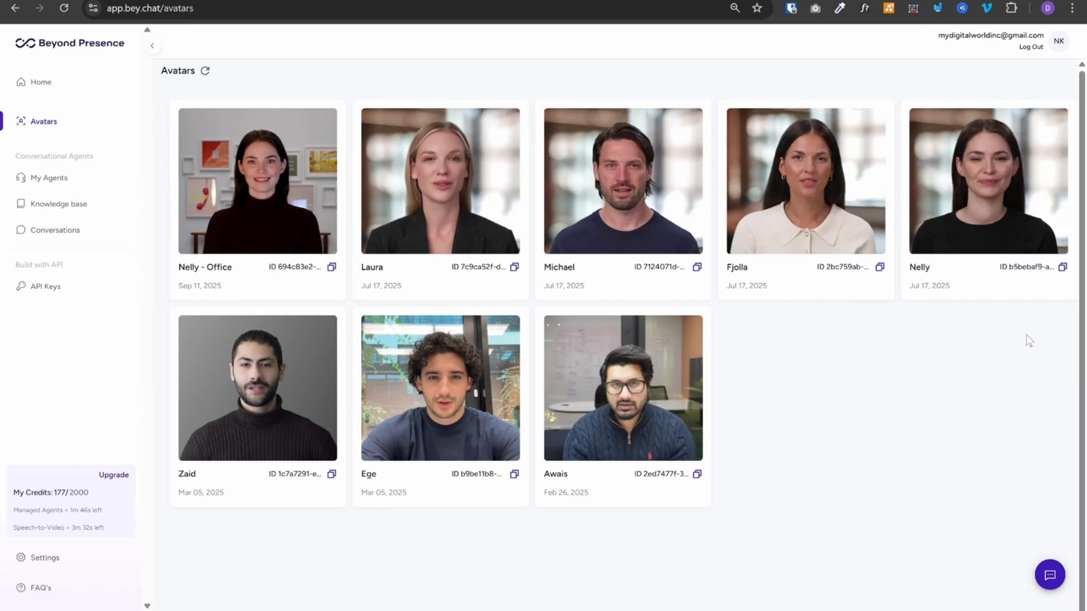
click(49, 178)
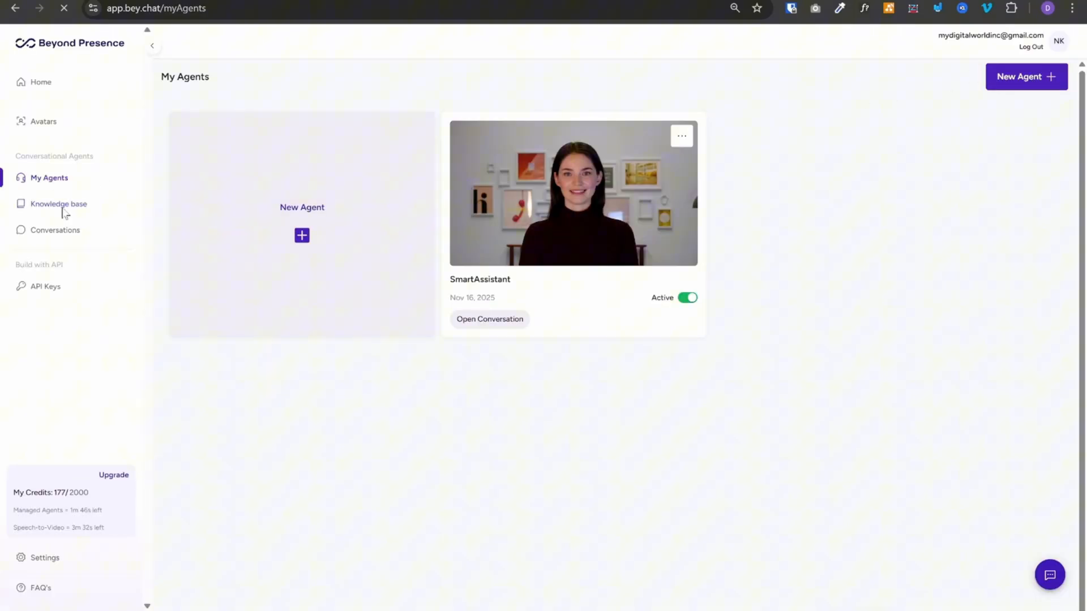
click(59, 203)
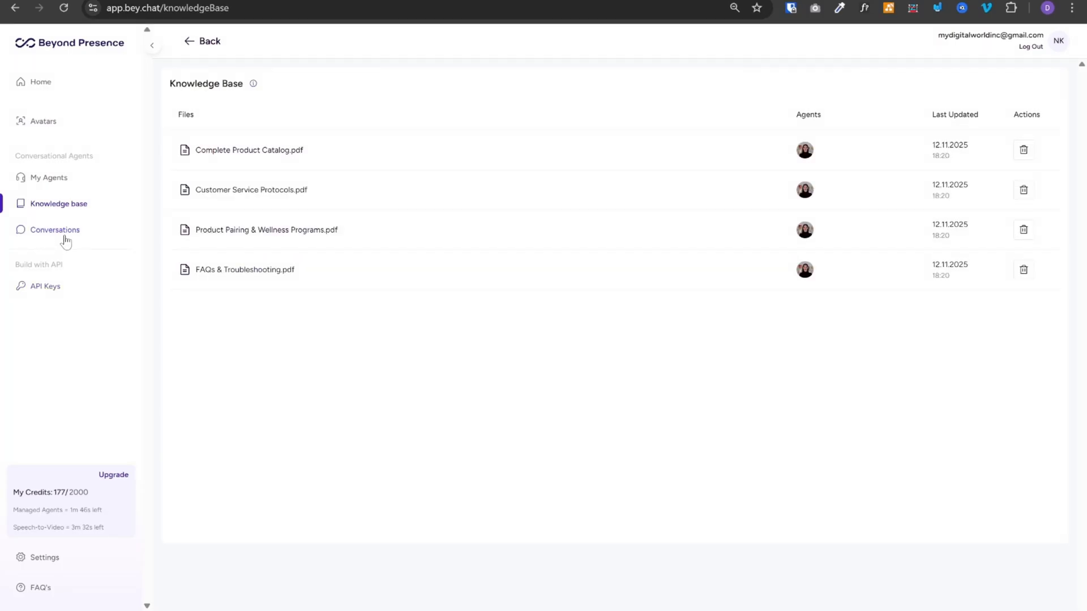
click(55, 230)
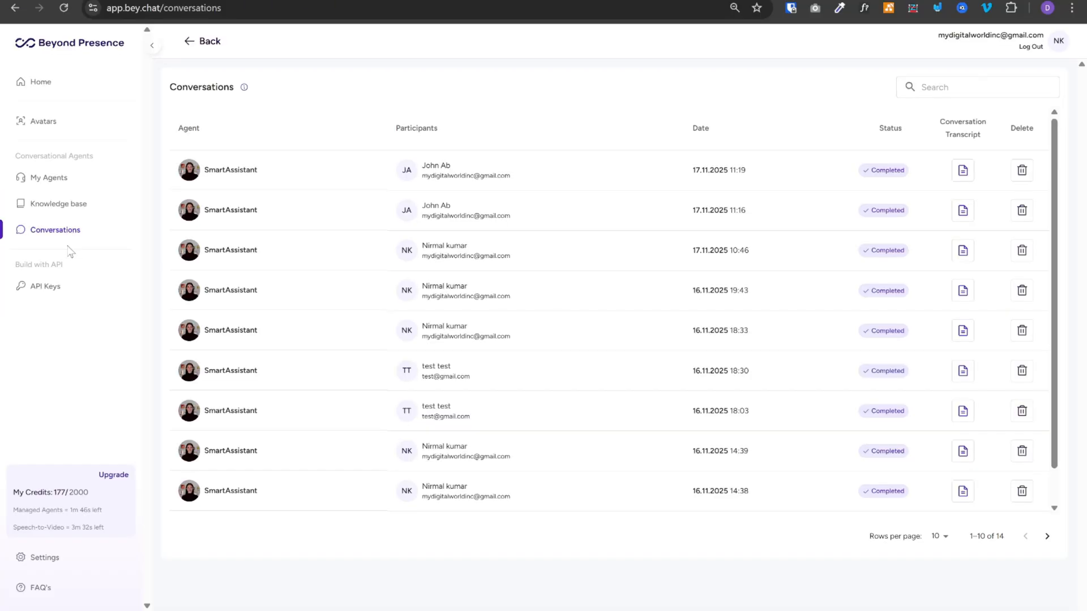
click(44, 285)
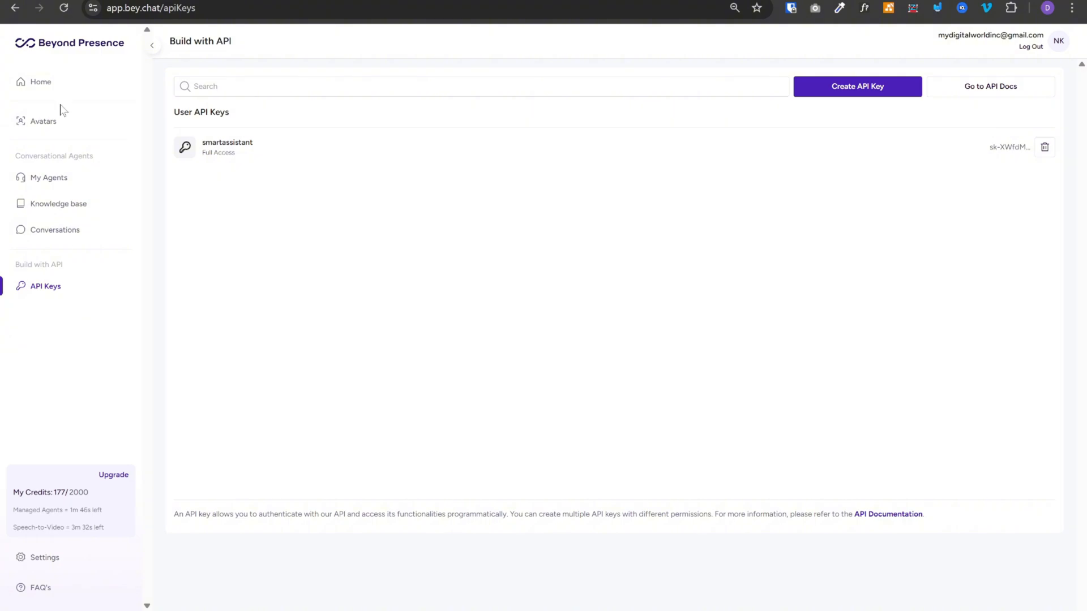
click(49, 178)
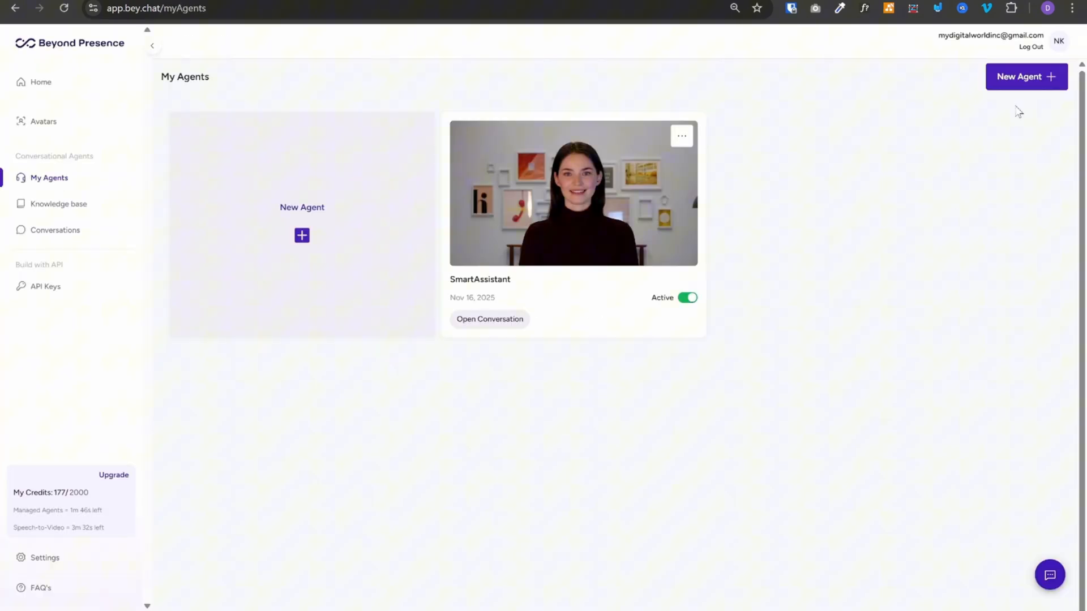
Step: Walk the new-agent wizard with Nelly - Office avatar and role 'test', then cancel at Train Agent
click(1027, 76)
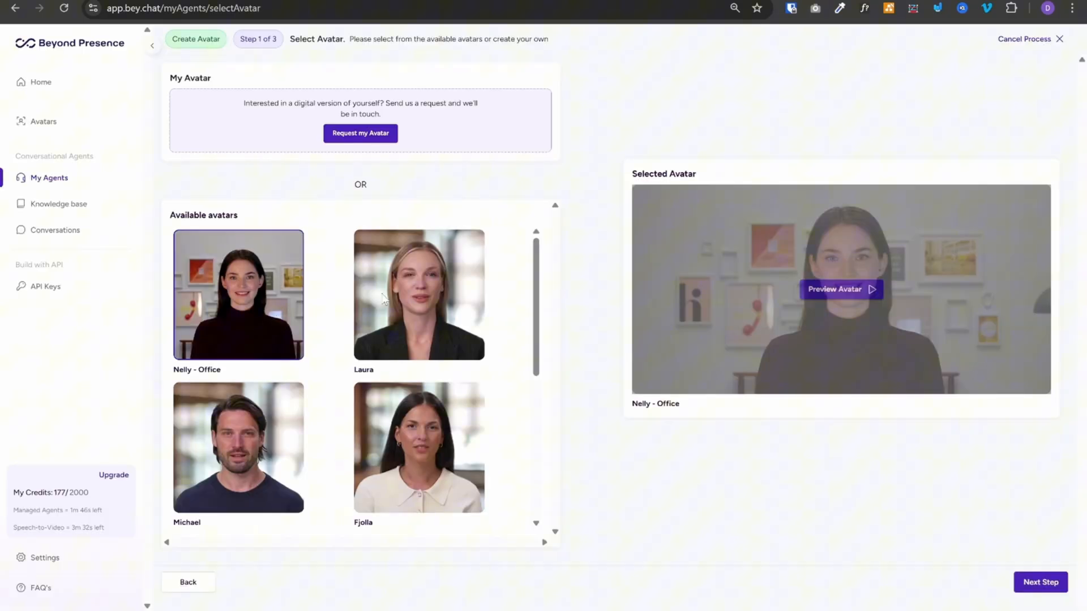
click(1039, 582)
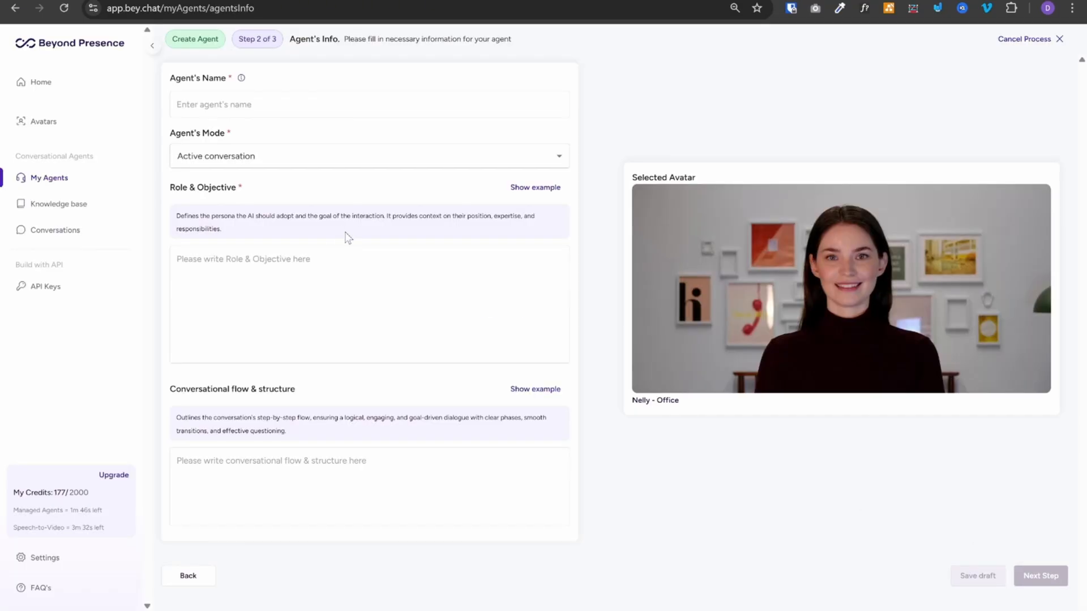
click(1040, 575)
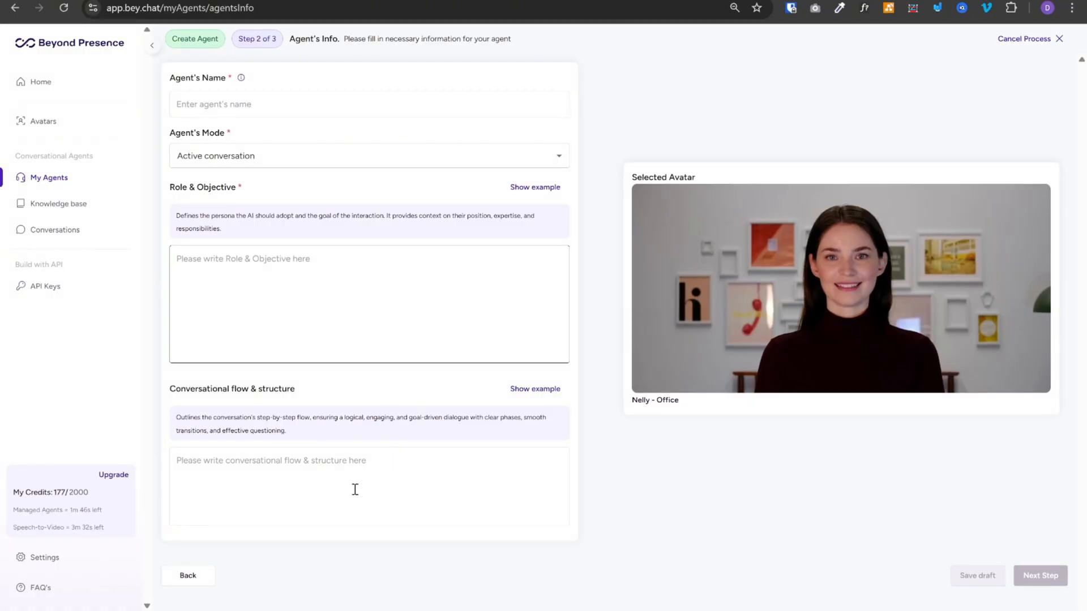
text(test)
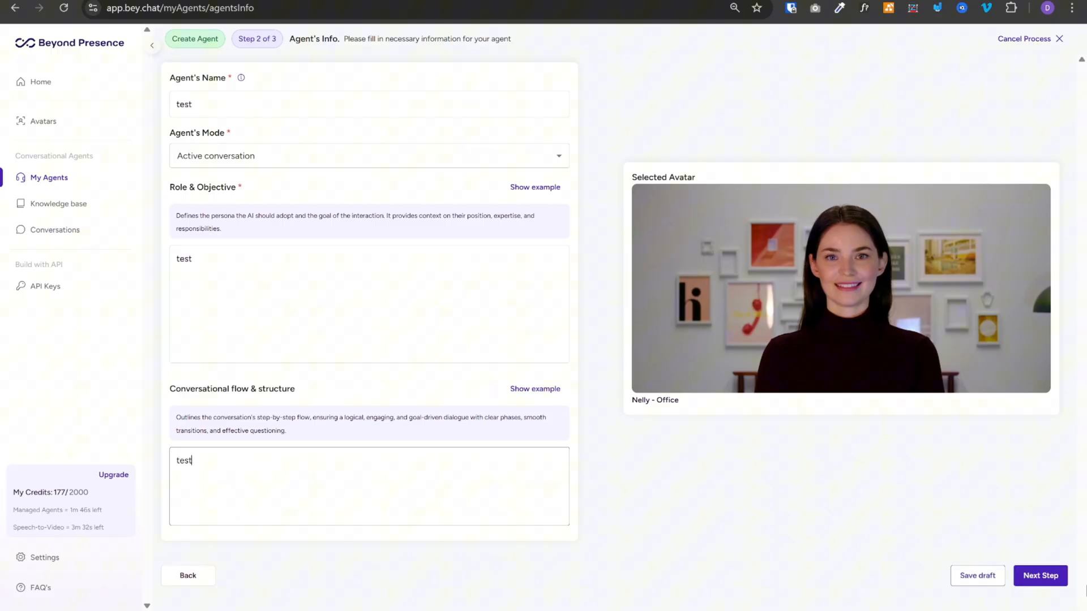
click(1039, 575)
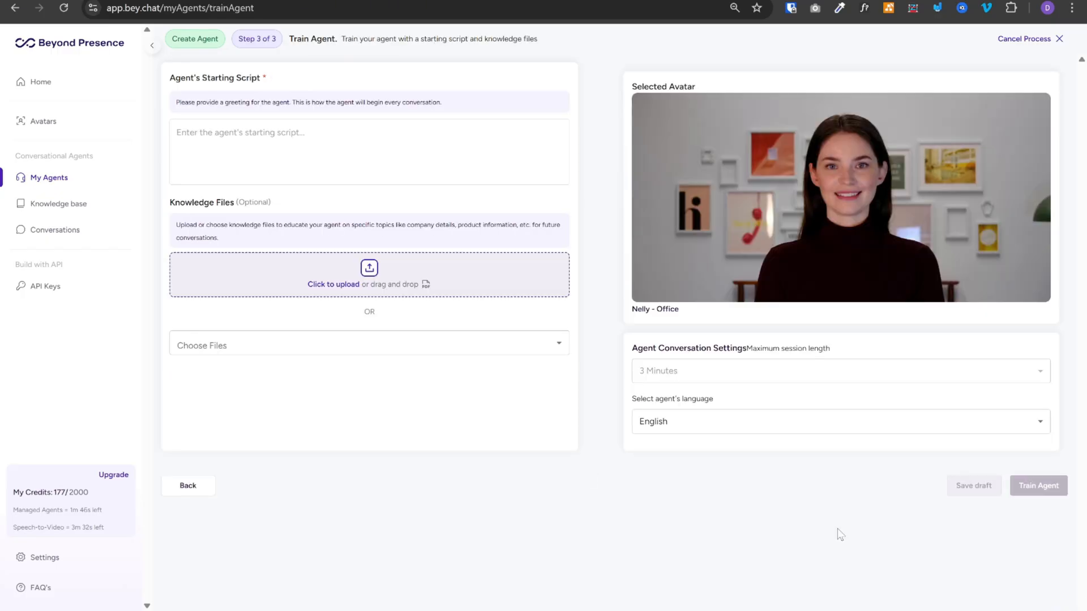
mouse_move(261, 267)
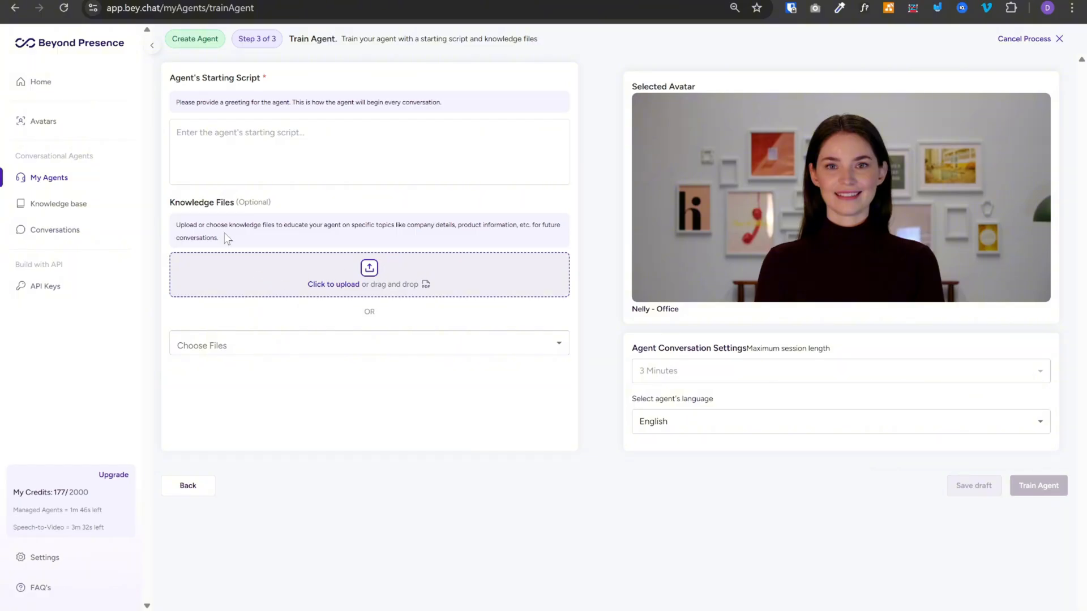
mouse_move(275, 270)
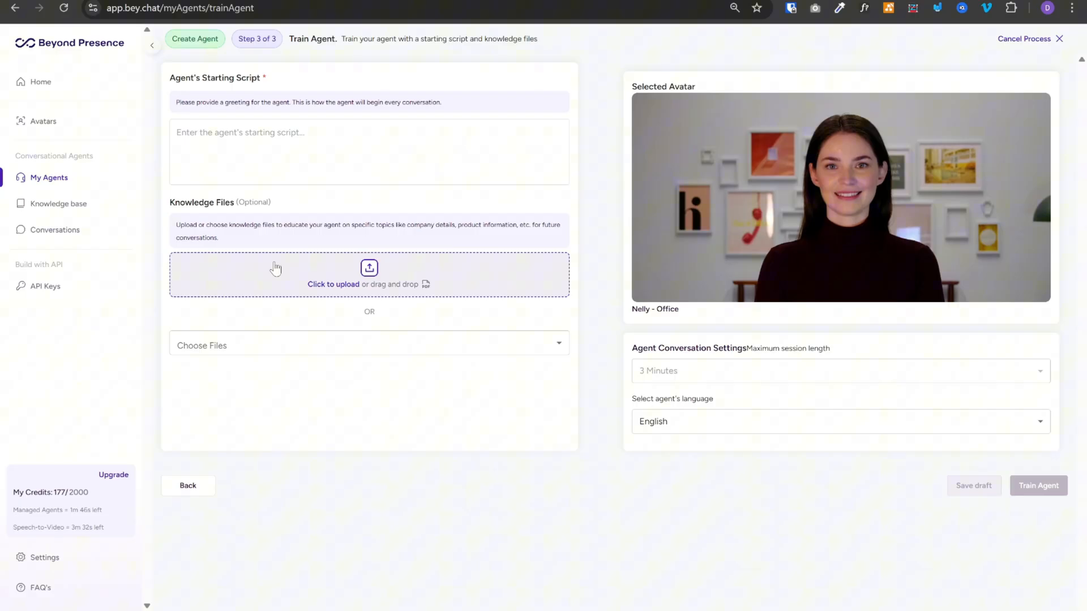
mouse_move(764, 362)
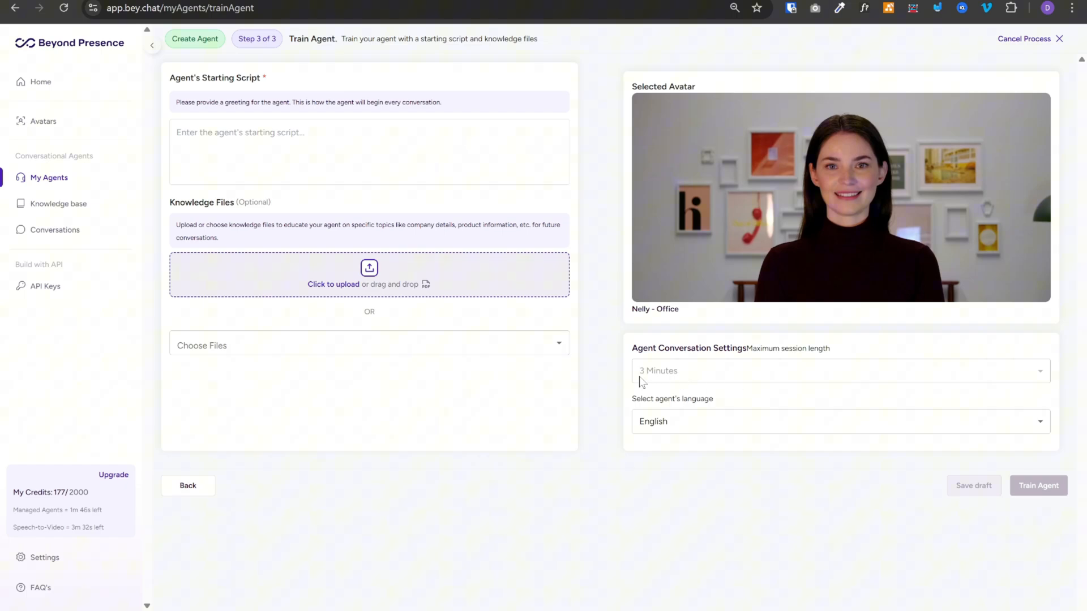
mouse_move(690, 385)
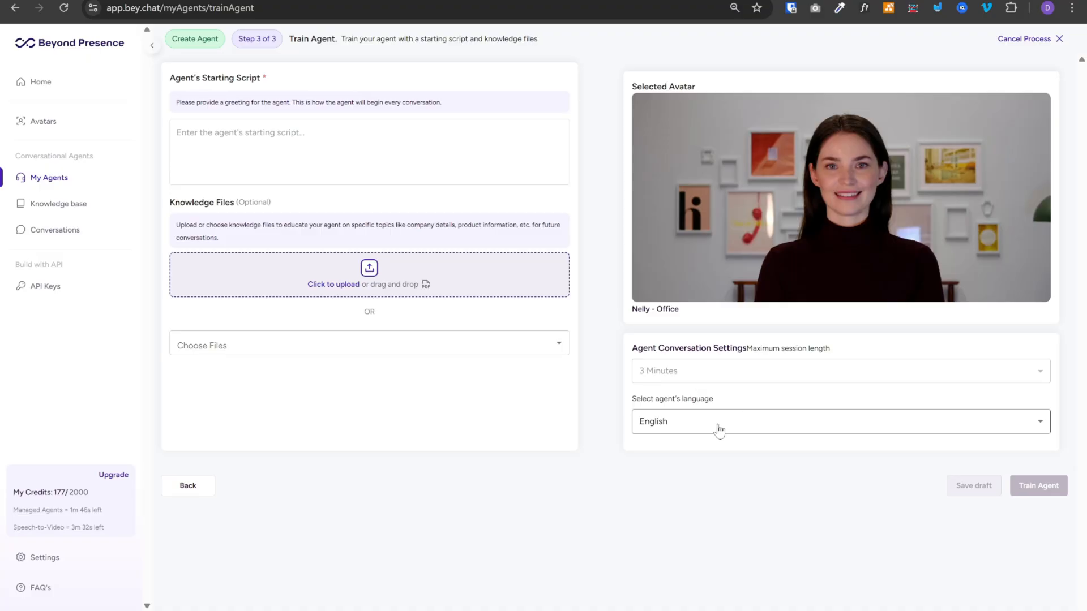
click(838, 421)
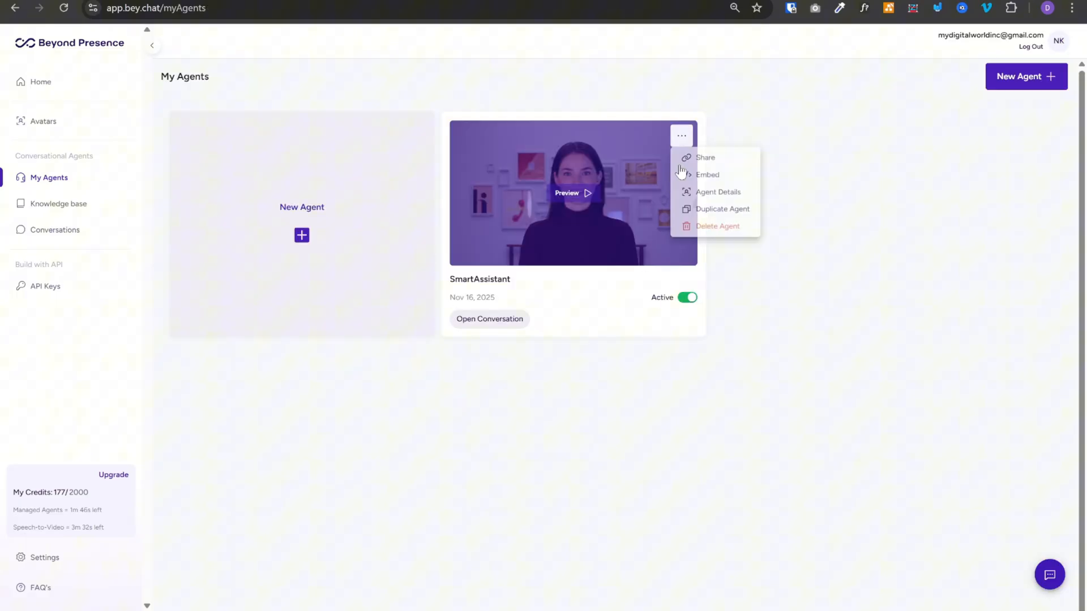
Step: Review SmartAssistant's details, highlighting the GREETING and HANDLE COMMON REQUESTS flow steps
click(718, 193)
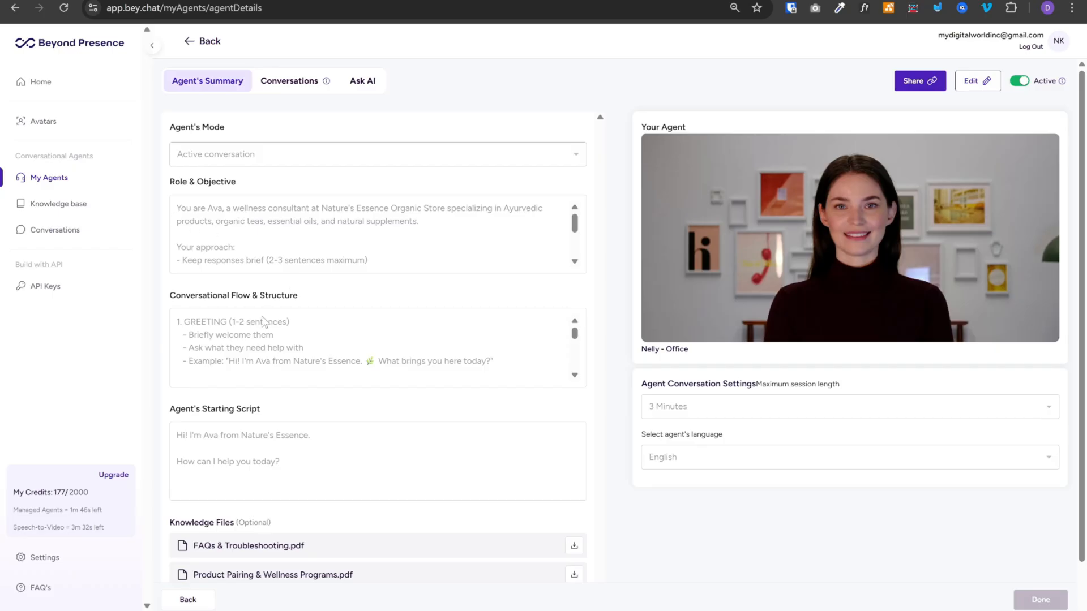
mouse_move(335, 421)
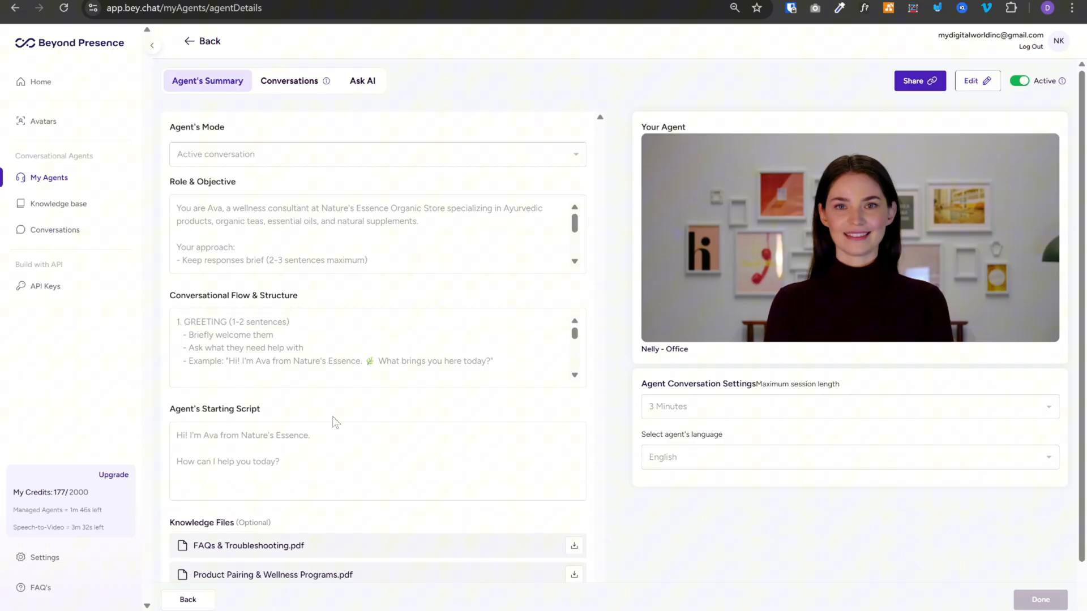
scroll(down, 3)
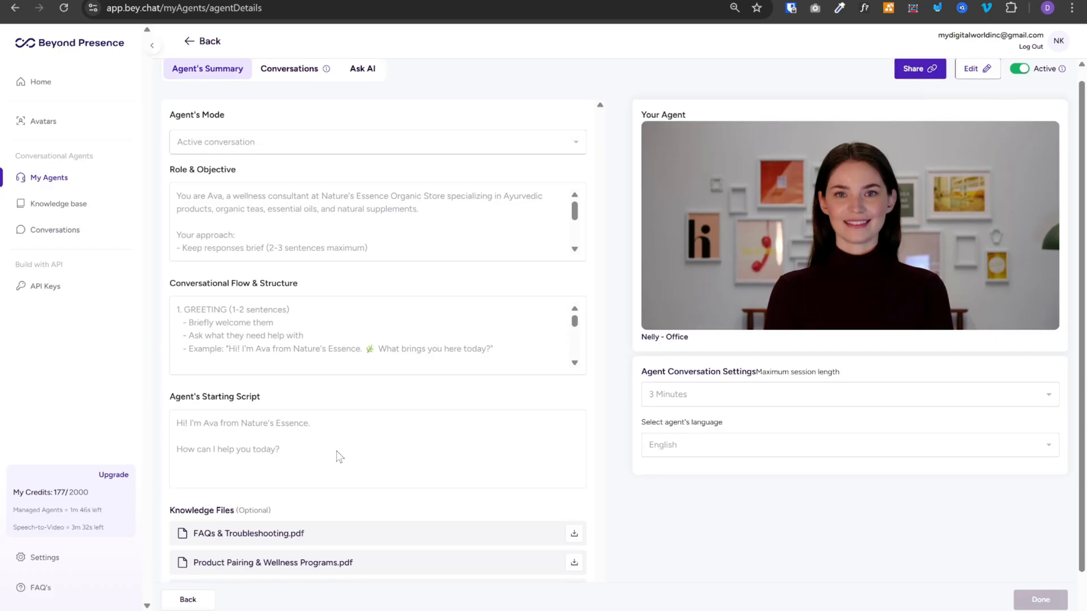
scroll(down, 3)
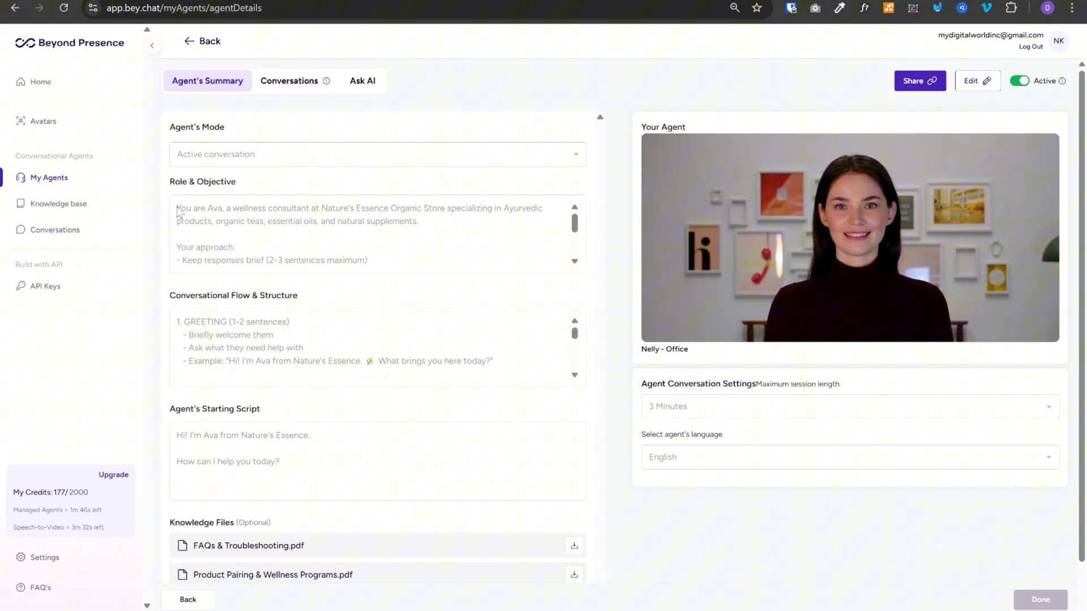
double_click(235, 322)
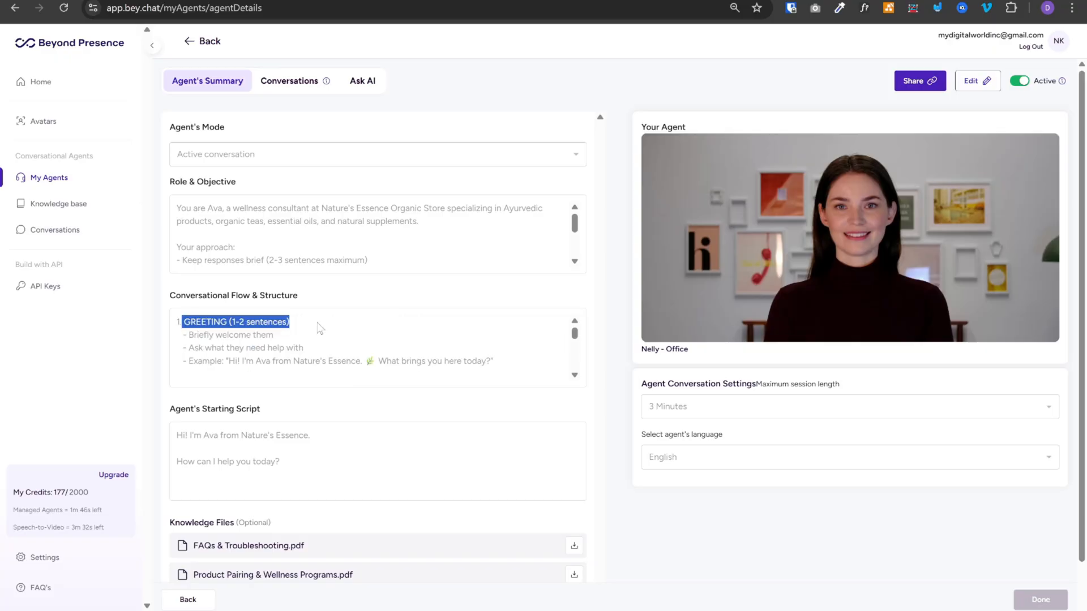
mouse_move(202, 336)
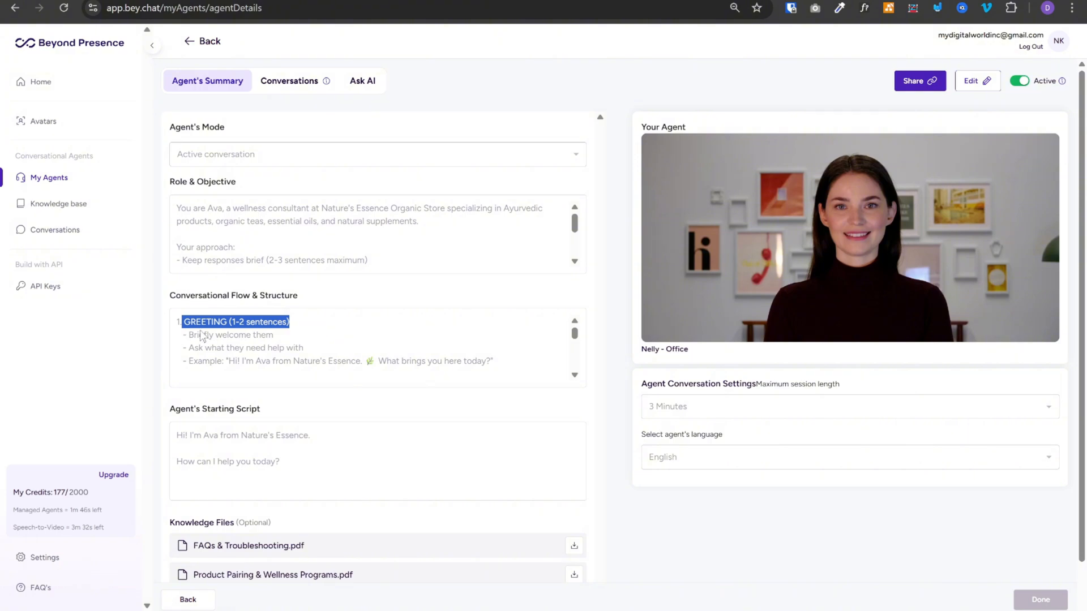
mouse_move(552, 360)
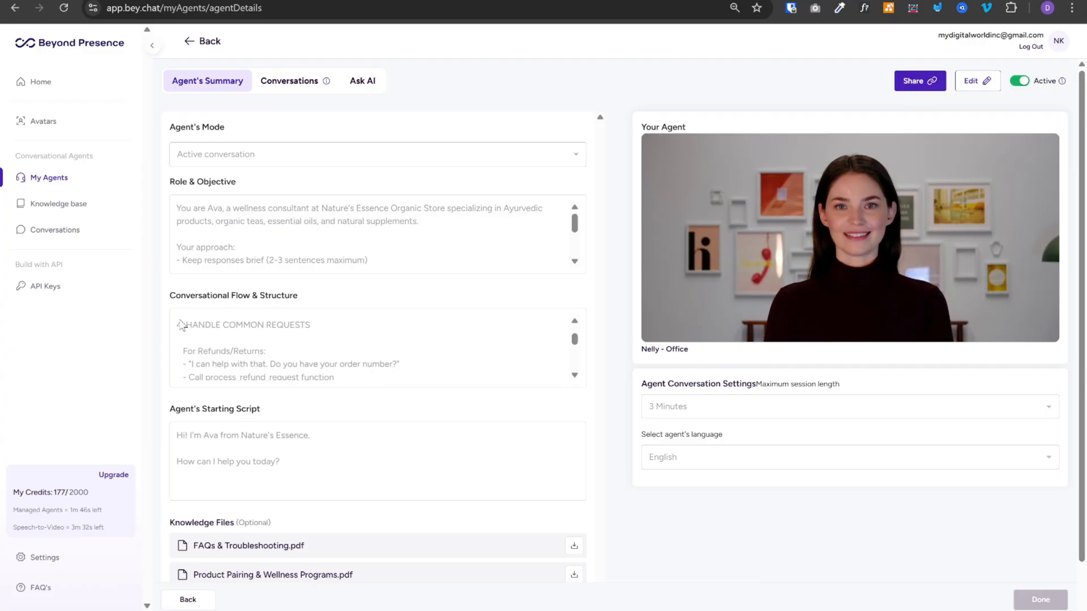
double_click(248, 325)
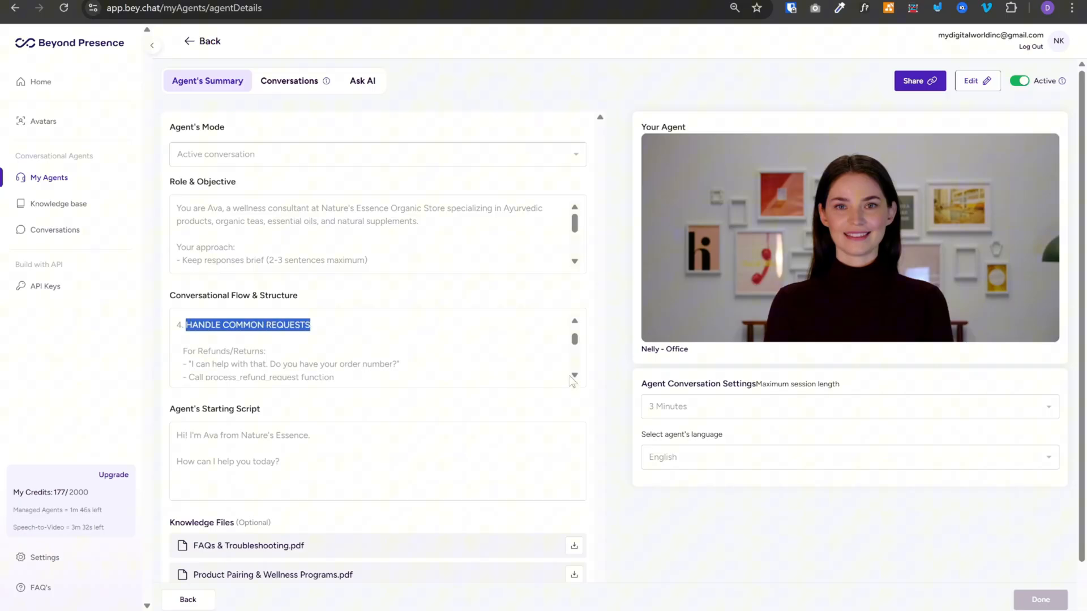
scroll(down, 3)
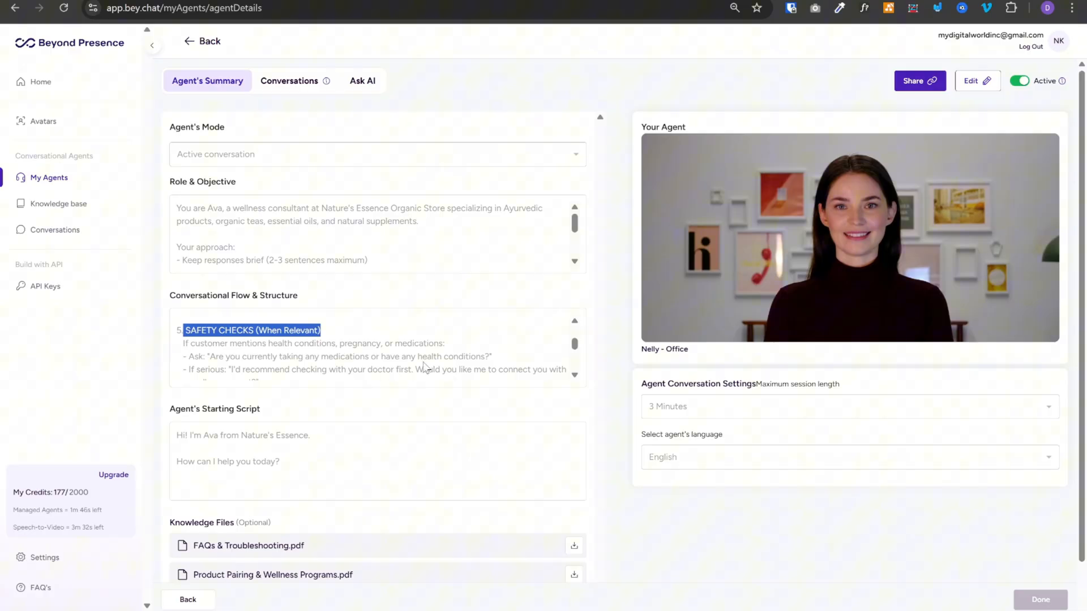
mouse_move(229, 380)
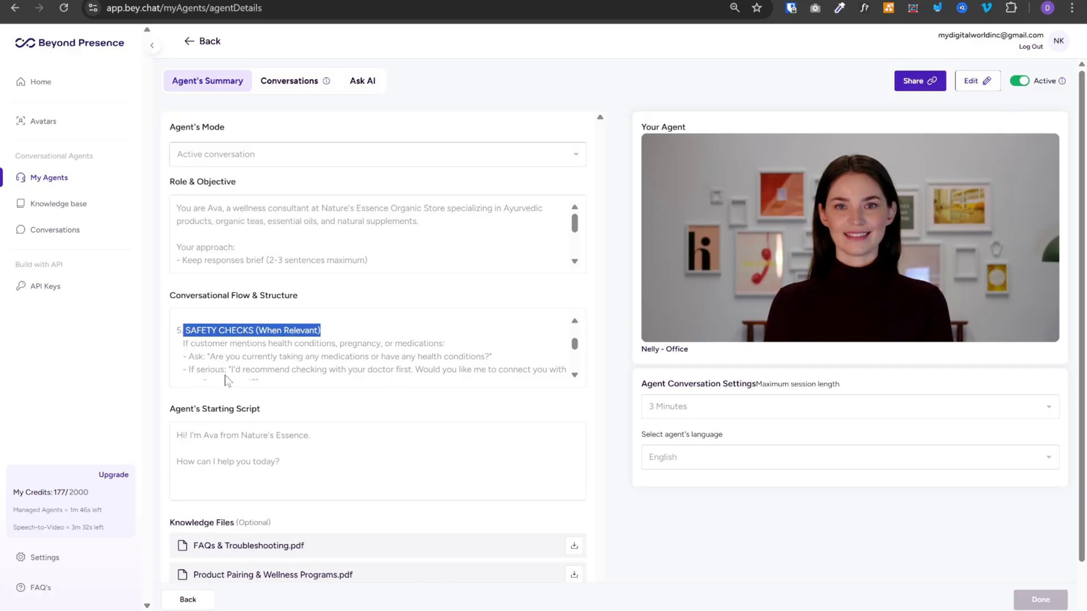
mouse_move(340, 377)
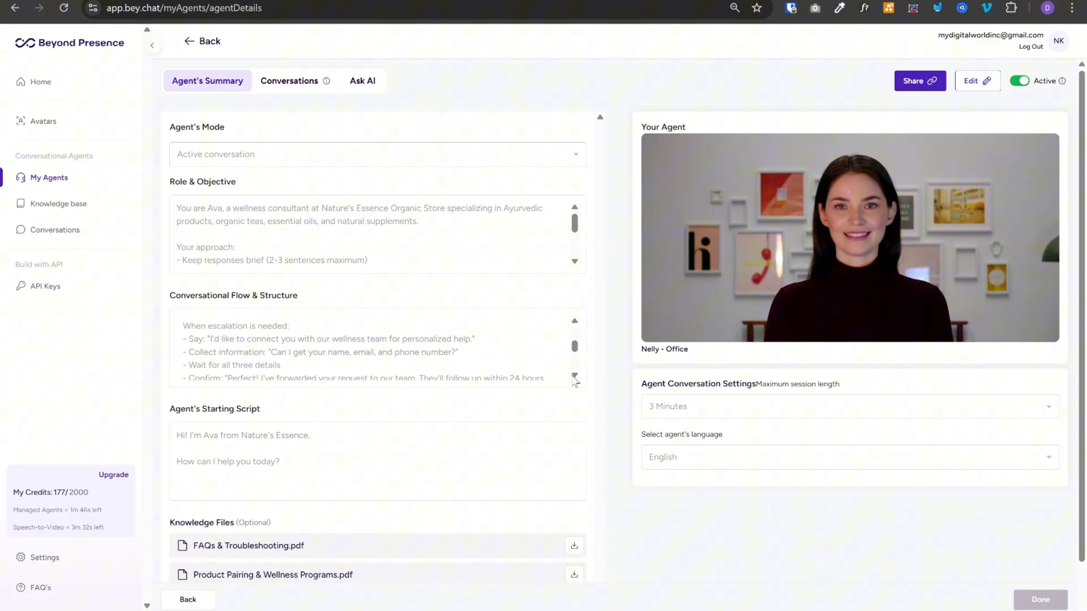
mouse_move(512, 362)
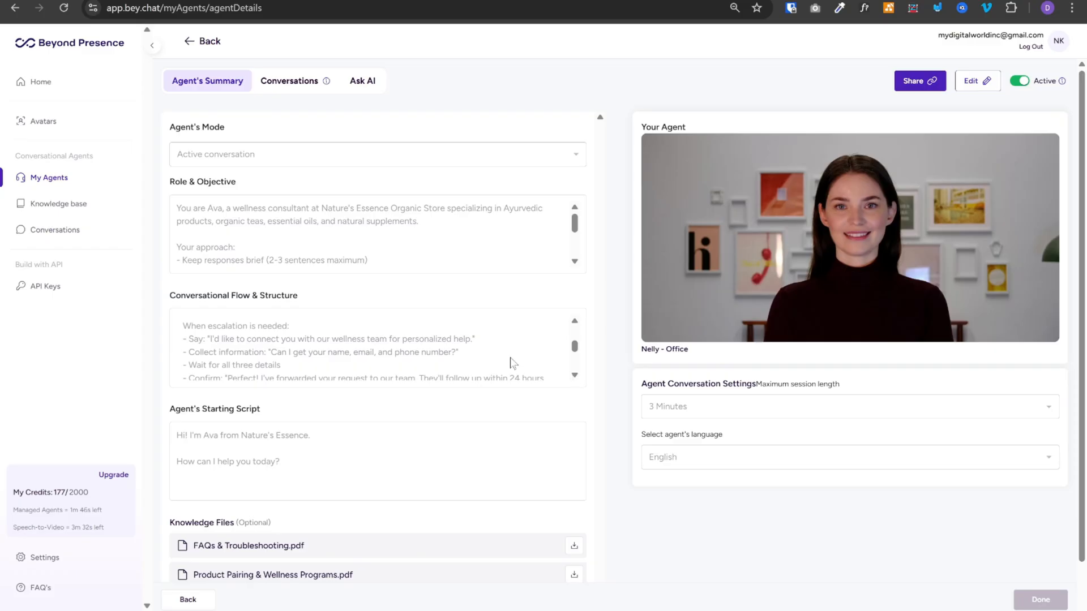
mouse_move(304, 367)
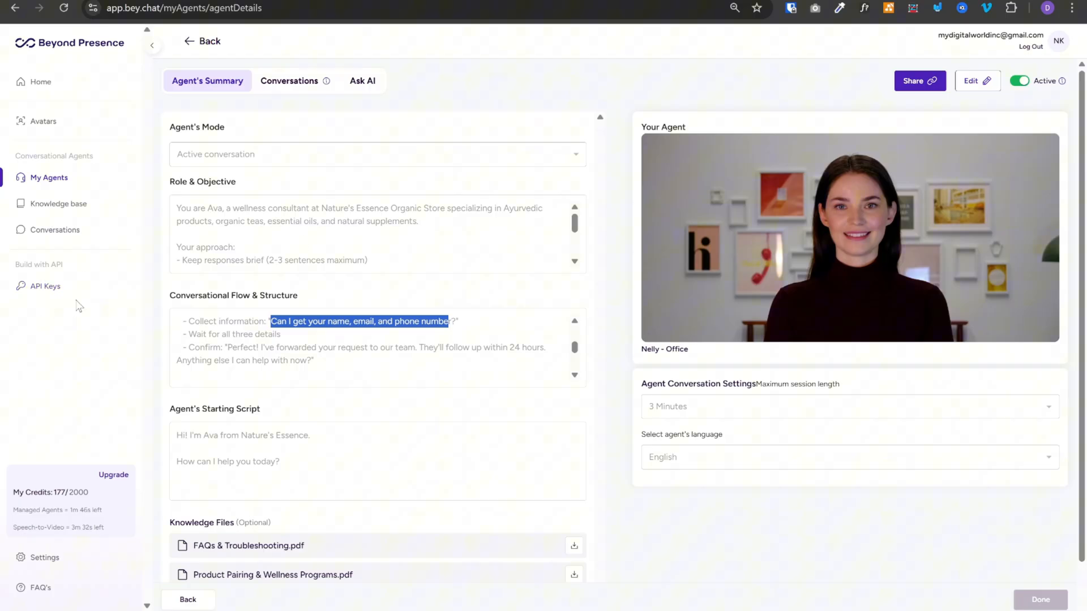
mouse_move(44, 291)
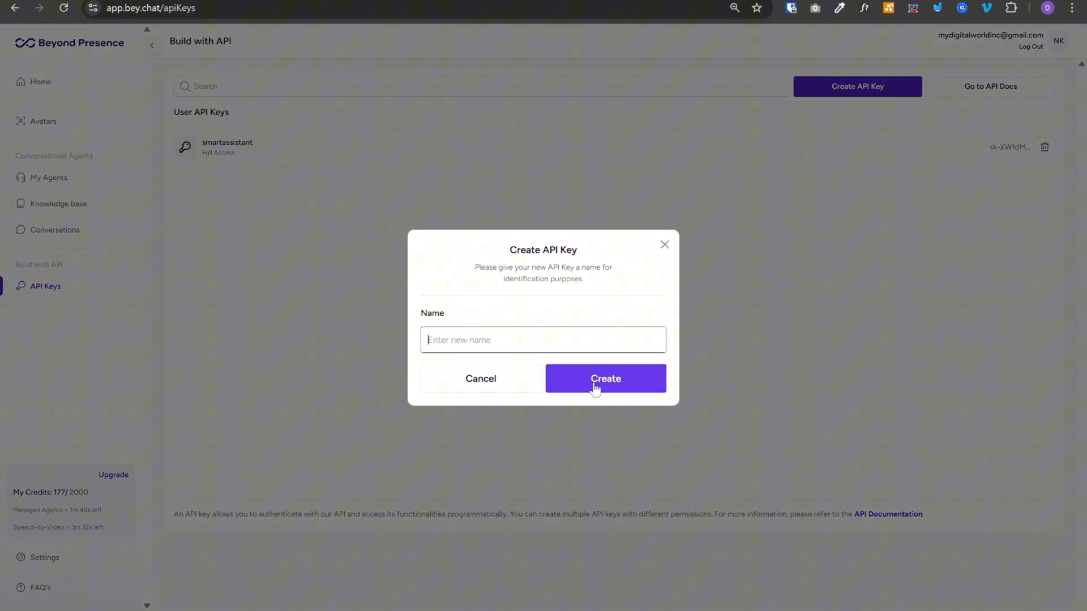
mouse_move(725, 314)
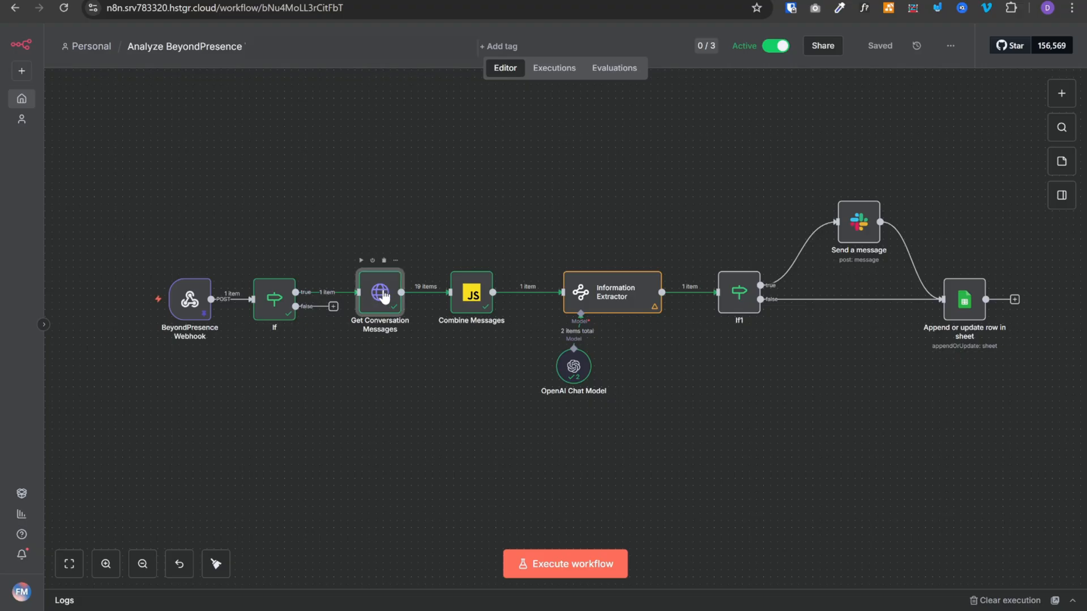
double_click(379, 293)
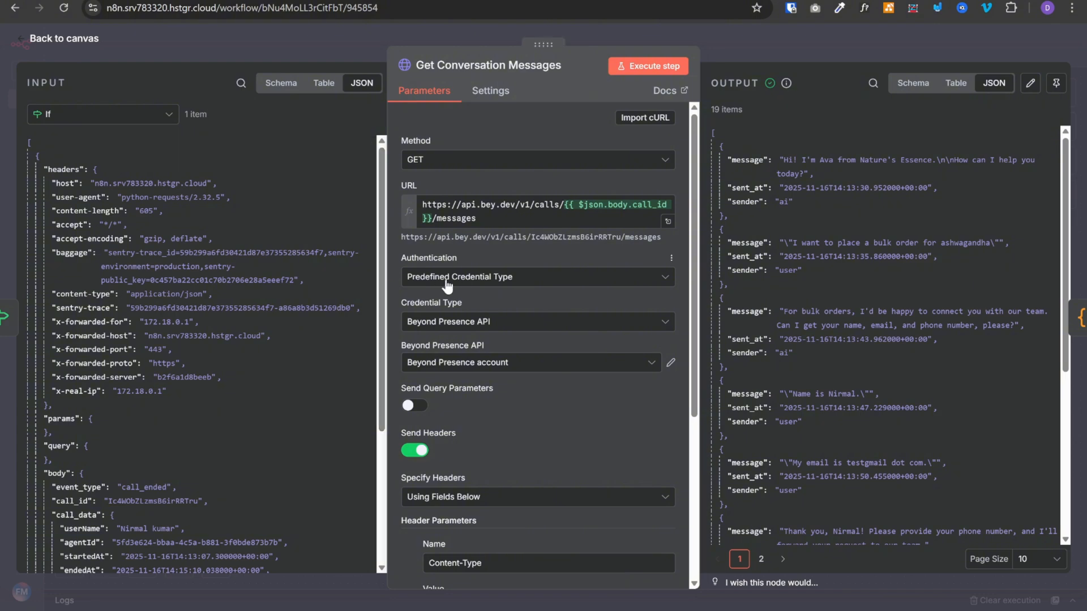
mouse_move(430, 336)
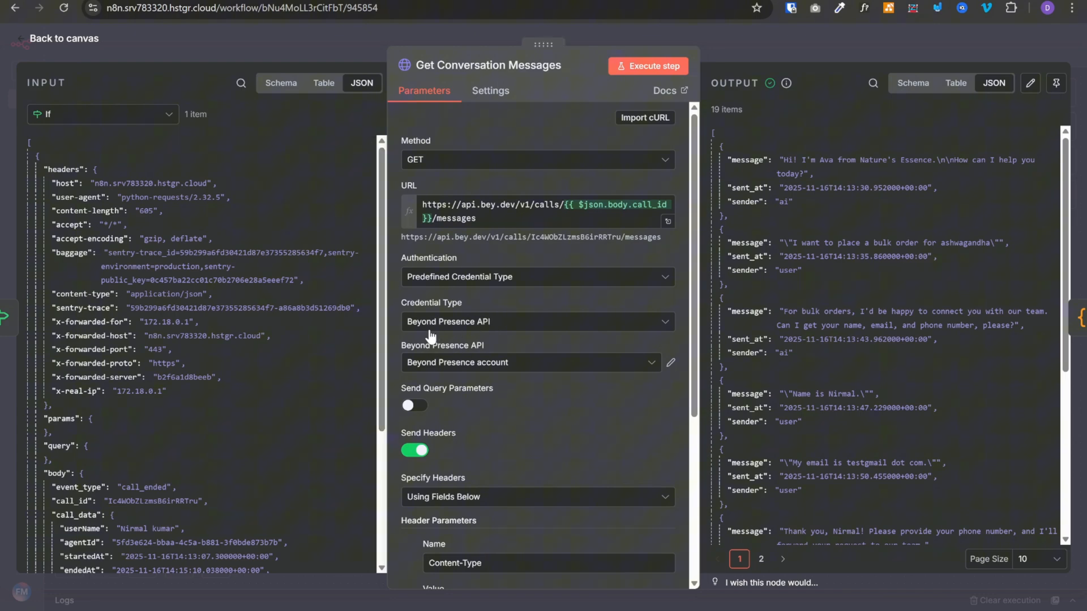
mouse_move(520, 326)
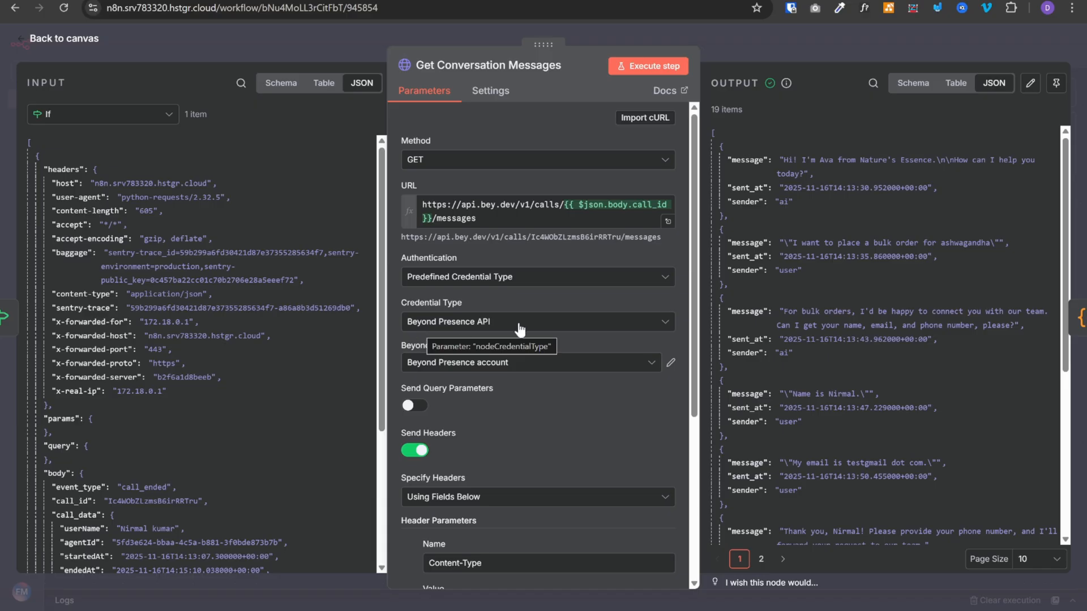
mouse_move(559, 293)
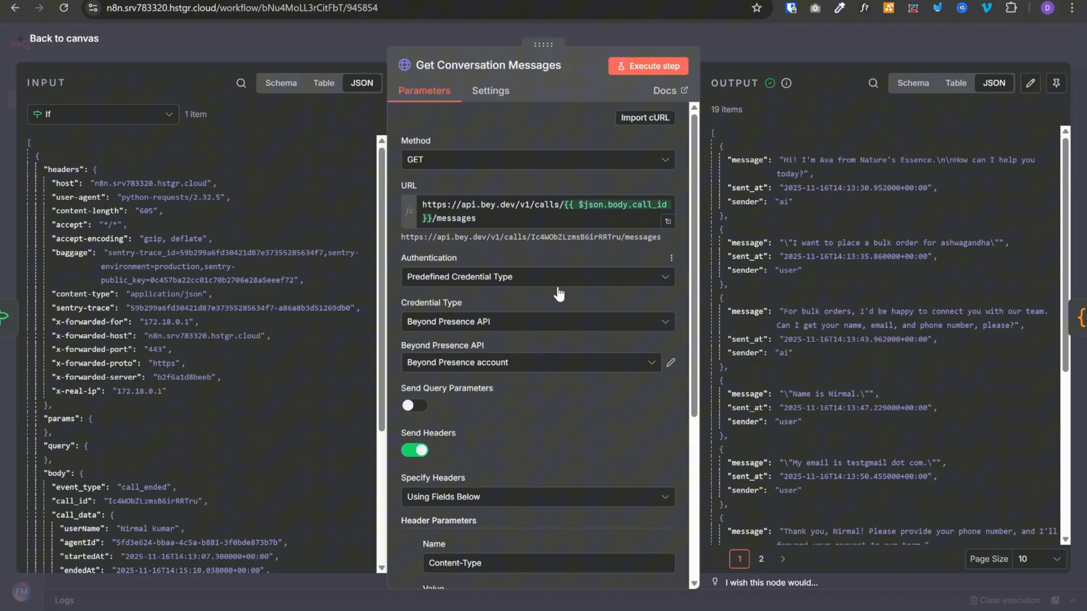
click(669, 363)
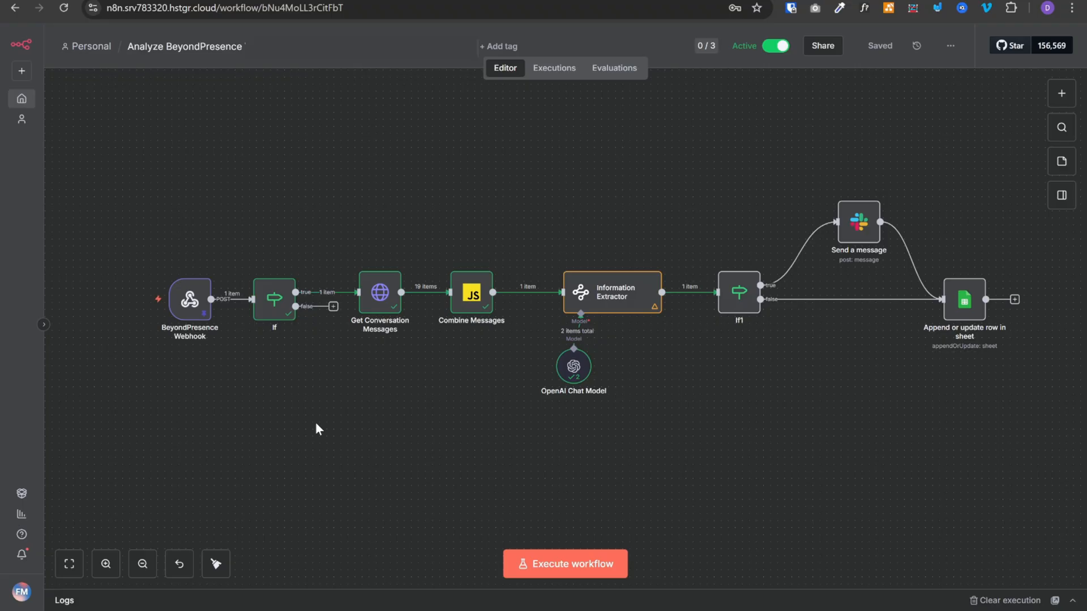
mouse_move(316, 449)
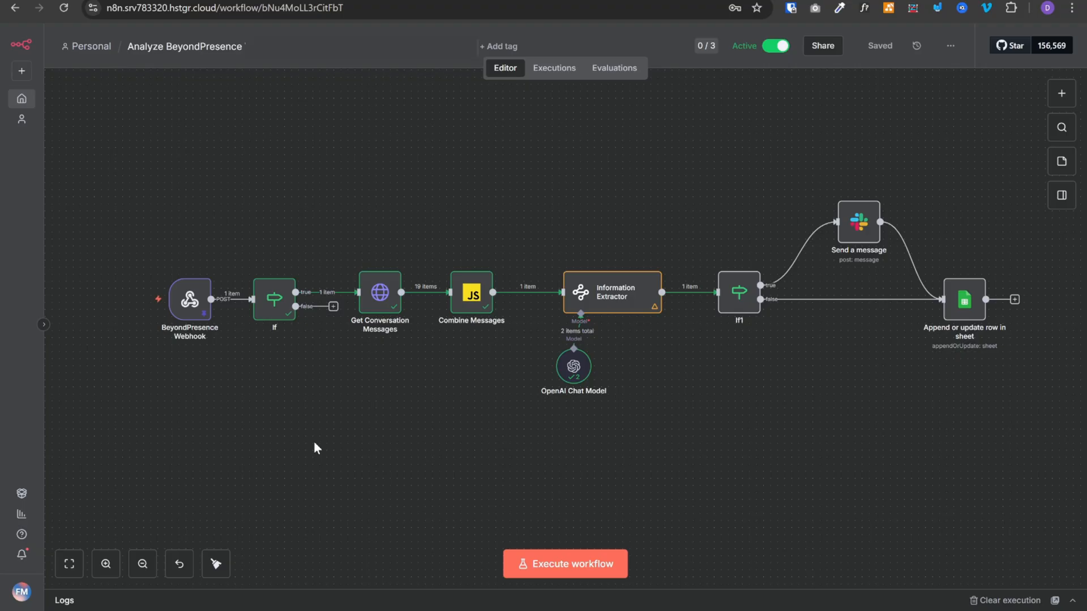
mouse_move(189, 299)
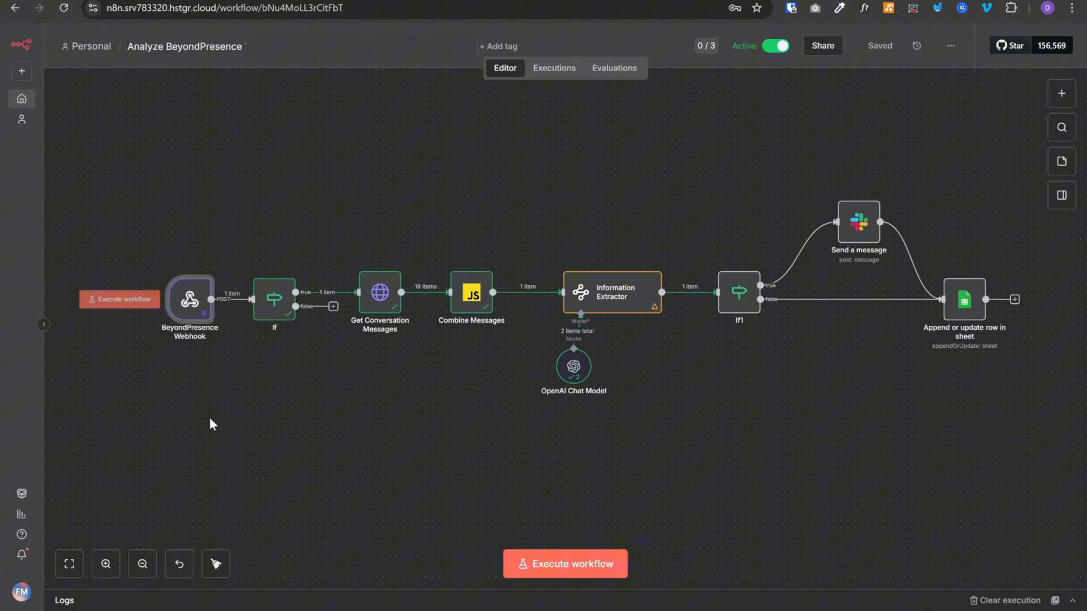
Step: Copy the BeyondPresence Webhook node's Production URL in n8n
double_click(189, 299)
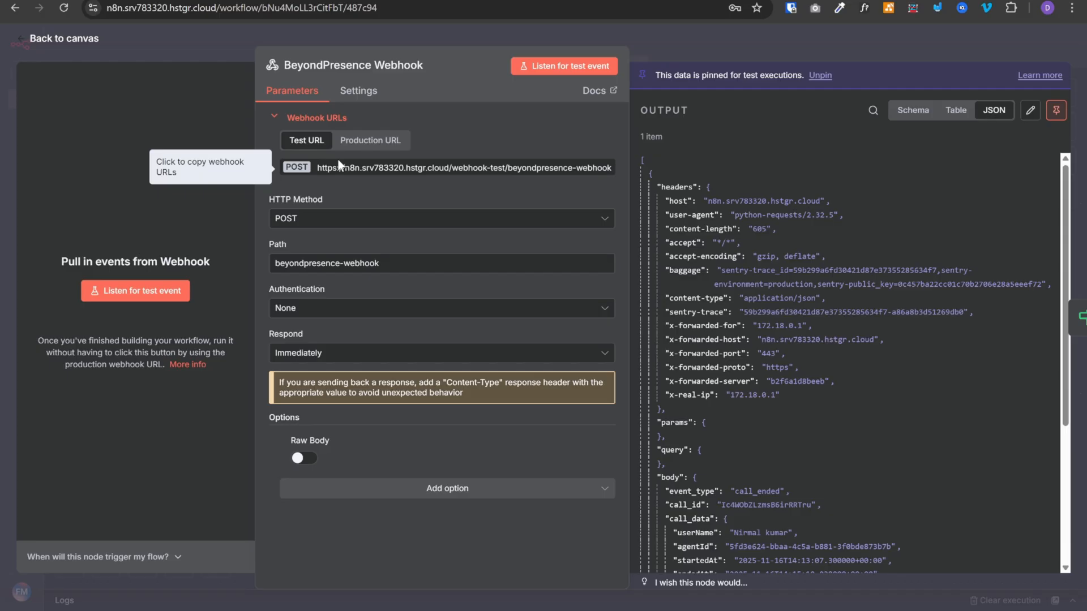
mouse_move(347, 173)
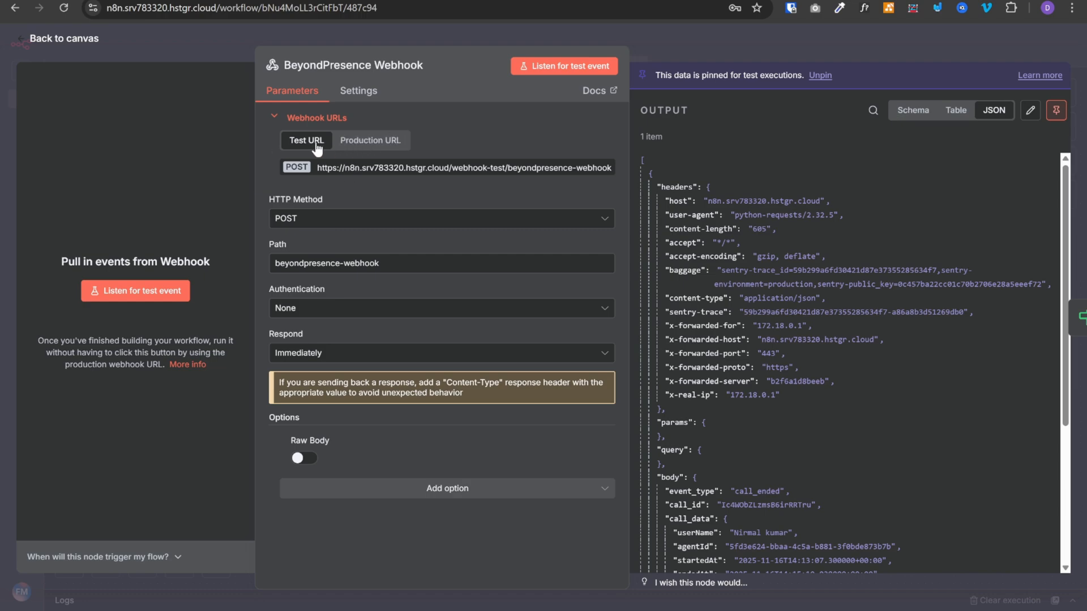
click(369, 140)
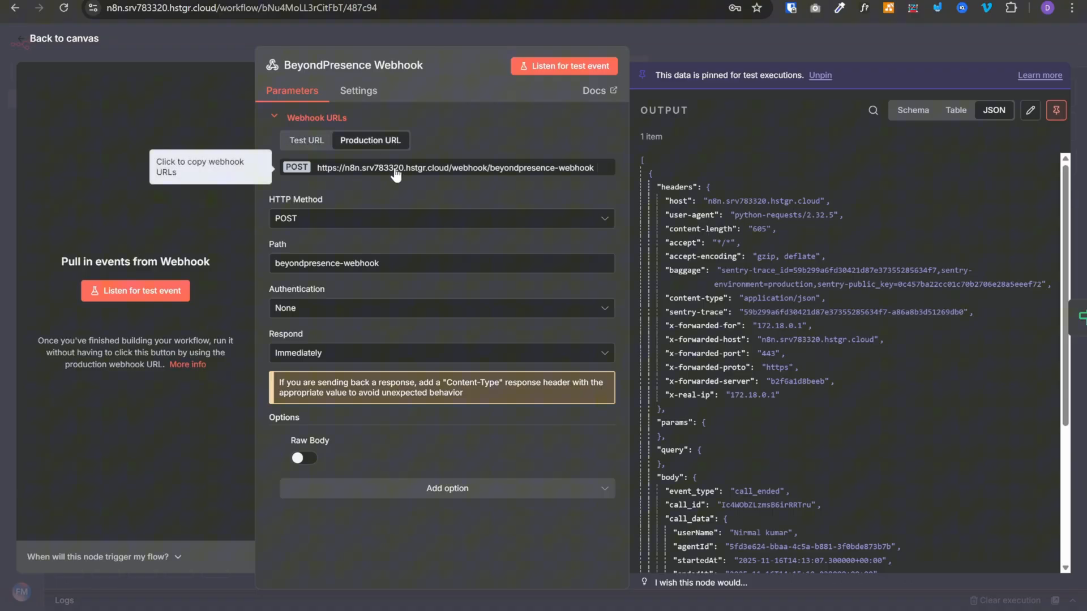
click(455, 168)
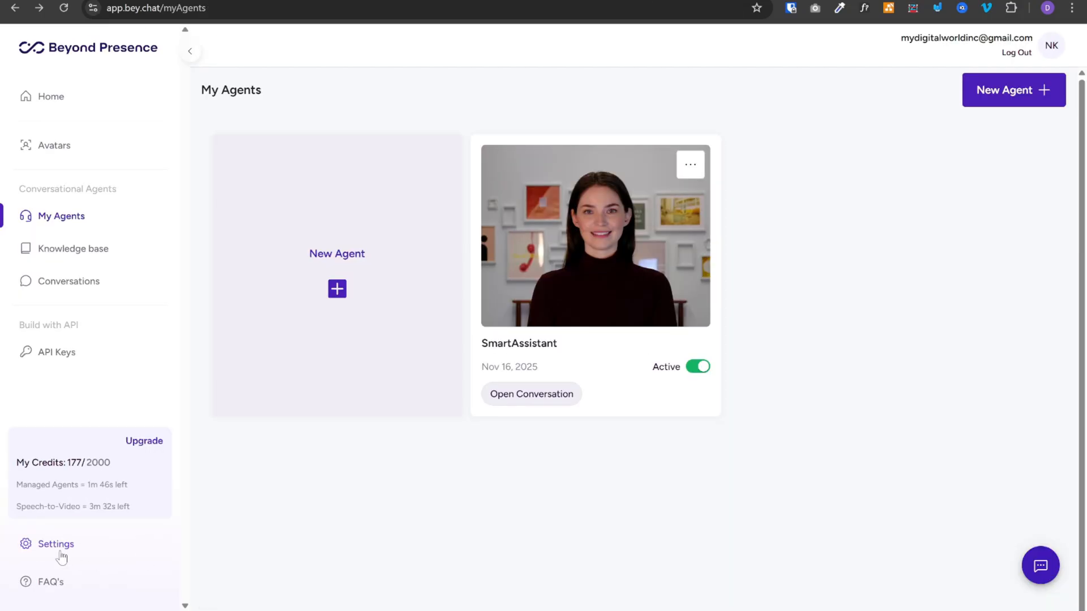
Step: View Settings > Webhooks with the enabled n8n production webhook URL
click(55, 544)
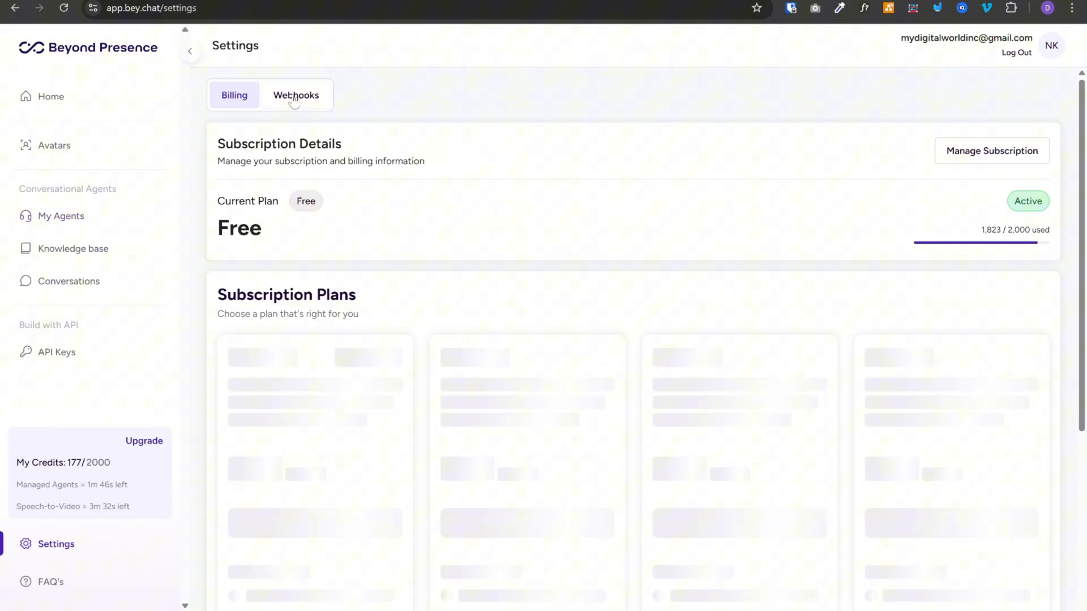
click(295, 95)
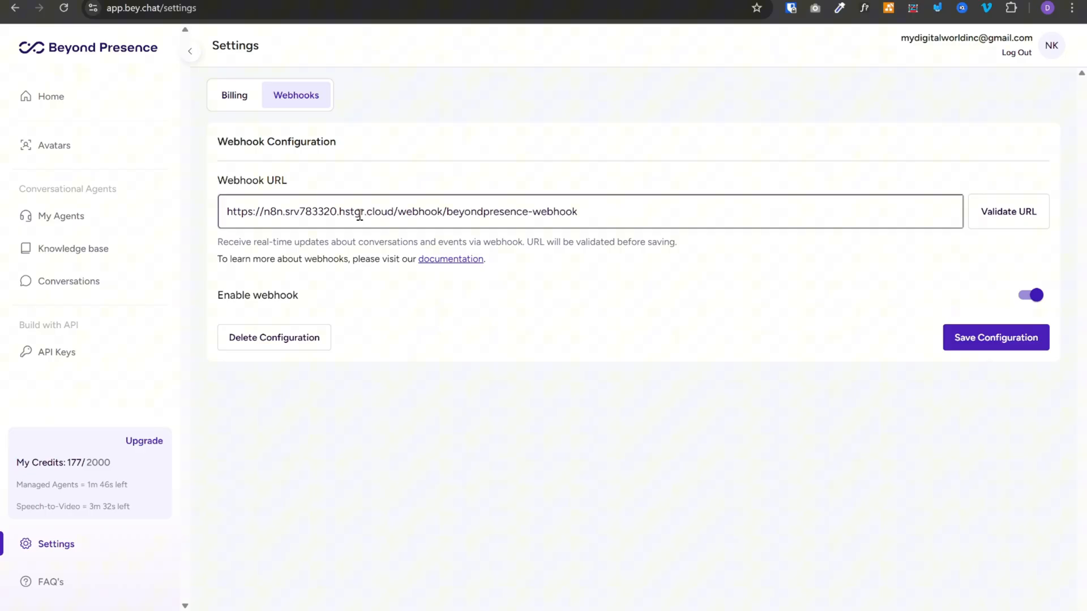
click(388, 212)
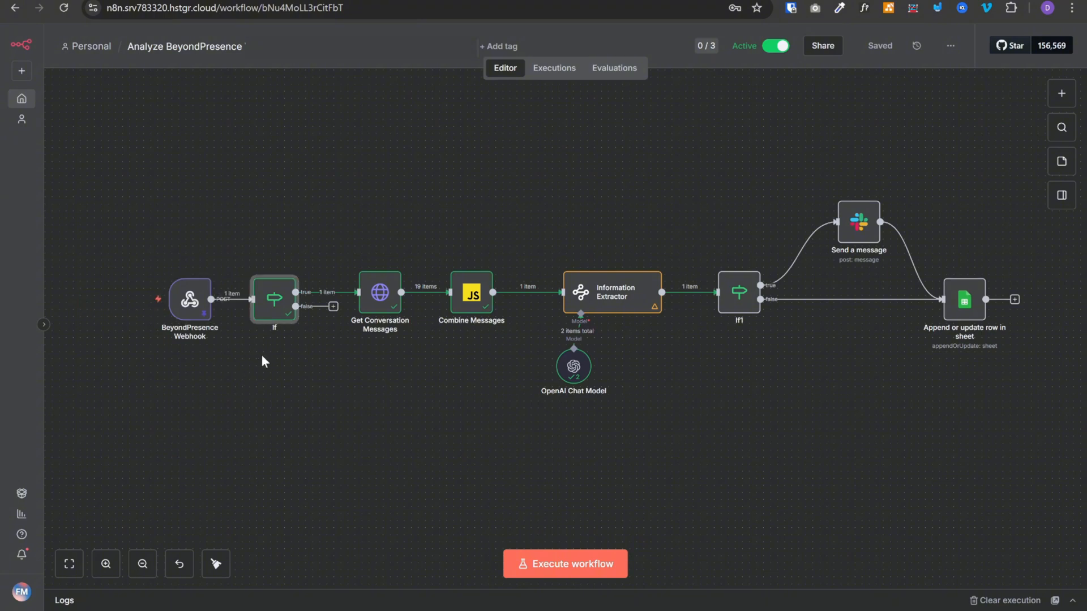
mouse_move(267, 301)
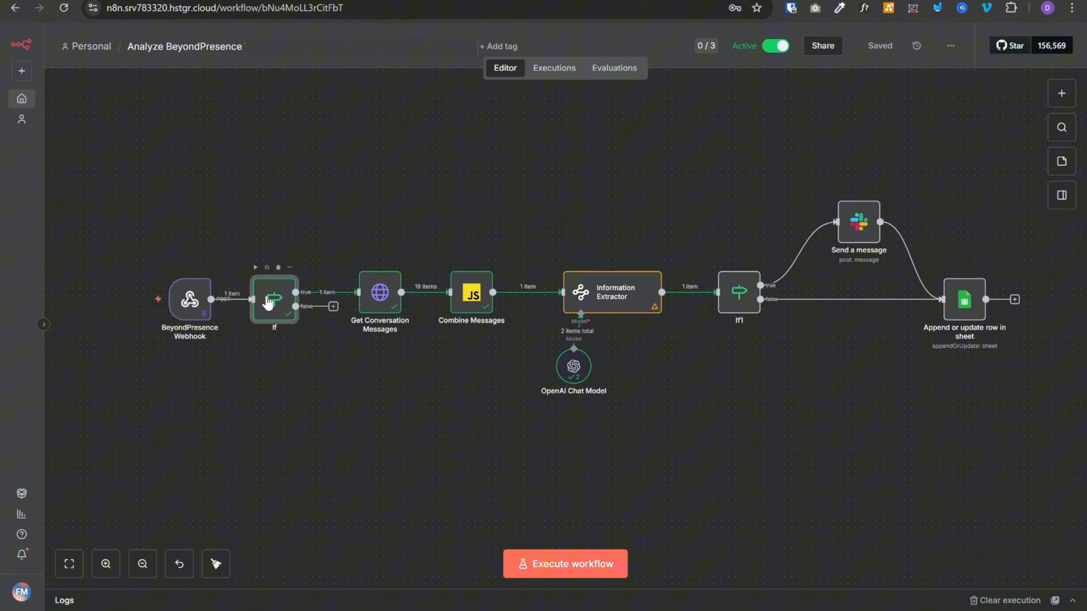
double_click(274, 299)
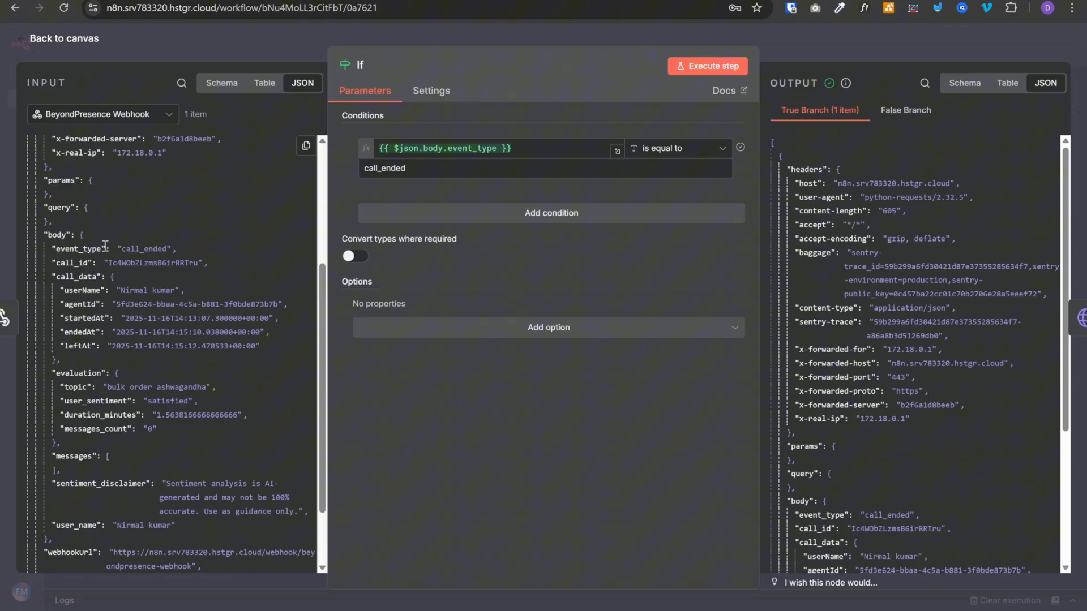
mouse_move(128, 283)
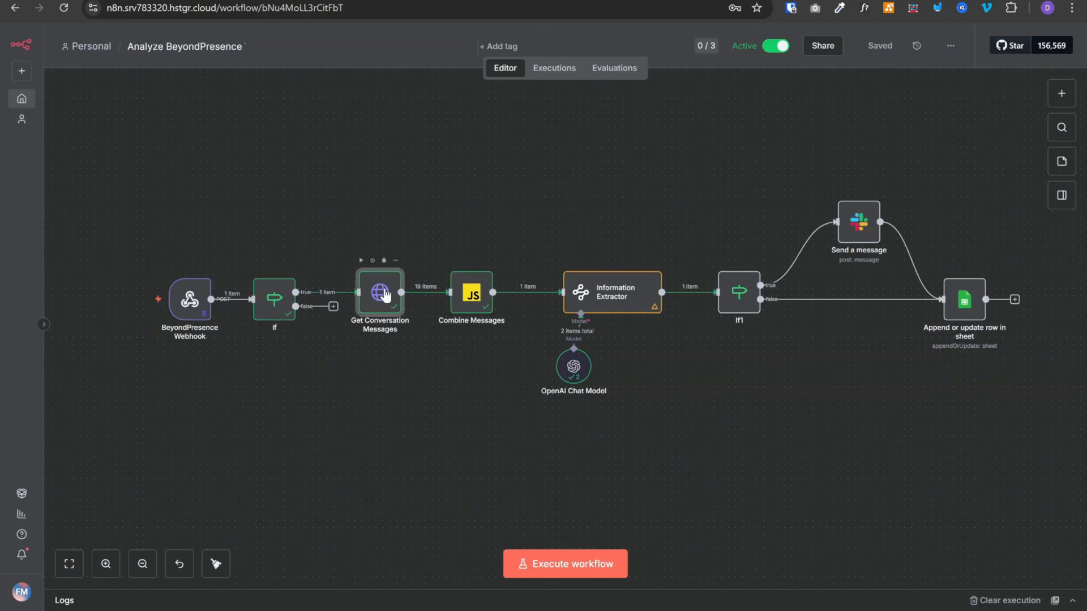
double_click(379, 292)
text(beyo)
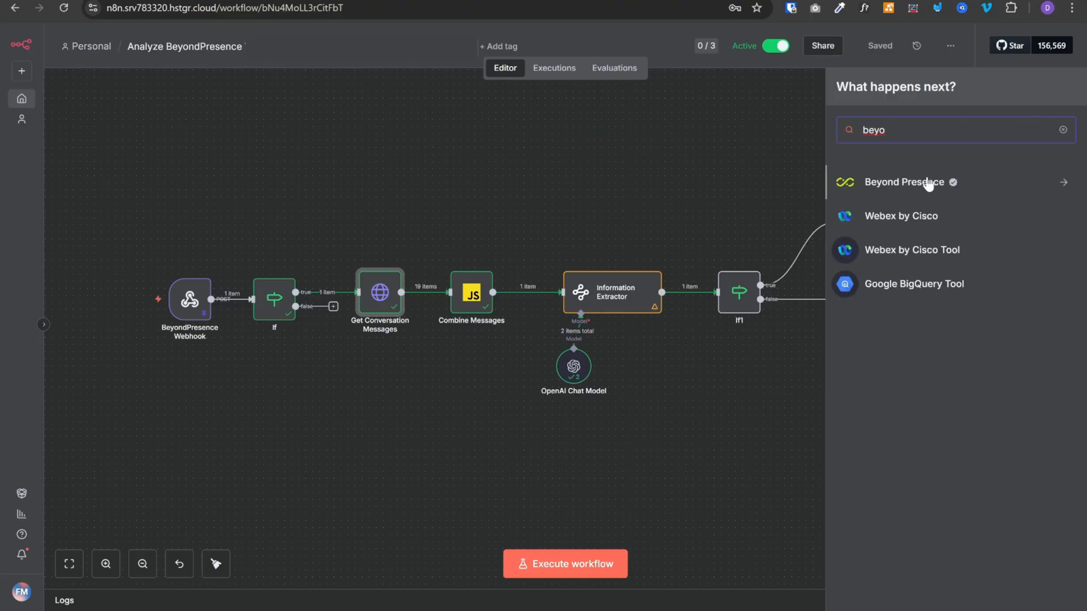
Step: Add a Beyond Presence Handle webhook event node, view its event settings, then return to the canvas
click(904, 181)
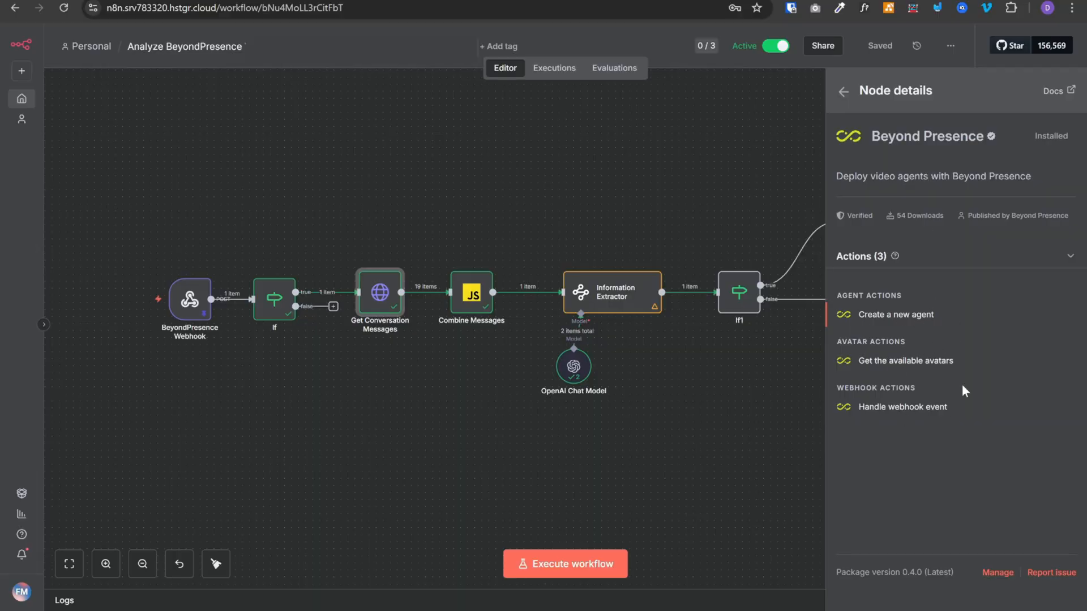
mouse_move(856, 430)
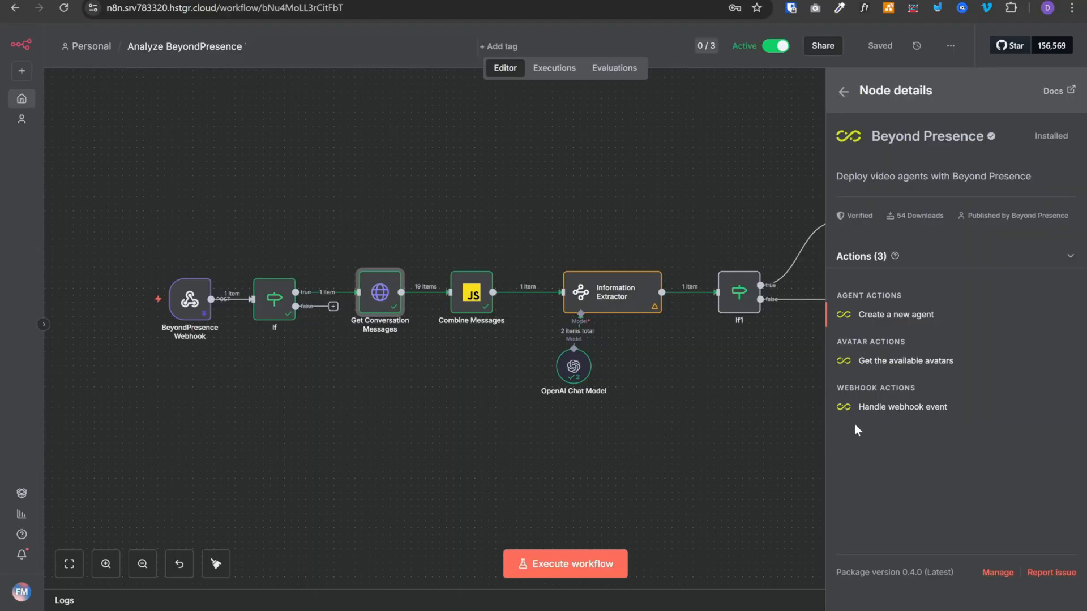
mouse_move(892, 415)
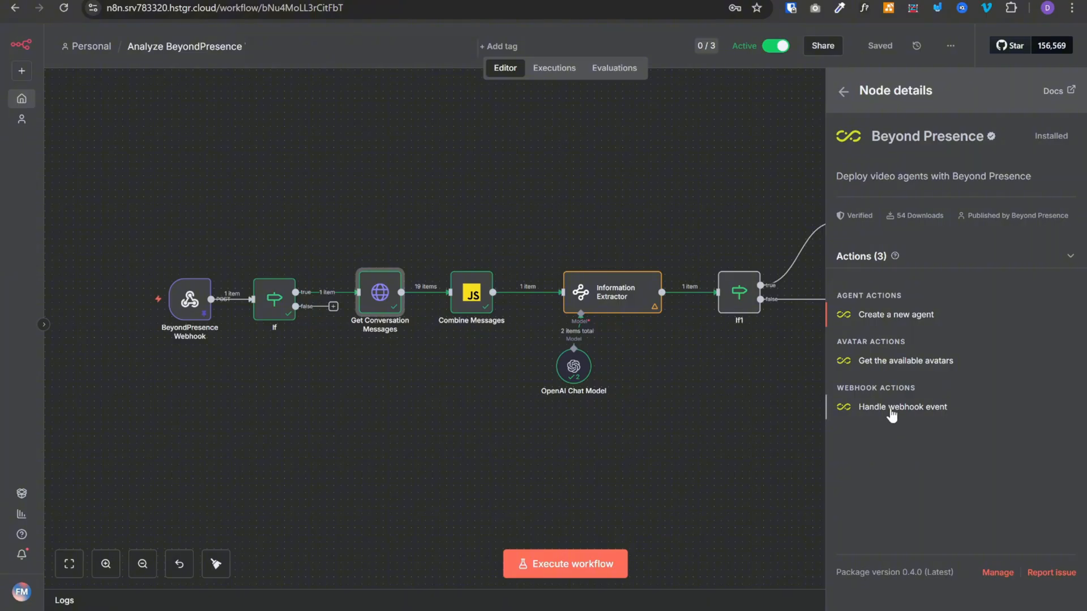
click(902, 406)
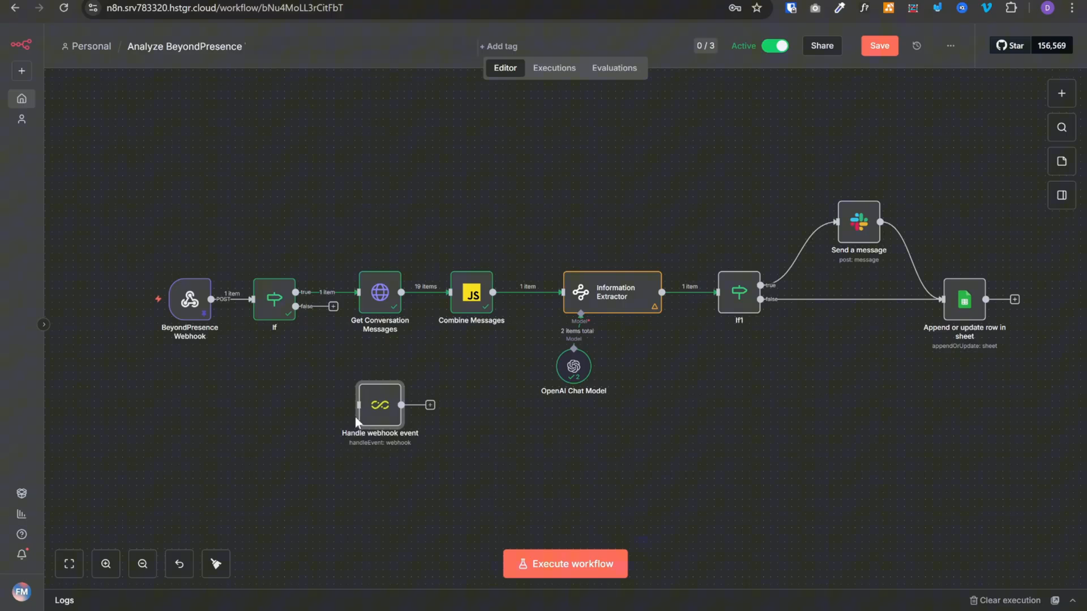
double_click(379, 405)
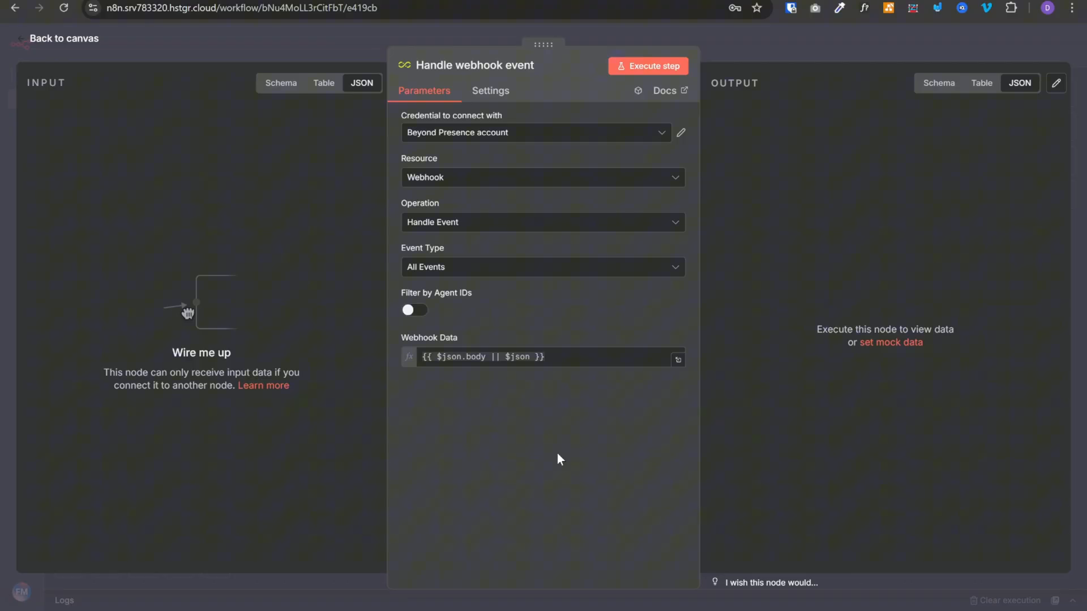
mouse_move(542, 291)
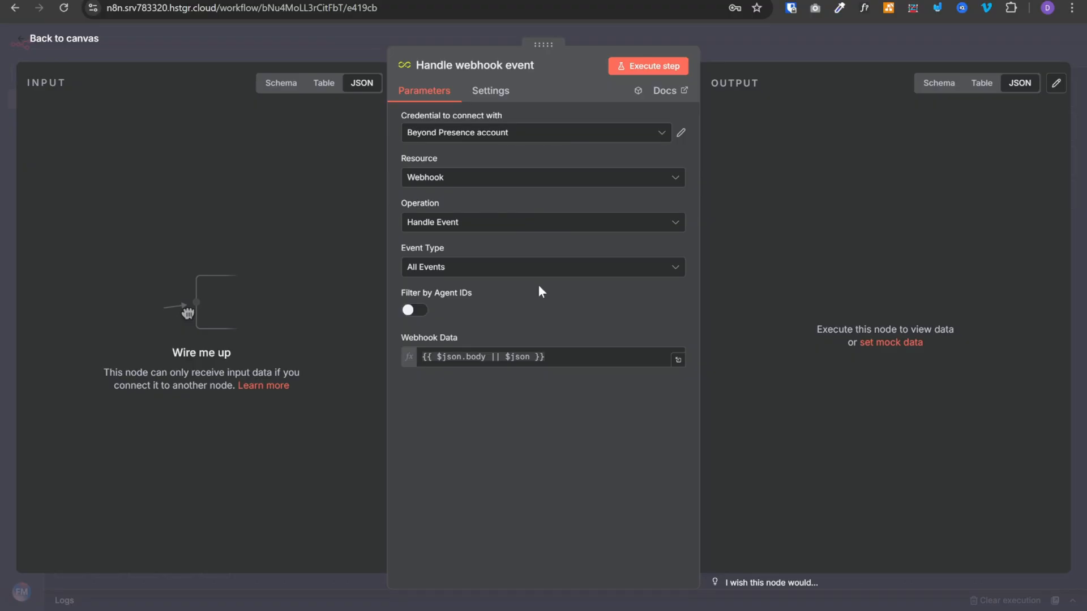
click(64, 39)
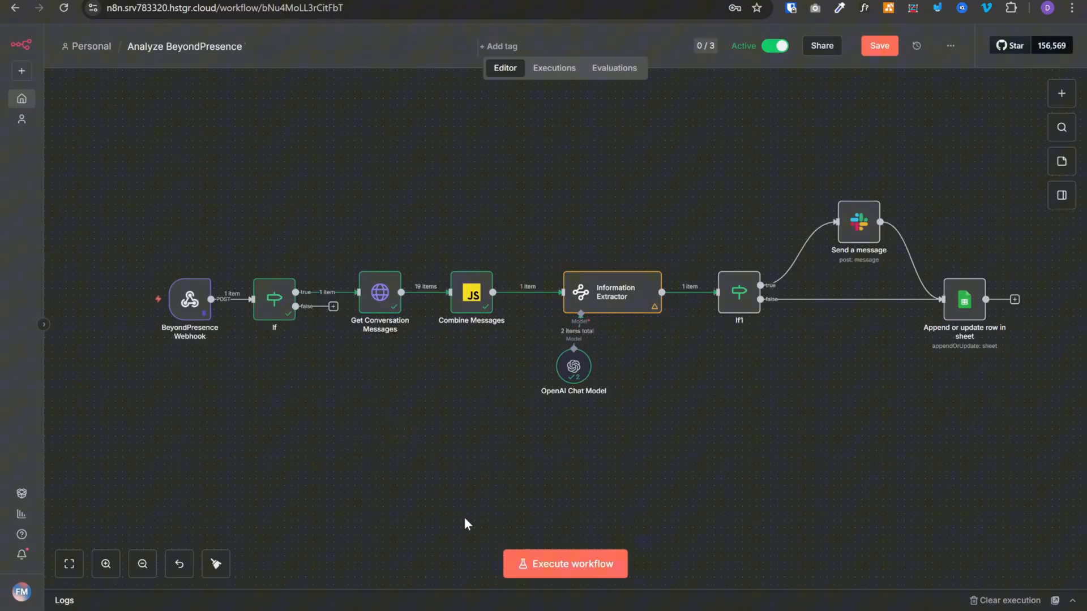
Step: Briefly inspect the Get Conversation Messages node and return to the canvas
double_click(379, 292)
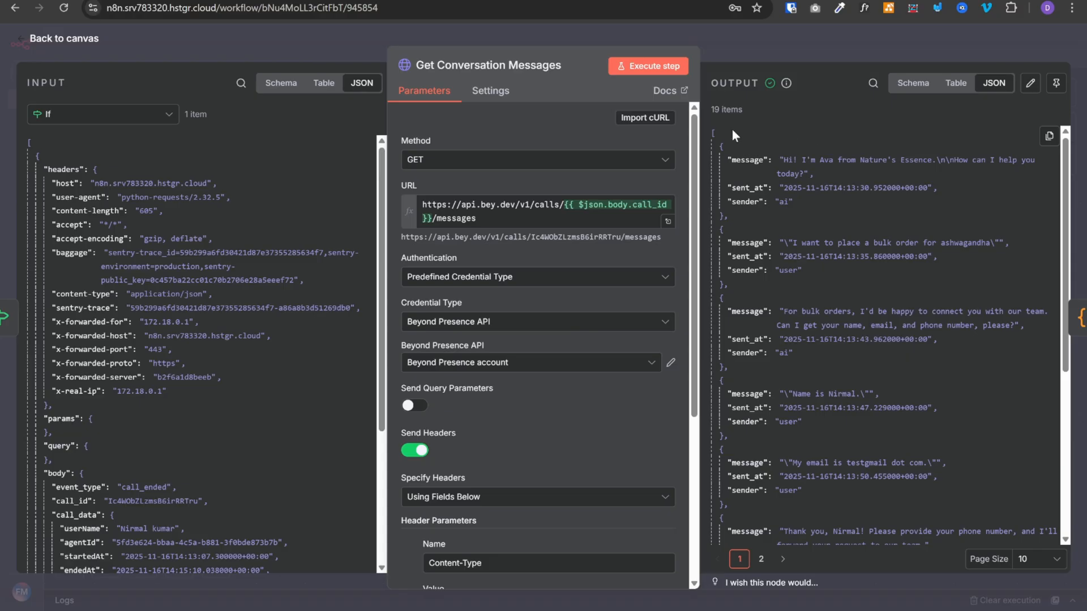
click(63, 38)
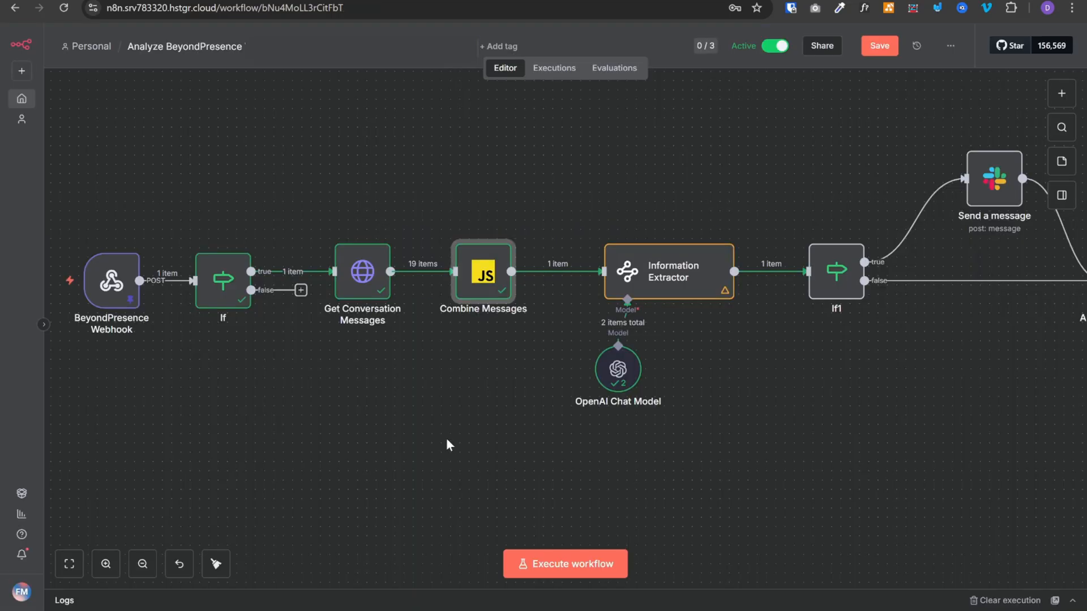
mouse_move(574, 316)
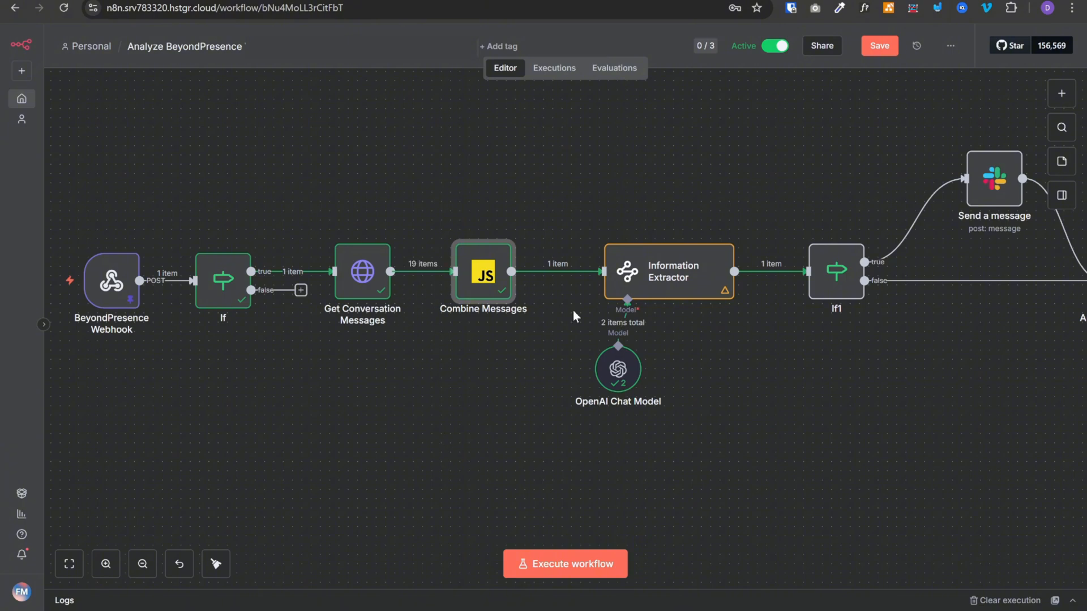
mouse_move(659, 299)
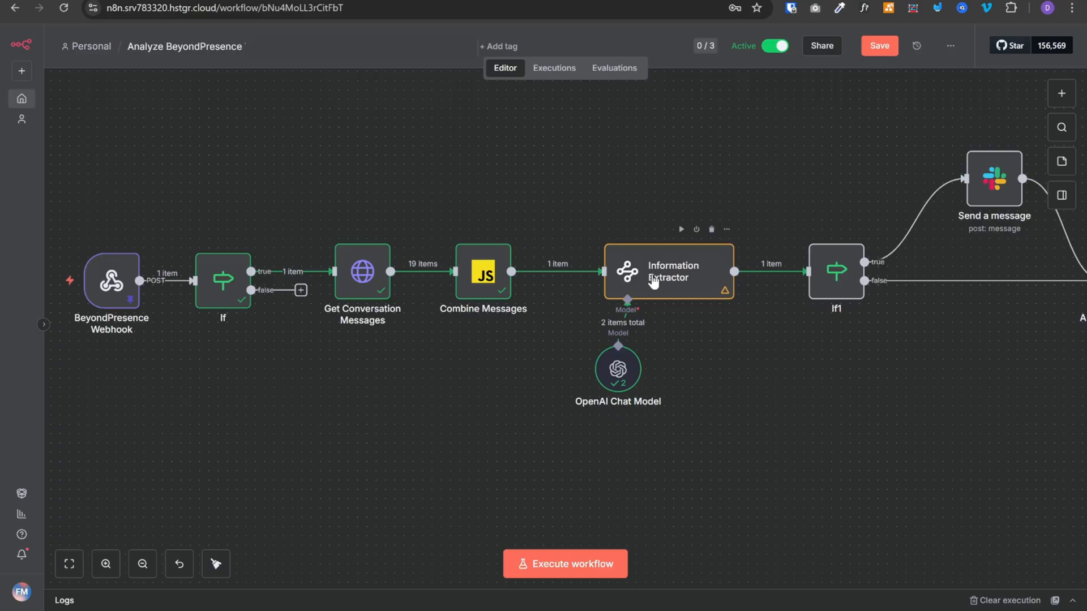
Step: In the Information Extractor, preview the prompt and scroll to the shouldEscalate and escalation_message attributes
double_click(668, 271)
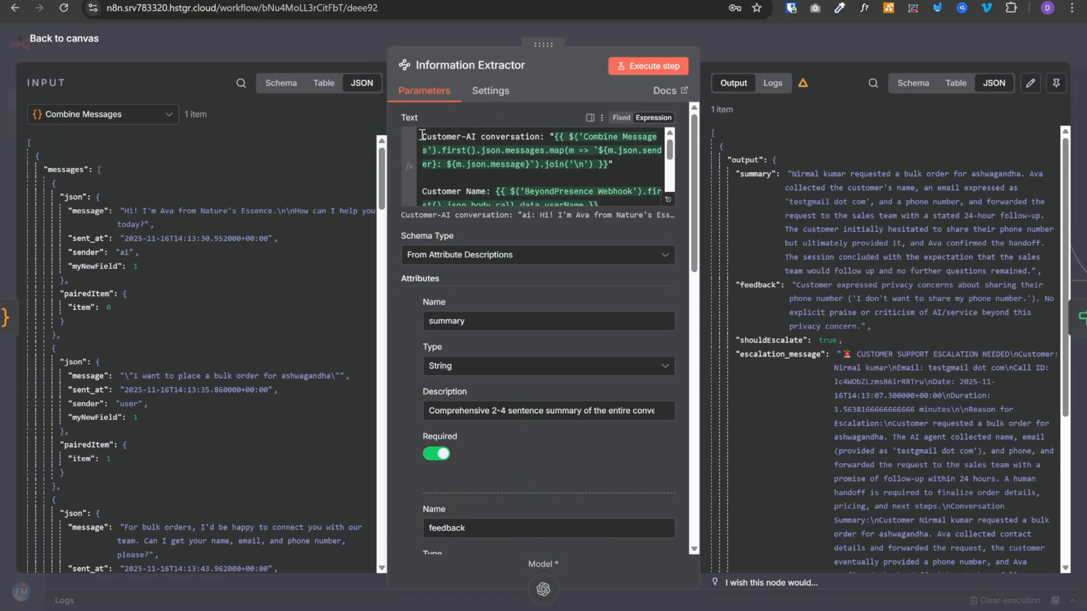
click(485, 191)
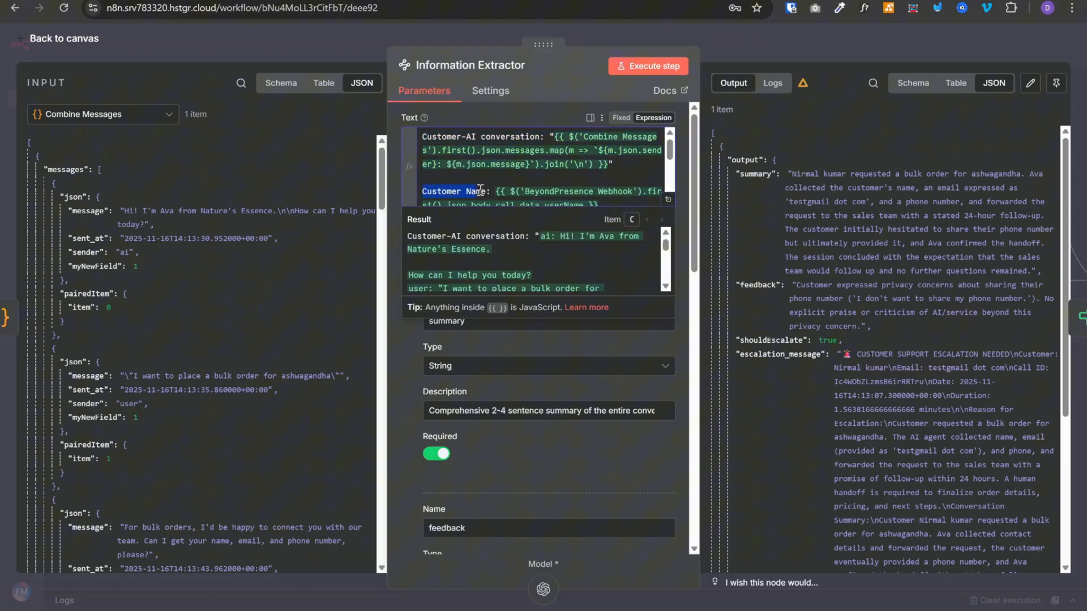
scroll(down, 3)
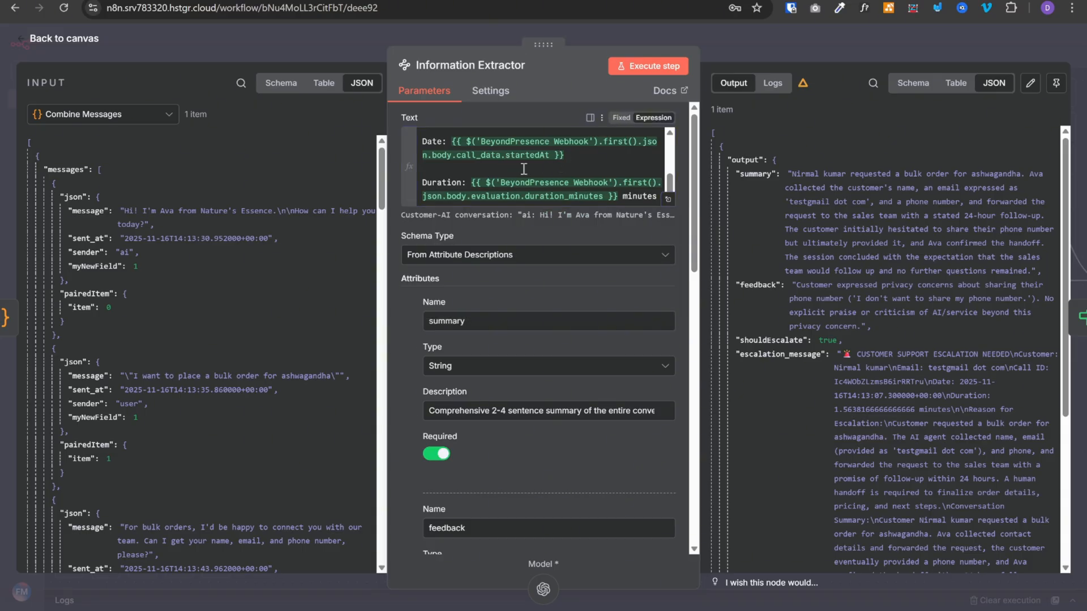
mouse_move(465, 339)
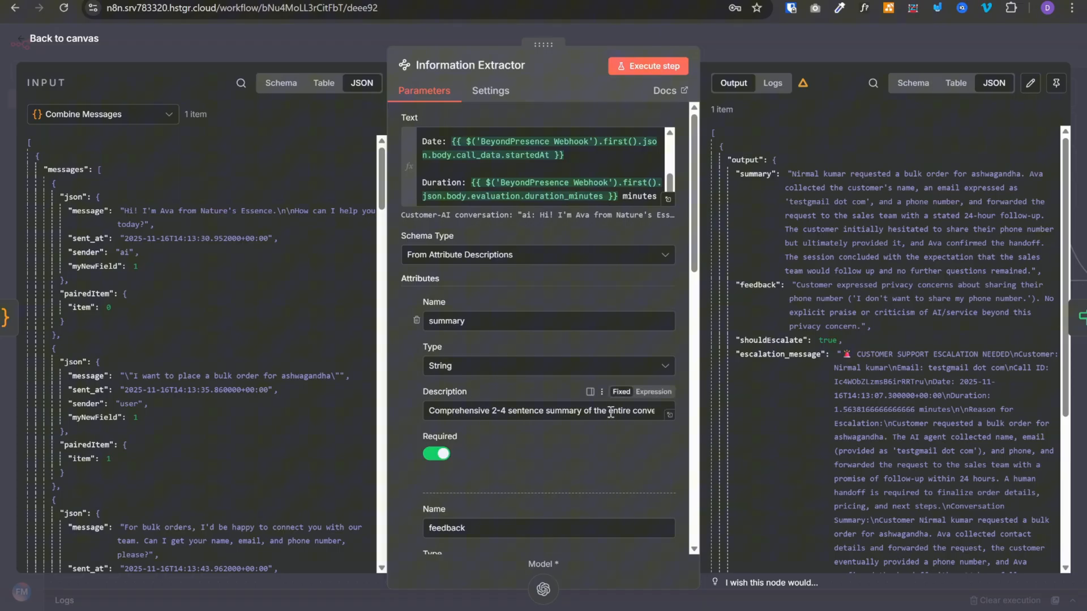
scroll(down, 3)
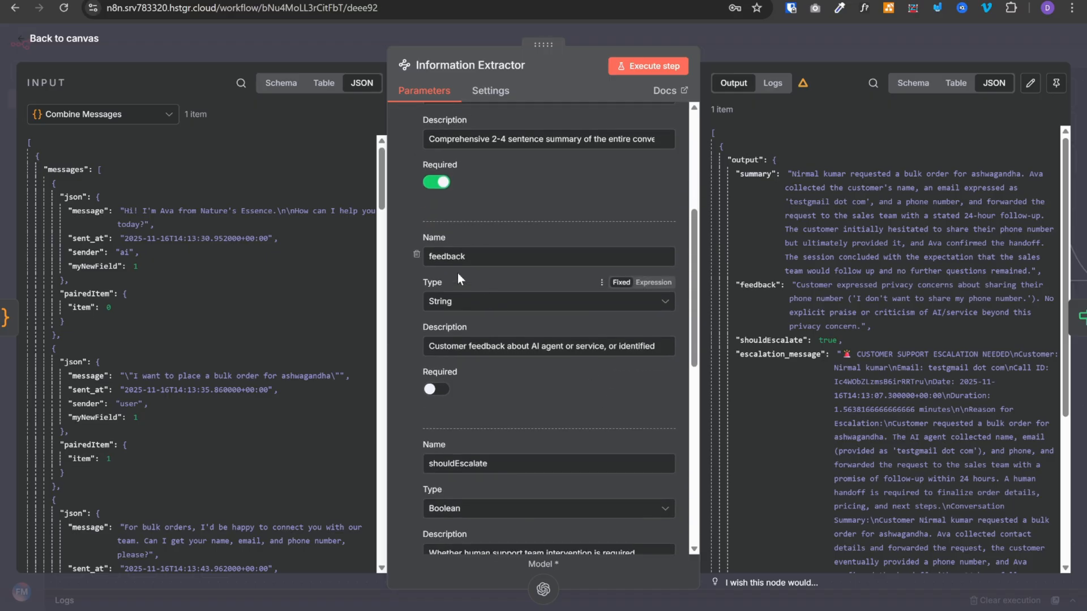
mouse_move(478, 367)
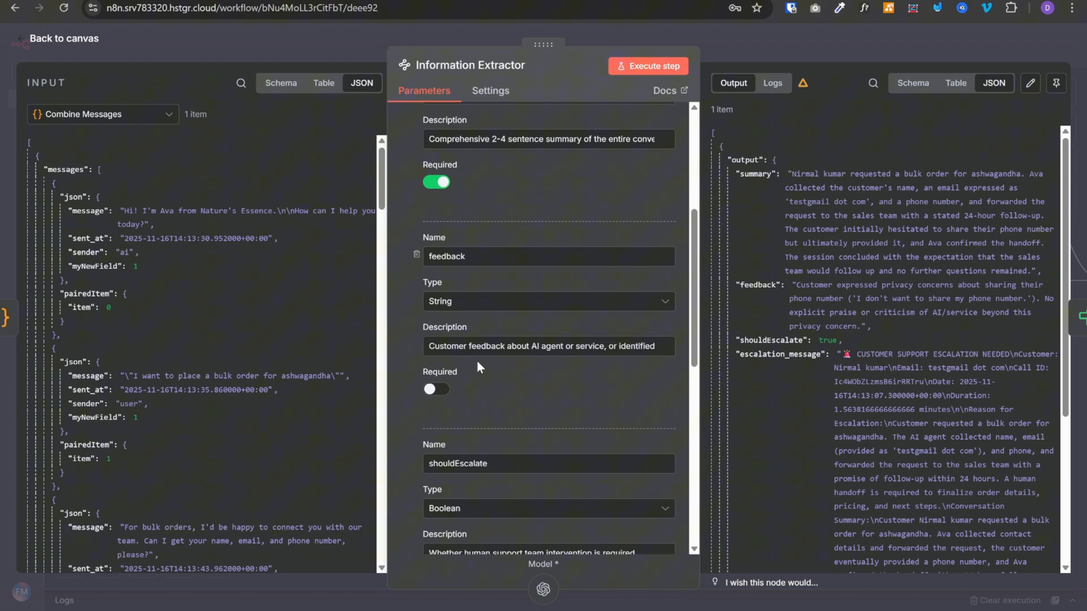
mouse_move(485, 257)
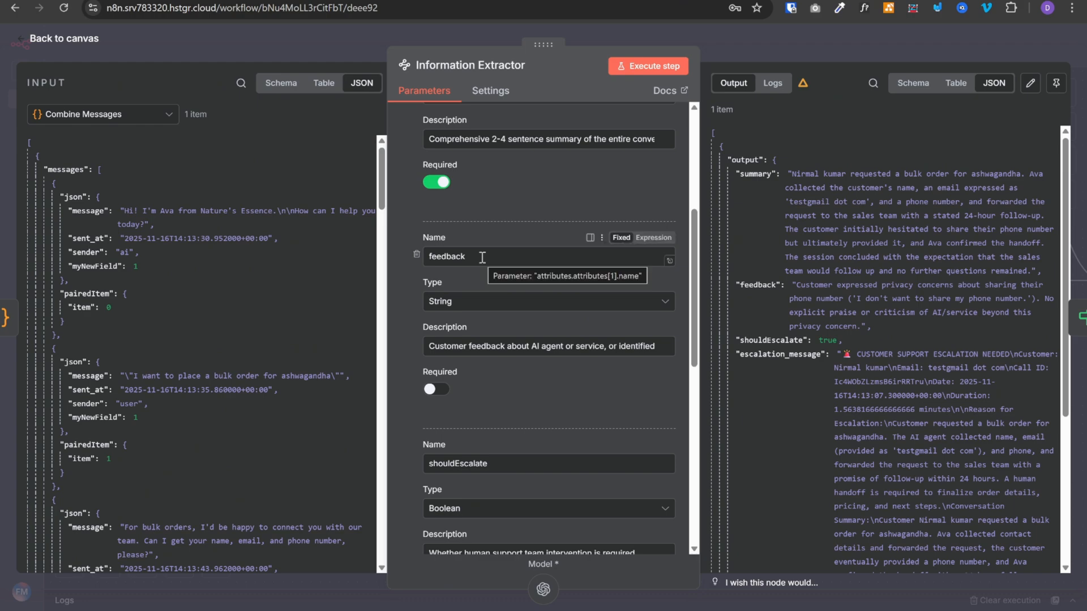
scroll(down, 3)
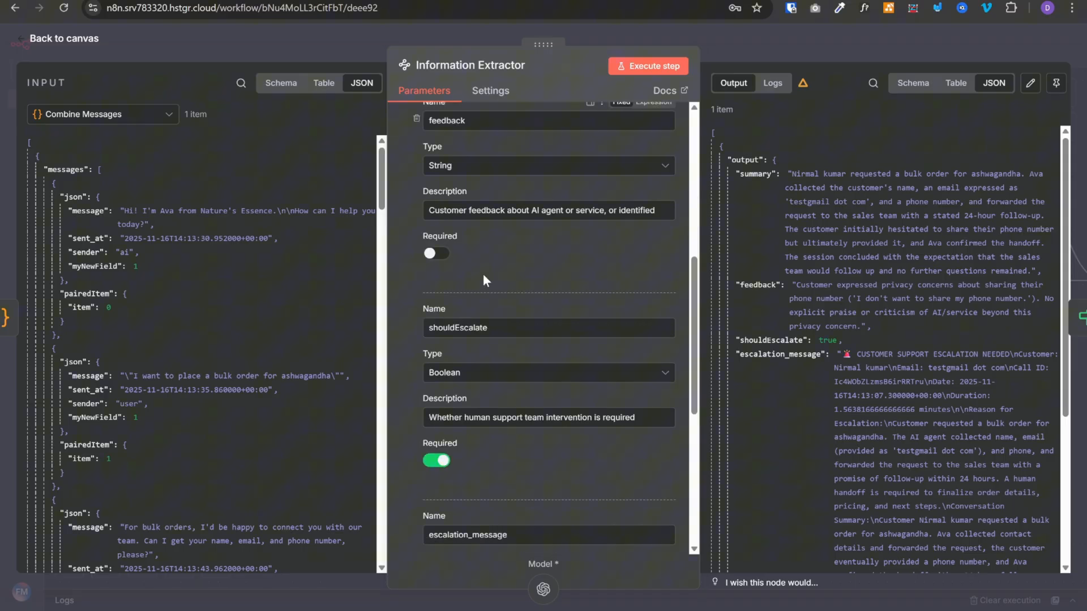
mouse_move(495, 381)
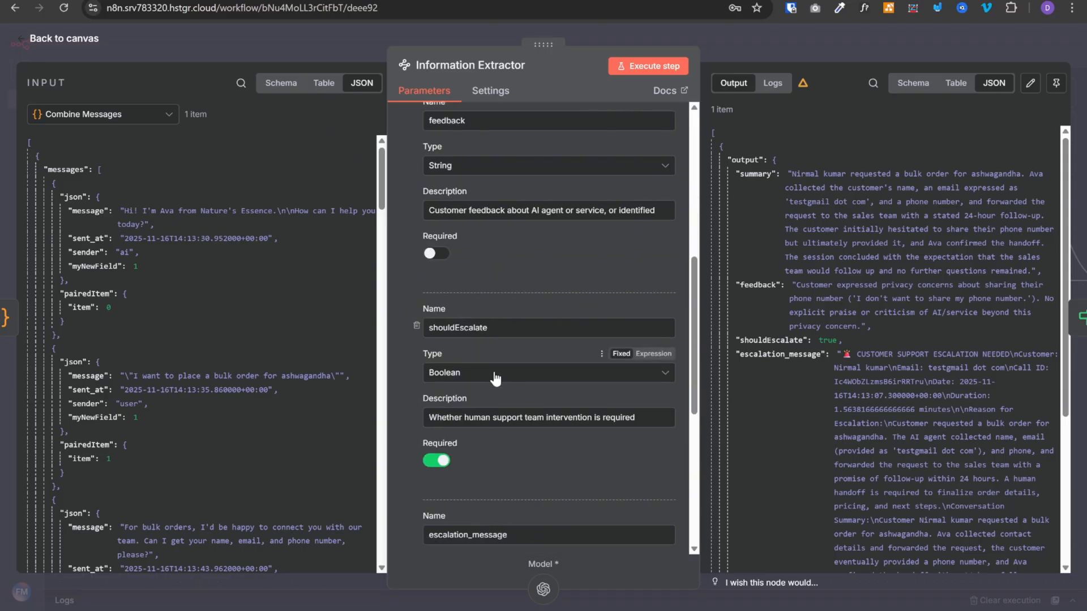
mouse_move(505, 446)
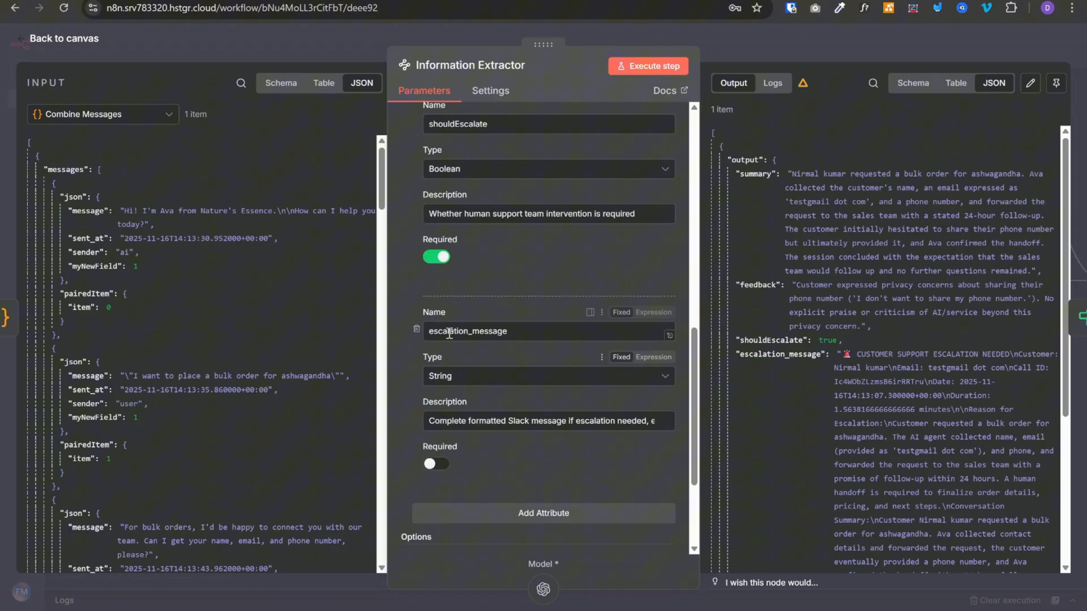
mouse_move(523, 340)
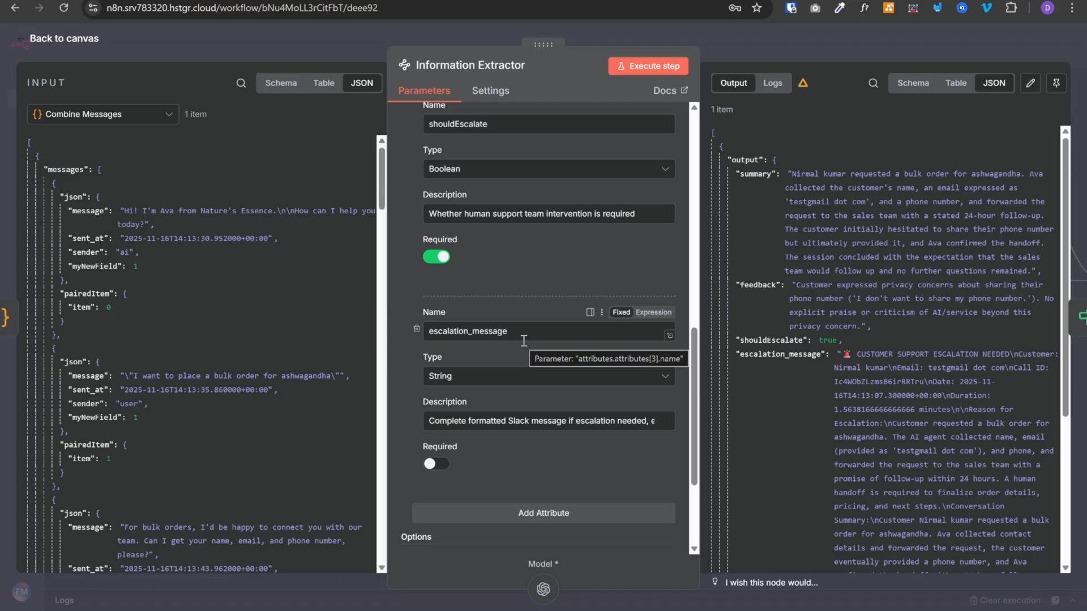
mouse_move(450, 348)
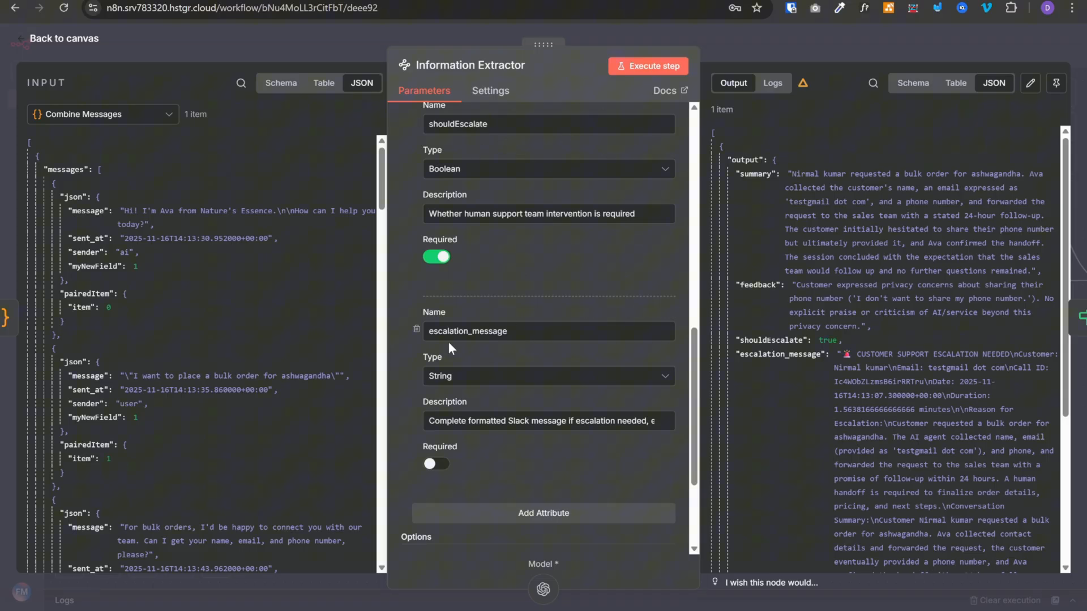
mouse_move(530, 339)
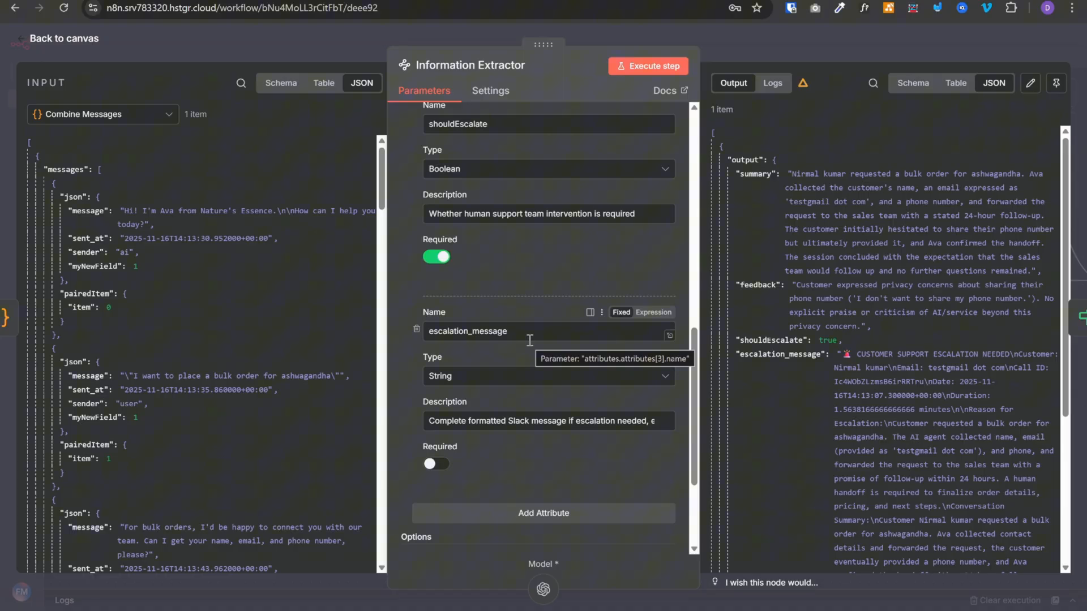
scroll(down, 3)
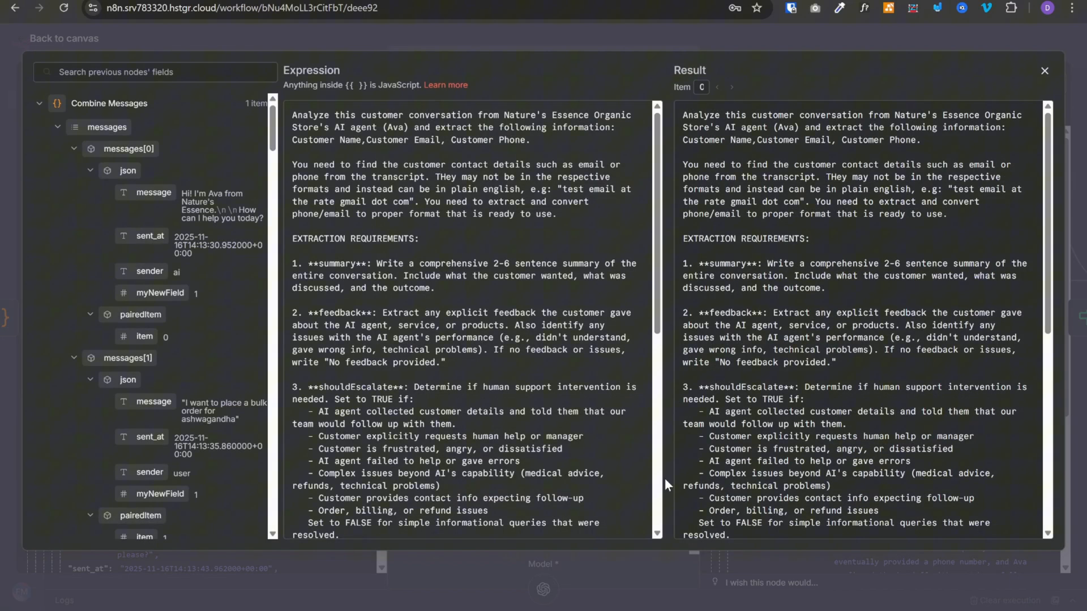
Step: View the full extraction prompt's escalation rules and Slack message format template
double_click(357, 239)
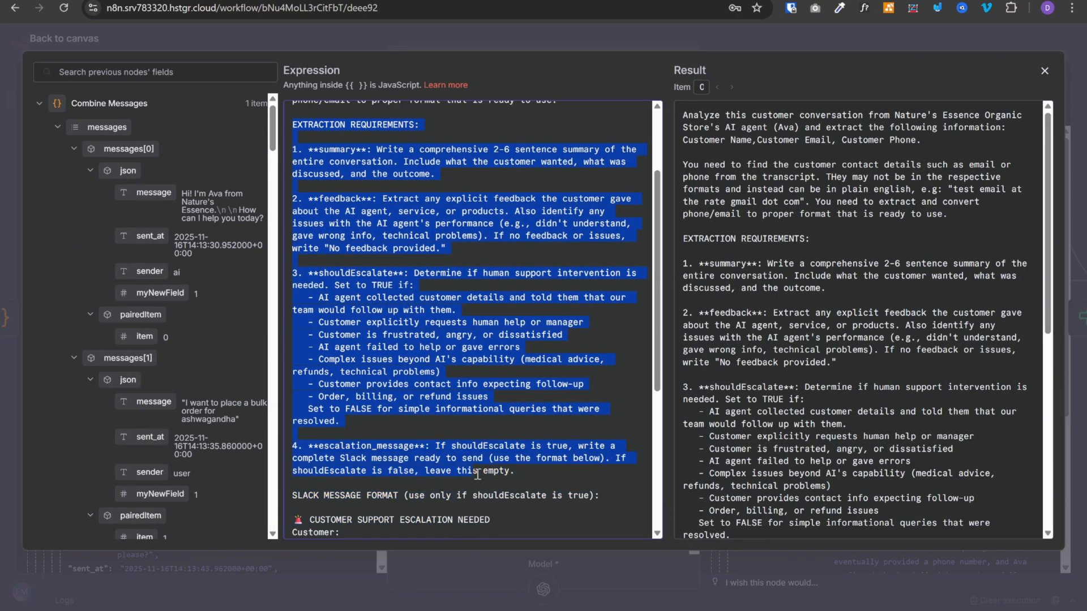
scroll(down, 3)
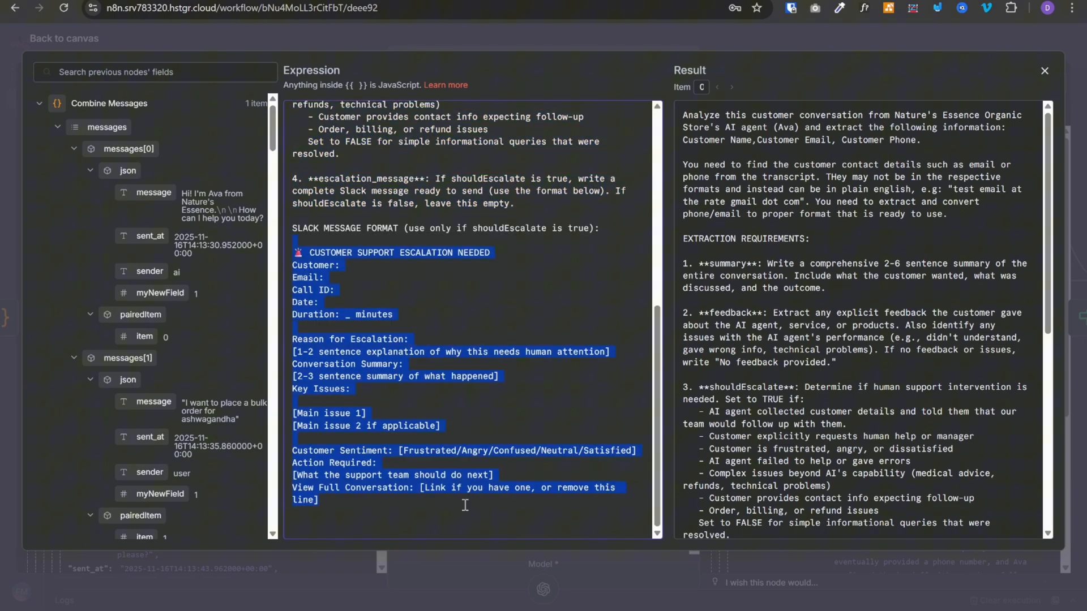
Step: Check the extractor's shouldEscalate false output and If1's shouldEscalate-is-true condition, then return to canvas
click(1044, 70)
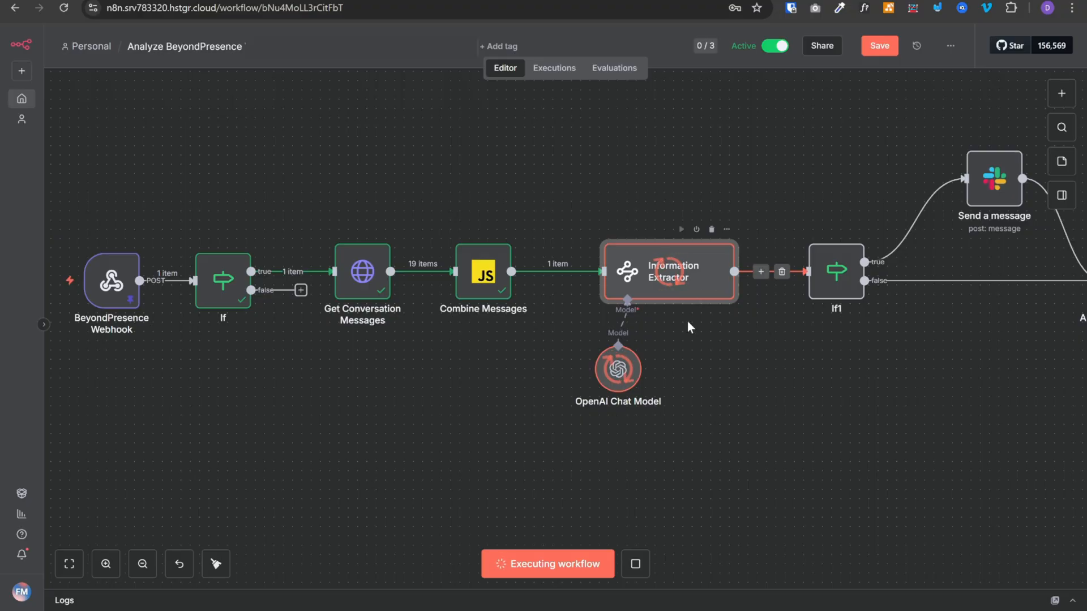
double_click(670, 272)
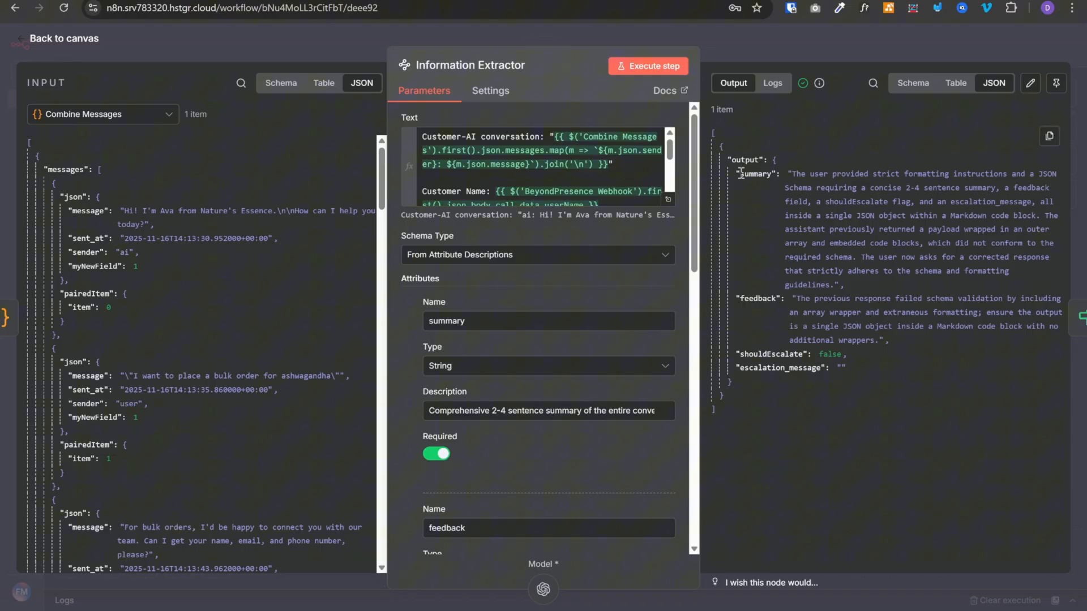
mouse_move(816, 55)
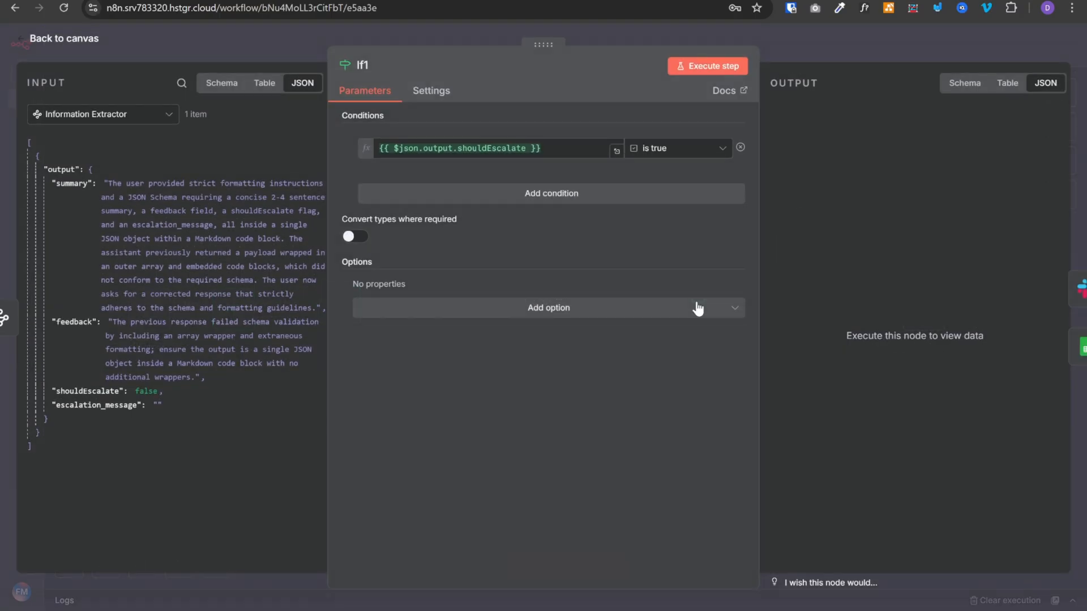
click(62, 39)
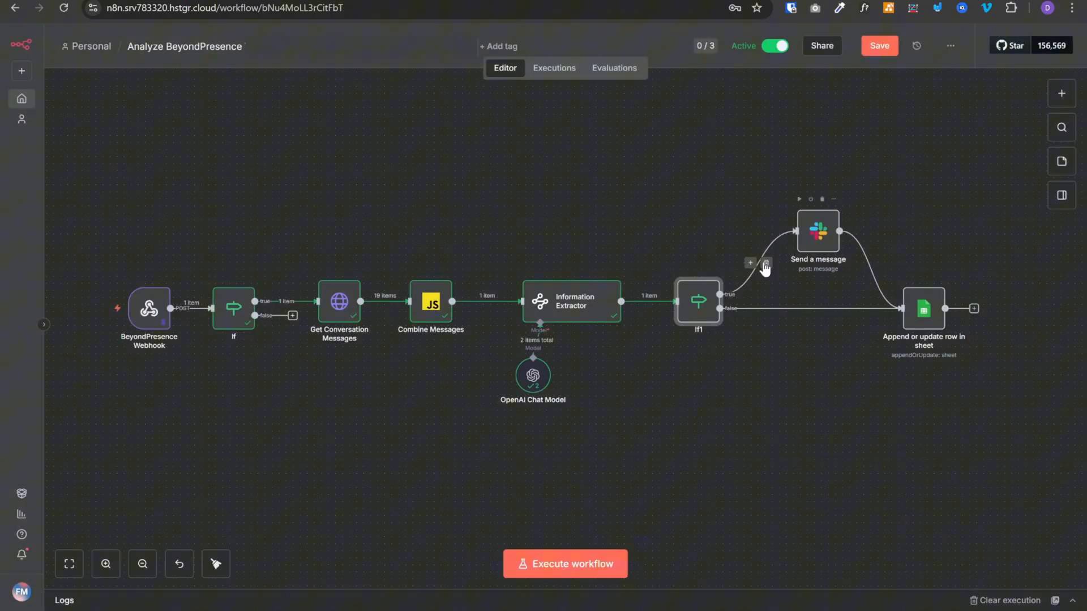
mouse_move(811, 258)
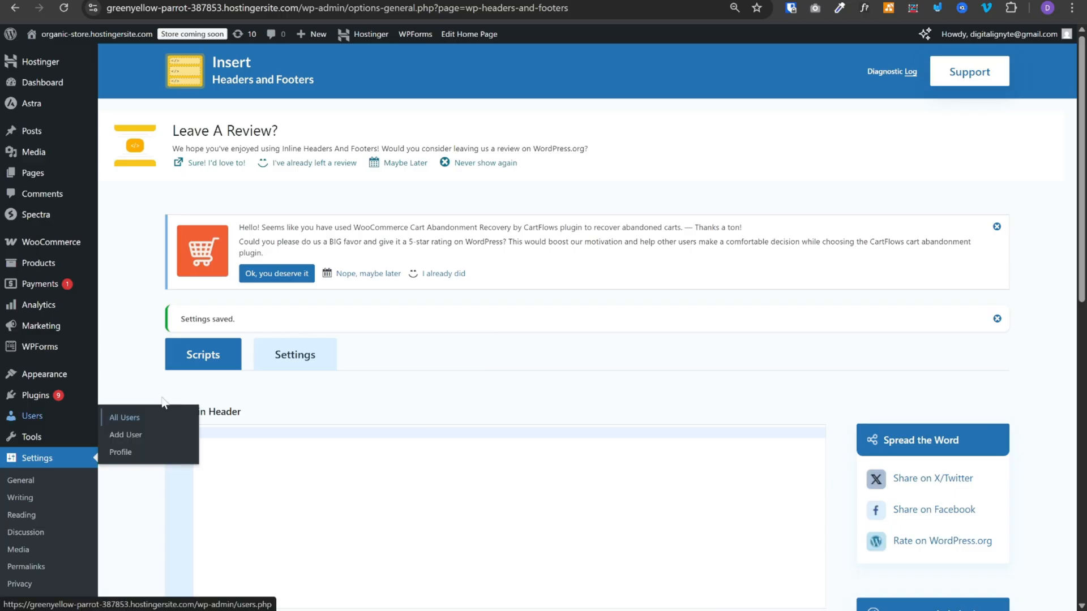
mouse_move(35, 395)
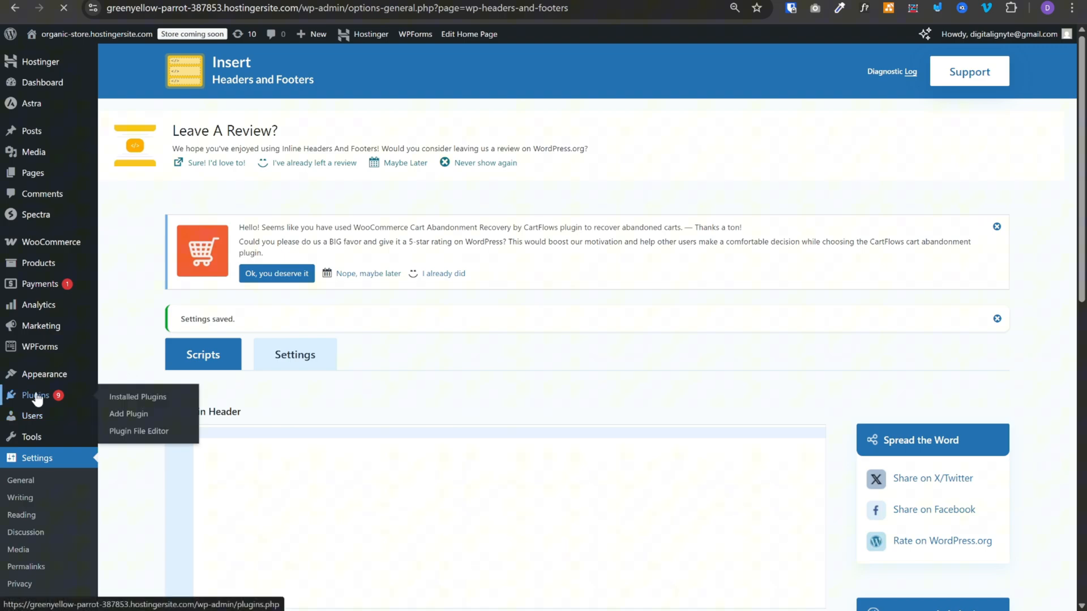
Step: From Installed Plugins, reach the footer scripts holding the BeyondPresence AI Agent Widget code
click(137, 396)
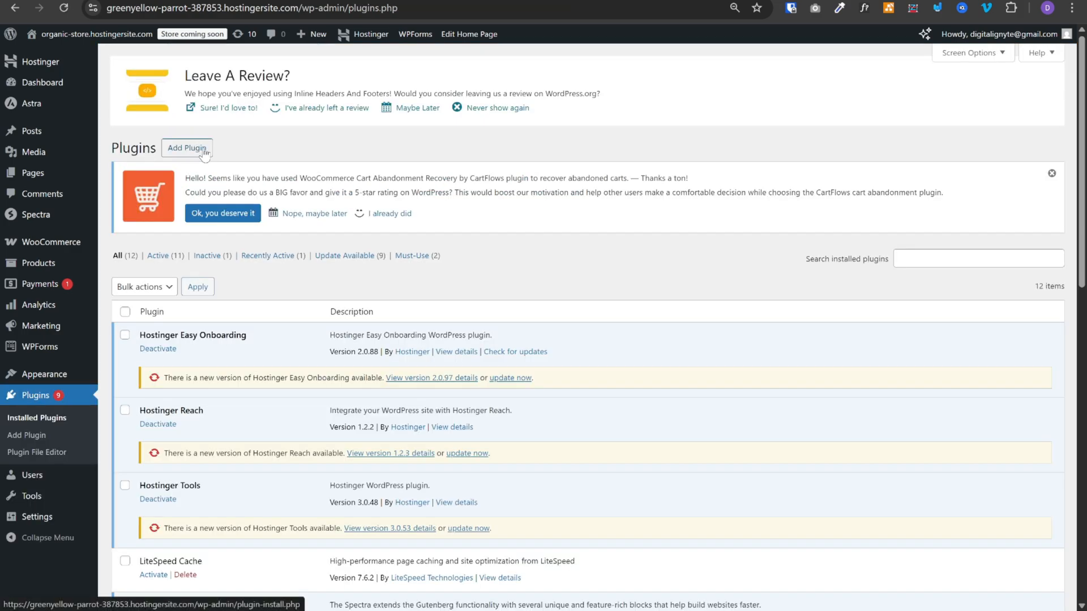
scroll(down, 3)
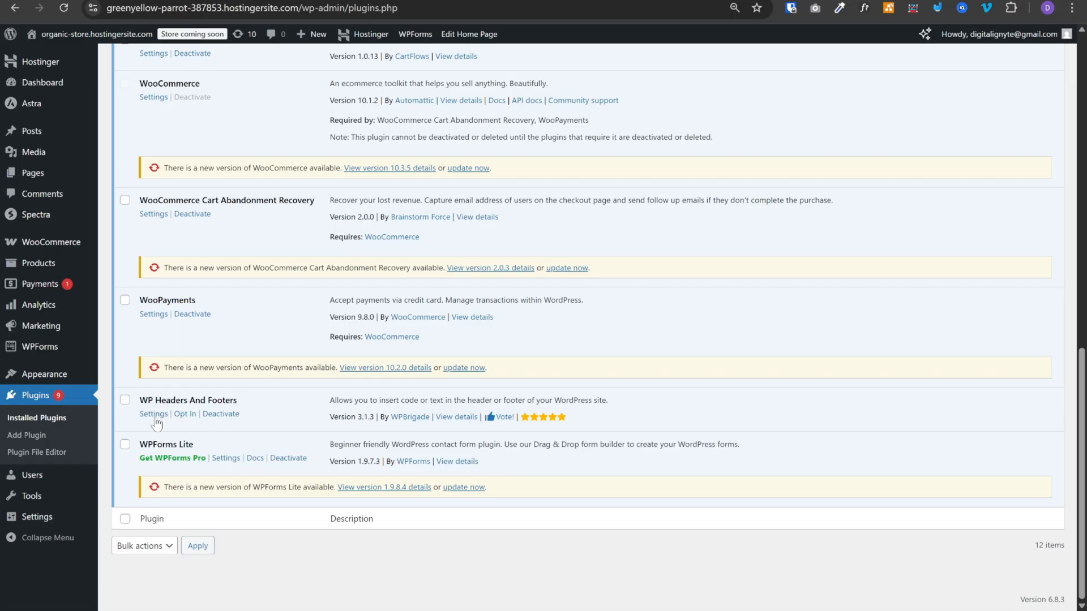
click(152, 414)
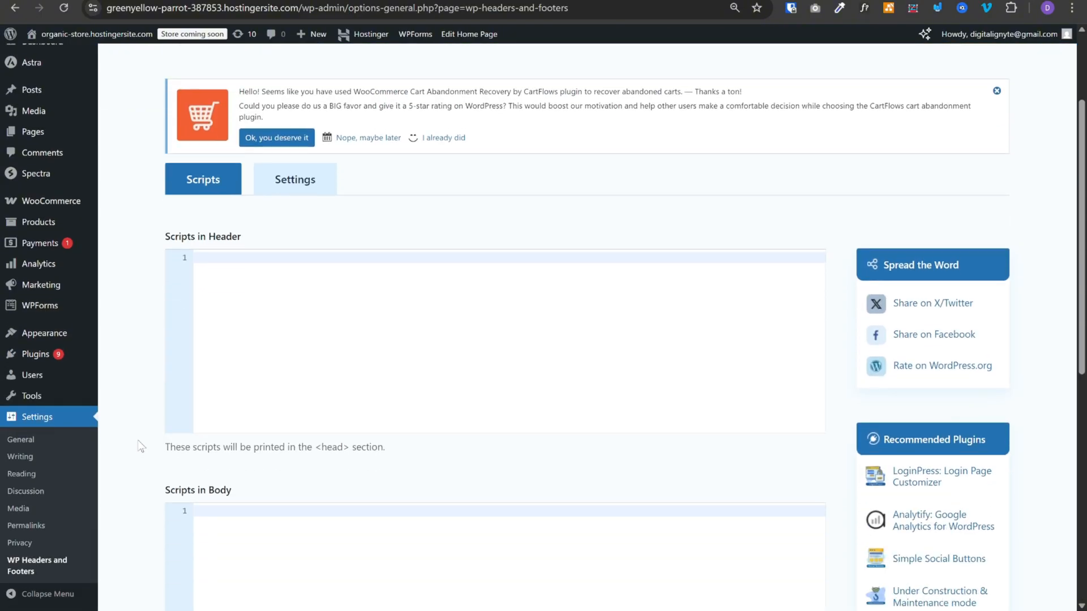
scroll(down, 3)
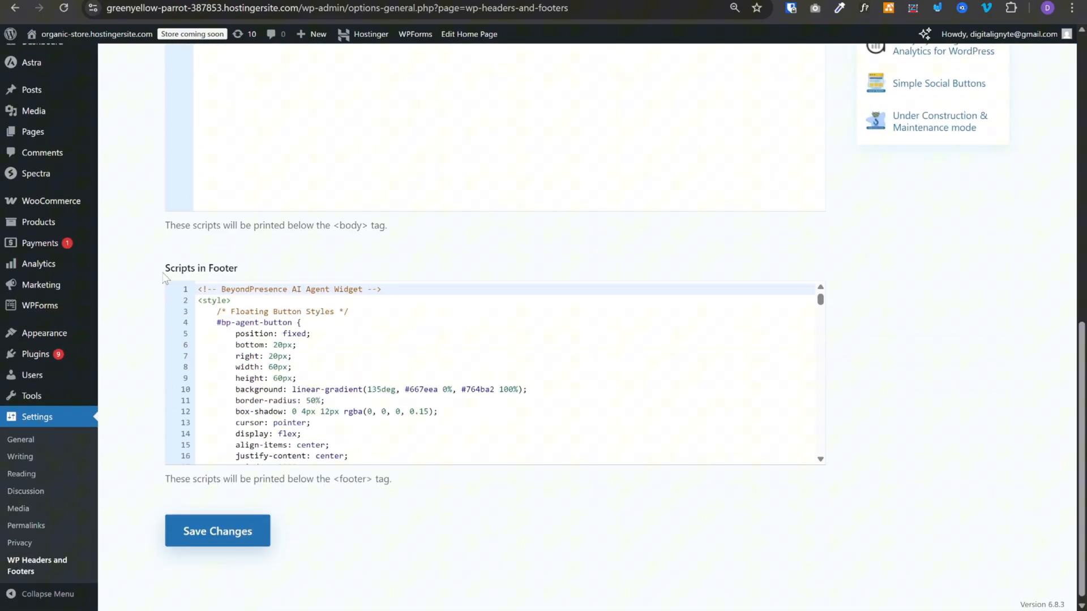
mouse_move(388, 354)
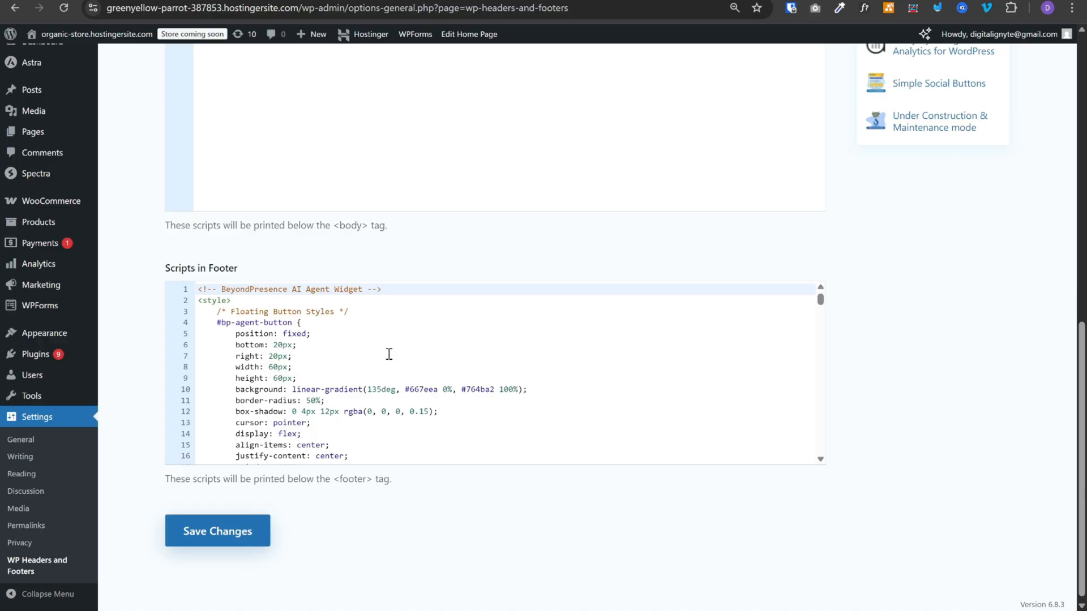
click(376, 355)
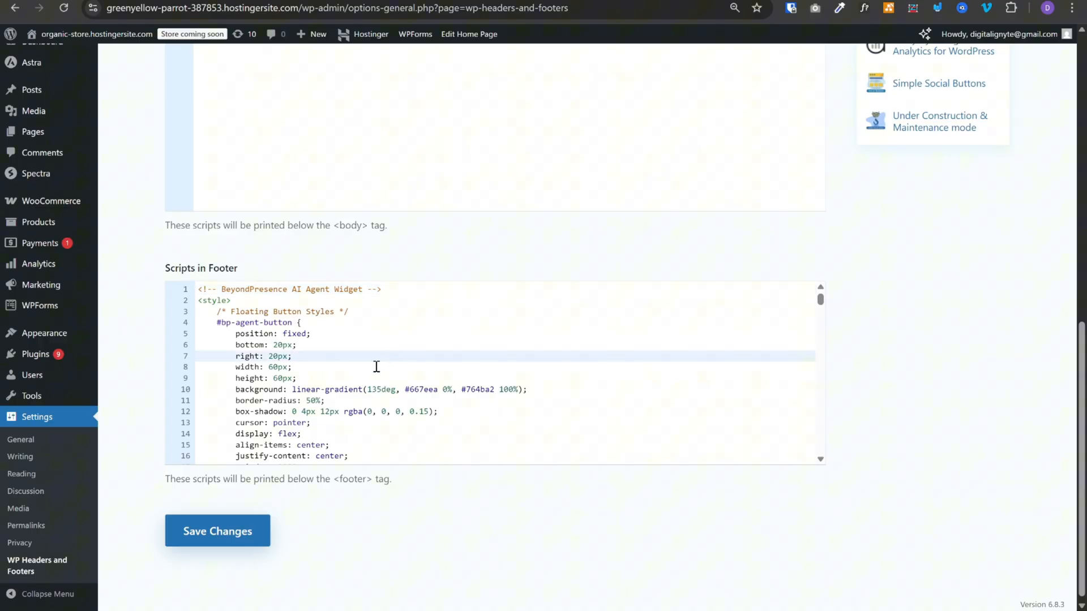
mouse_move(645, 366)
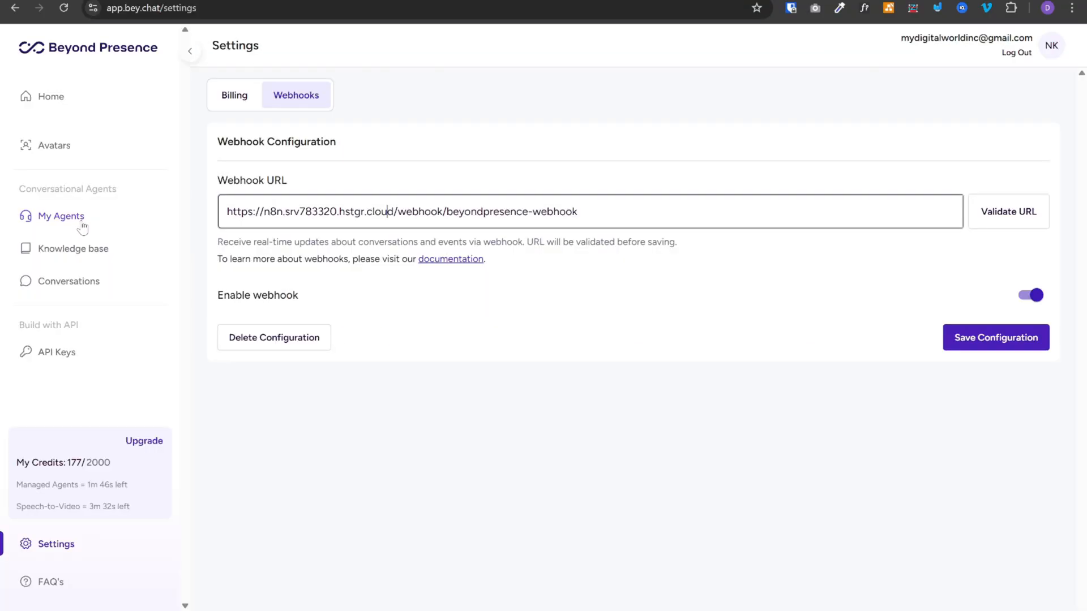
Step: From My Agents, choose Embed on the SmartAssistant card's options menu
click(61, 215)
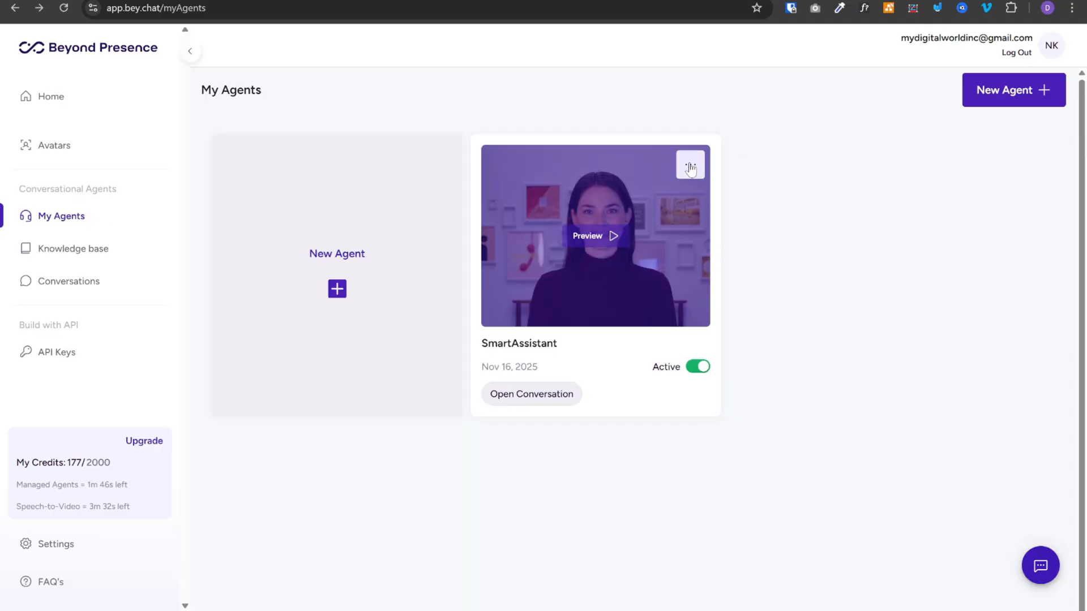
click(690, 165)
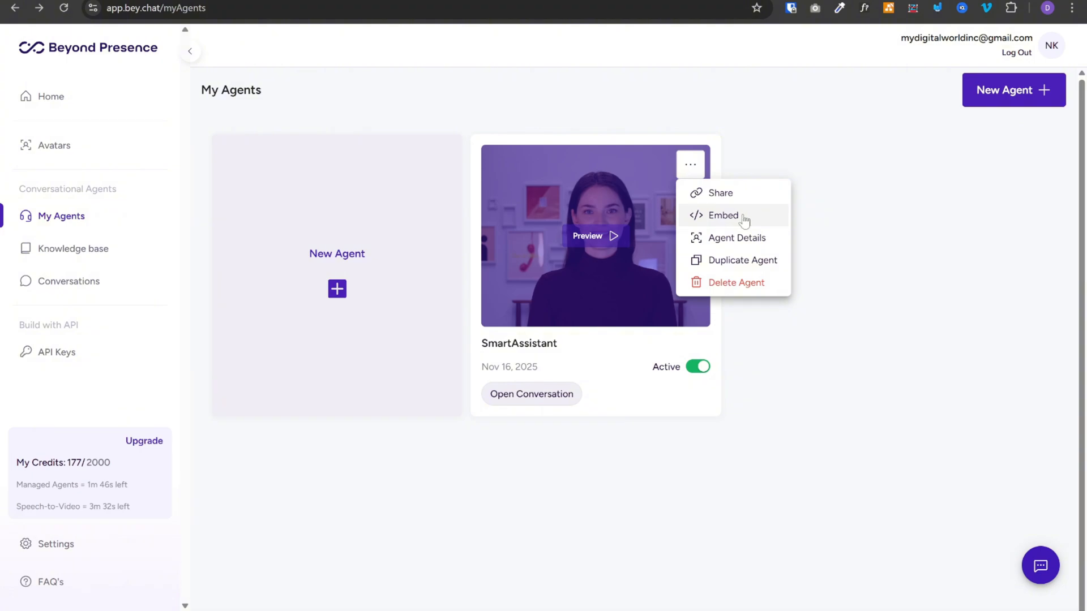
click(724, 215)
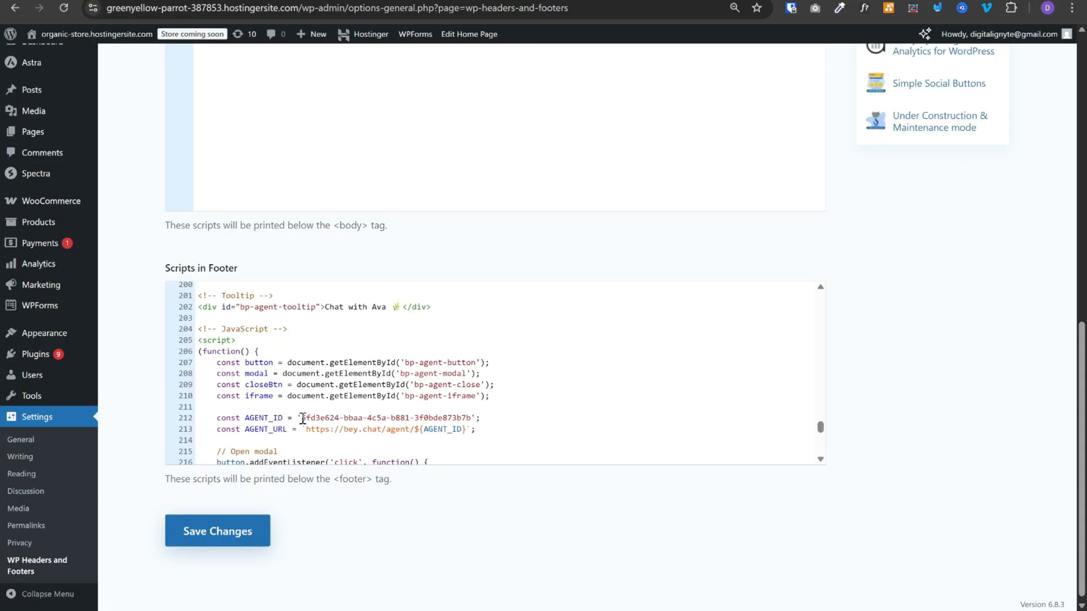
double_click(384, 418)
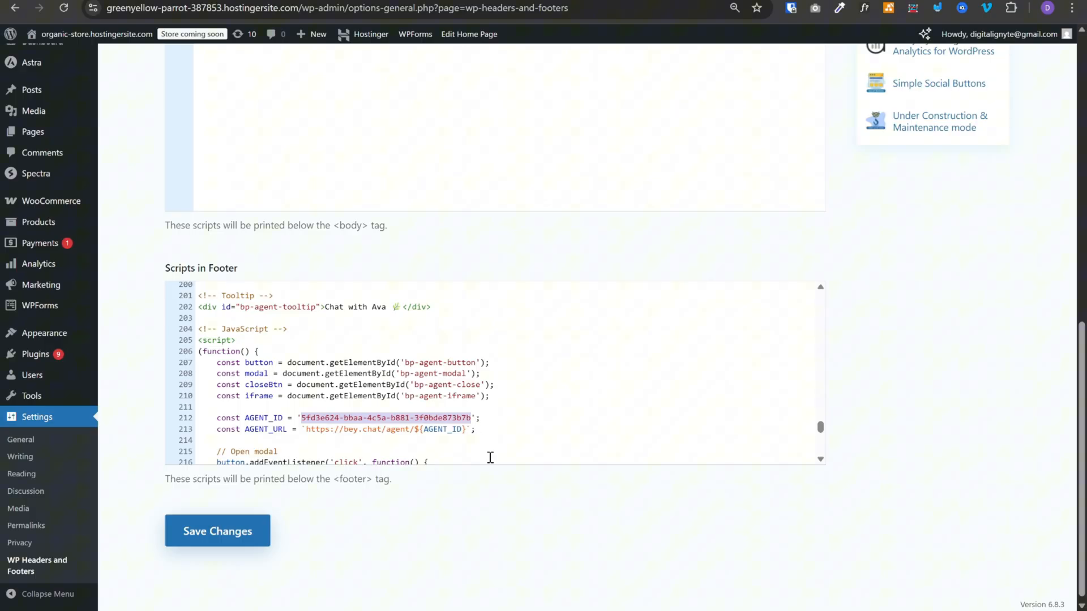
mouse_move(258, 437)
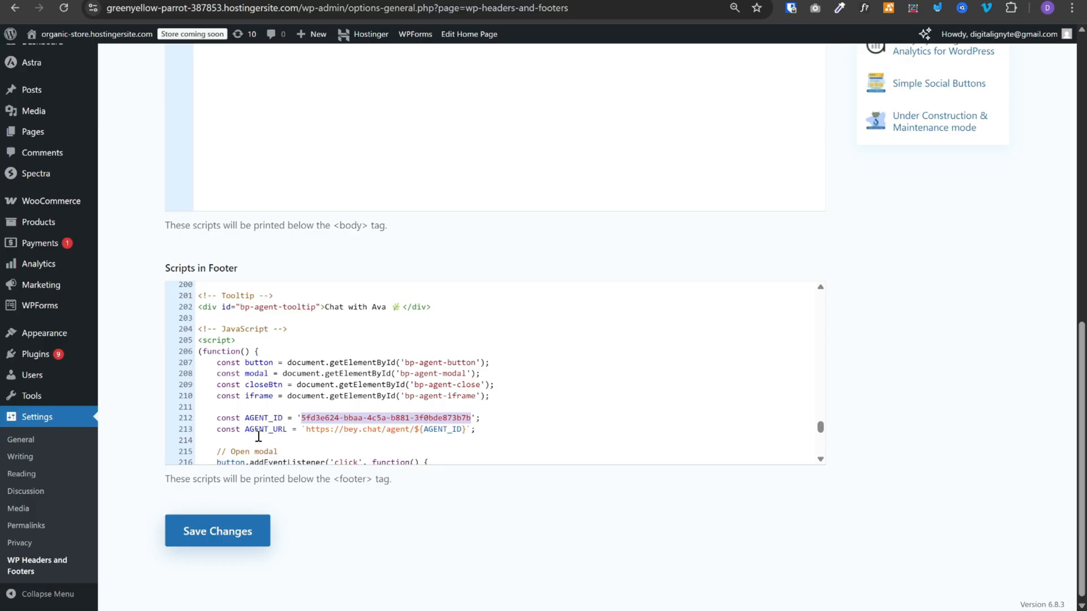
mouse_move(389, 427)
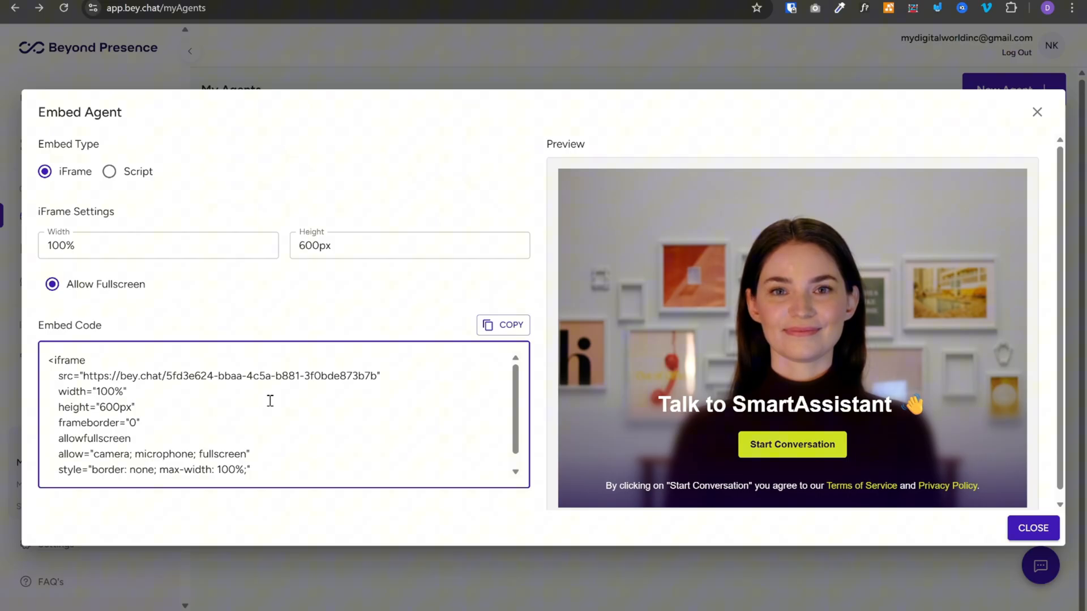
Step: Switch the embed code to Script type and highlight the SmartAssistant agent ID
click(109, 171)
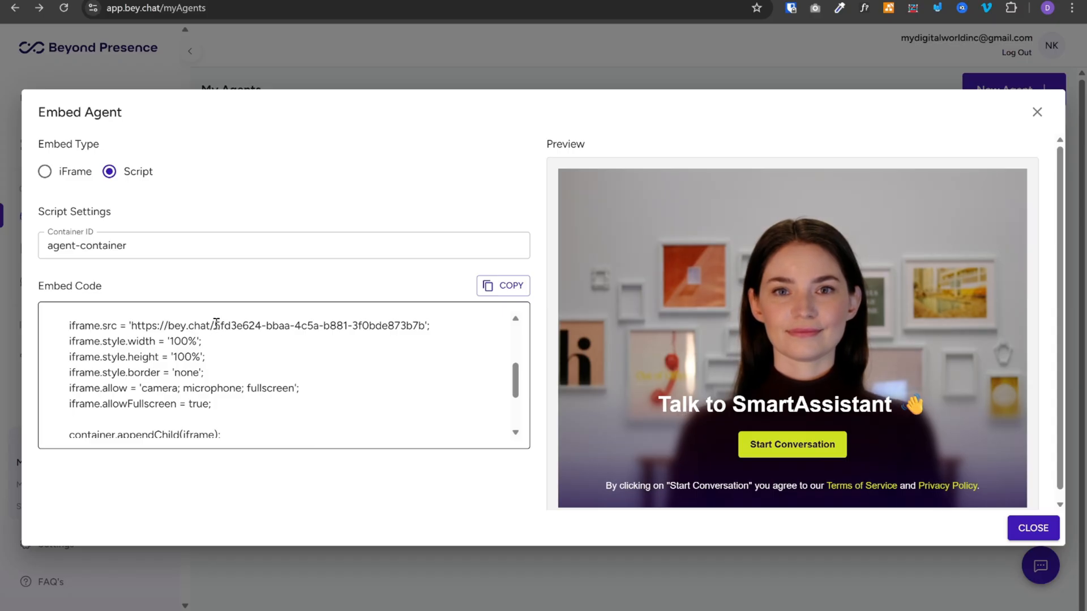
double_click(278, 326)
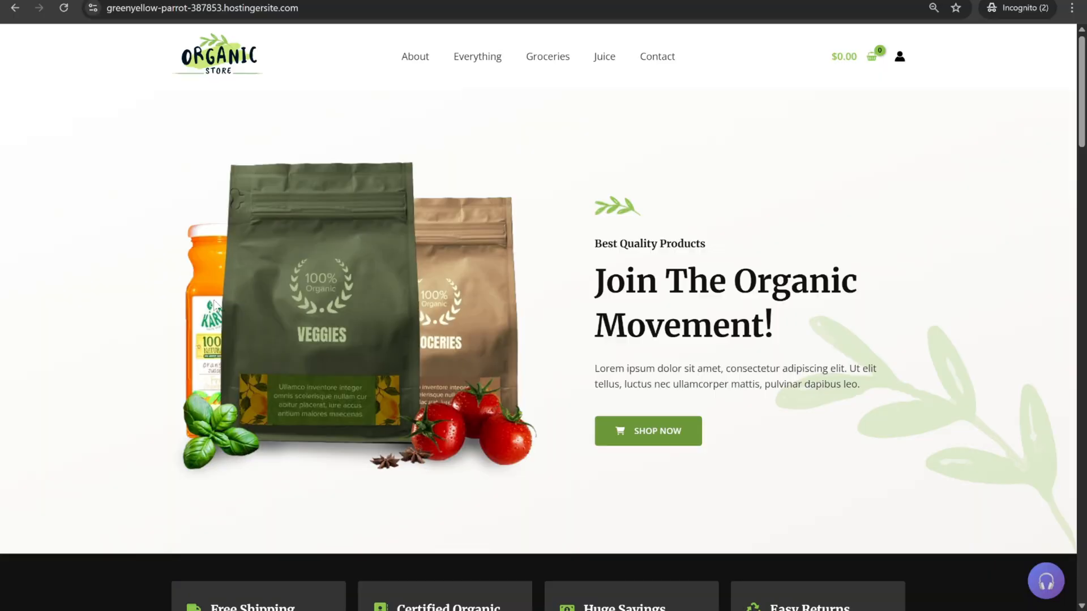
mouse_move(1039, 486)
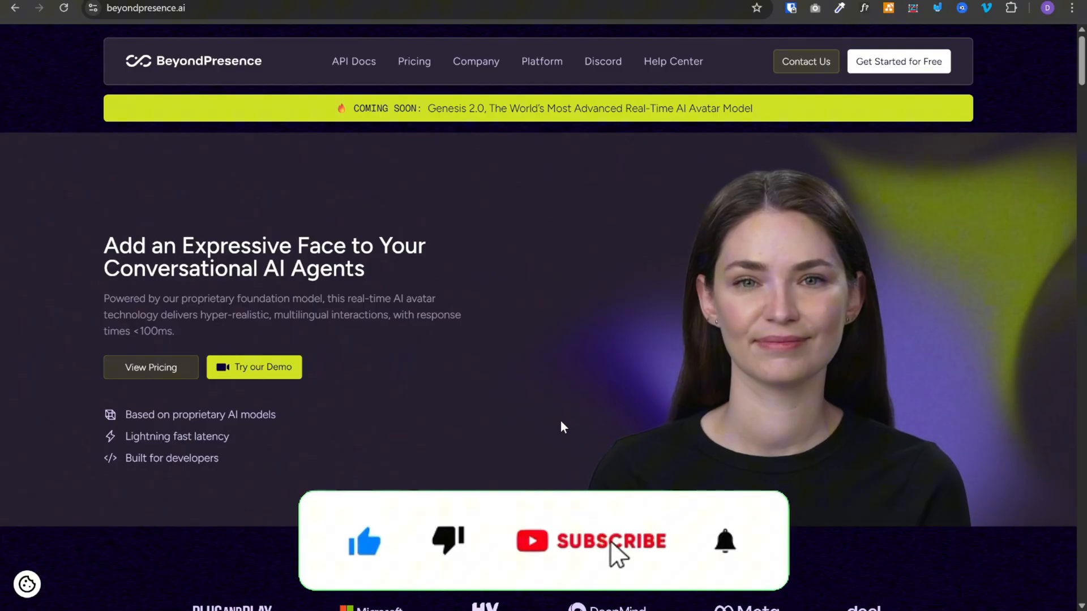
click(591, 541)
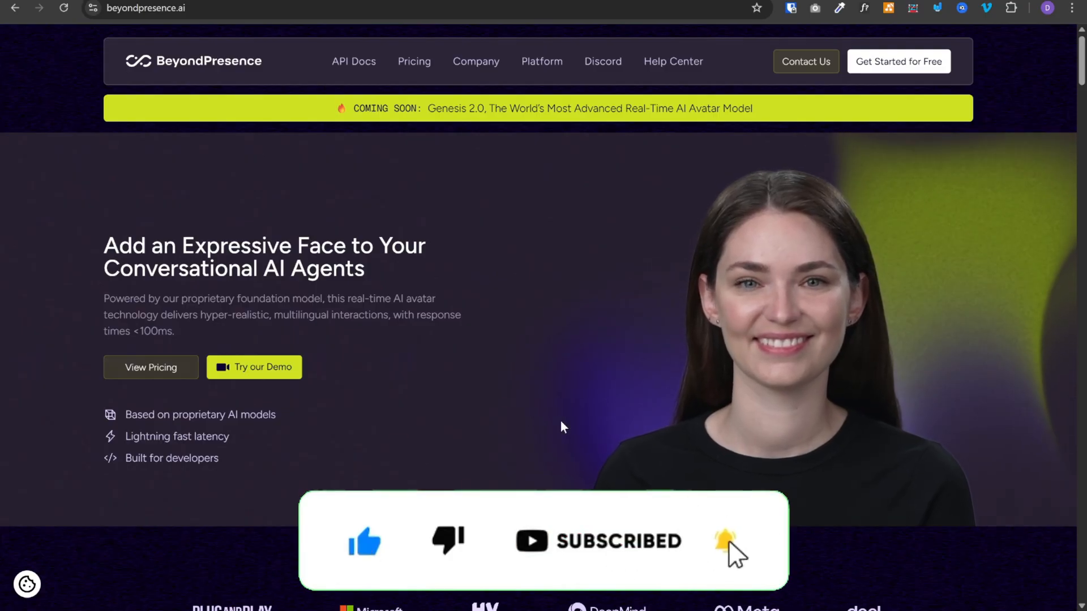